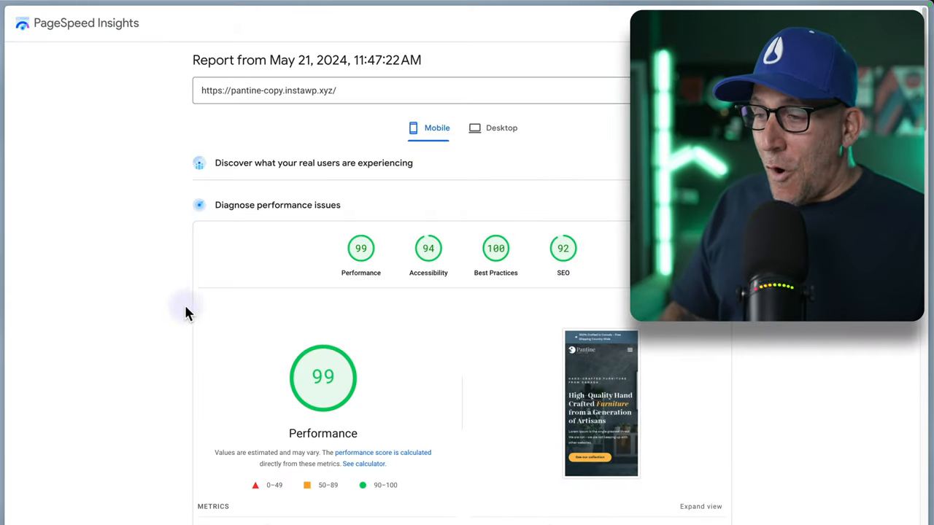
{"action": "mouse_move", "coordinate": [169, 328]}
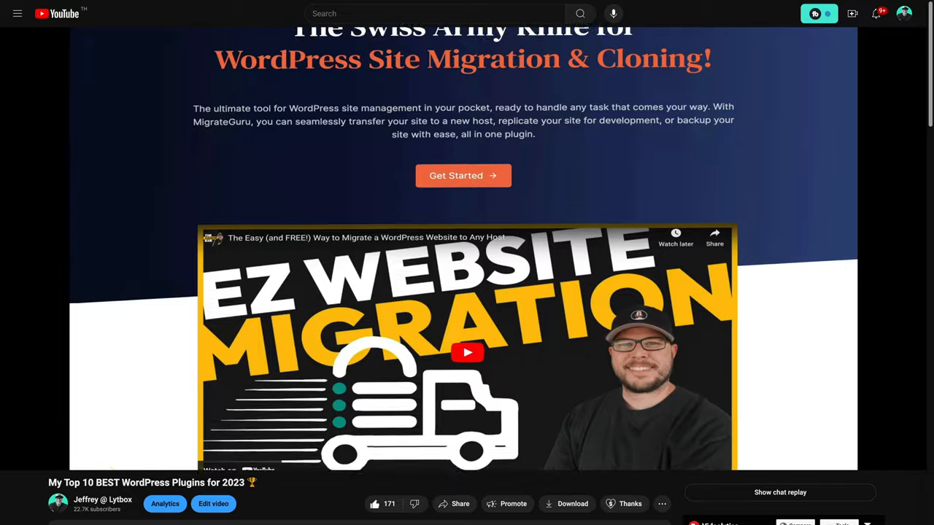
- Watch the plugin roundup video past MigrateGuru until Airlift's speed-optimization site appears
{"action": "scroll", "scroll_direction": "down", "scroll_amount": 3}
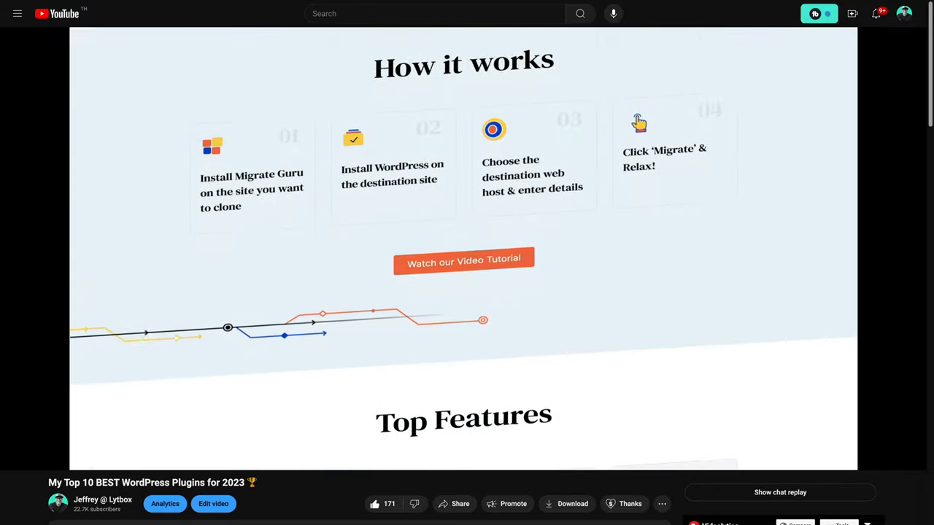
{"action": "scroll", "scroll_direction": "down", "scroll_amount": 3}
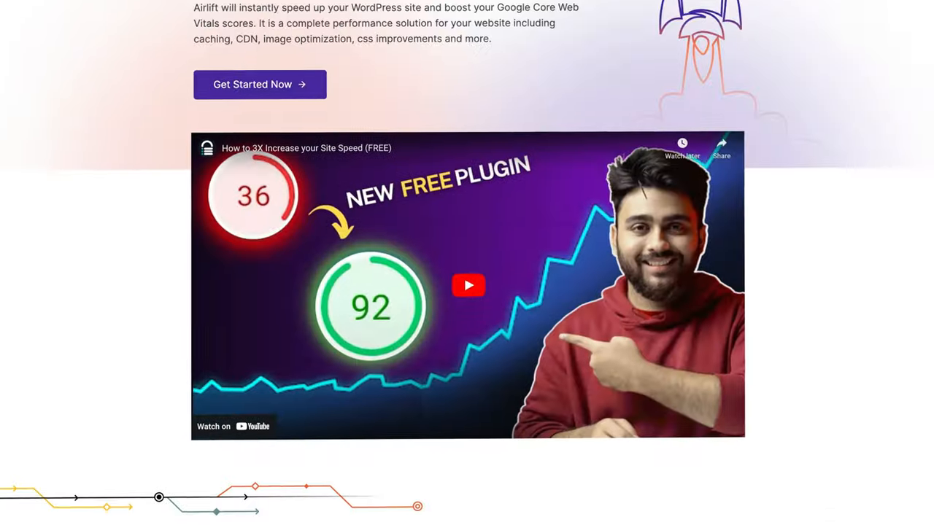
{"action": "scroll", "scroll_direction": "down", "scroll_amount": 3}
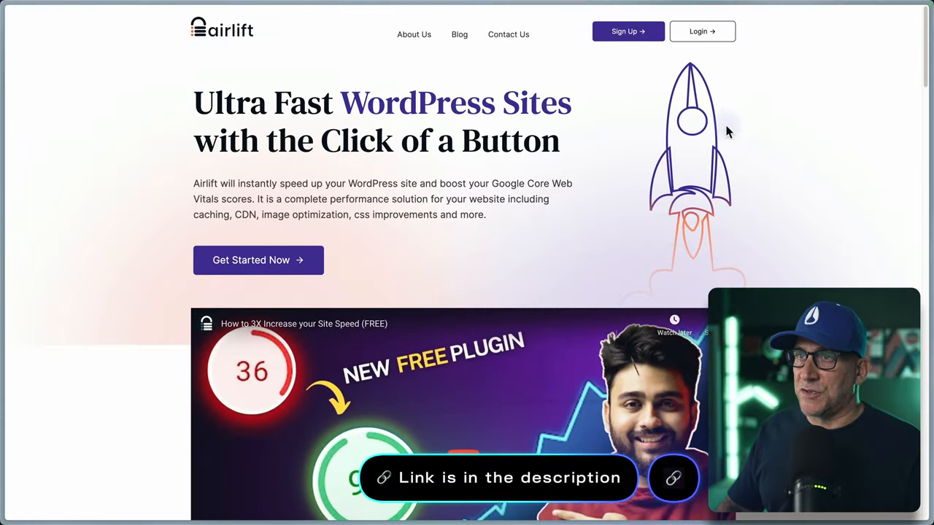
{"action": "mouse_move", "coordinate": [480, 140]}
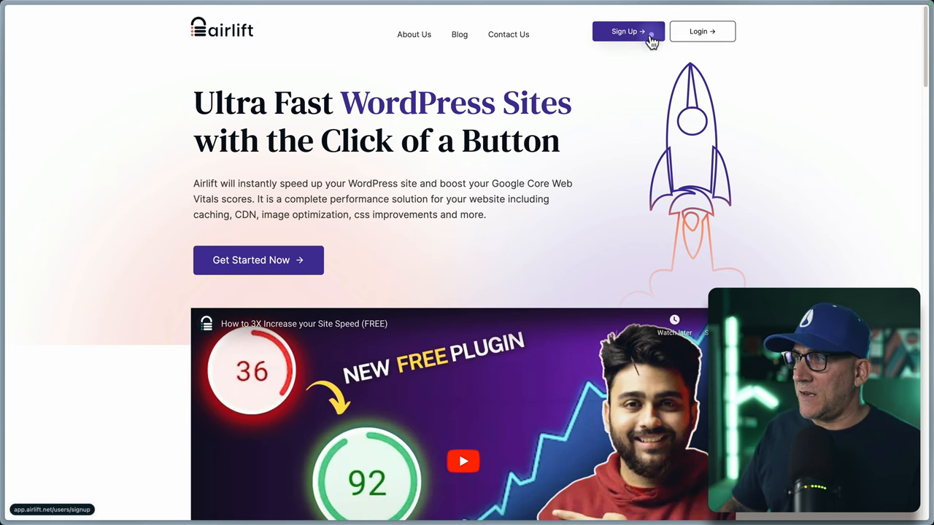
- Sign up on the Airlift homepage to reach the dashboard listing two Elementor Starter Blueprint sites
{"action": "left_click", "coordinate": [627, 31]}
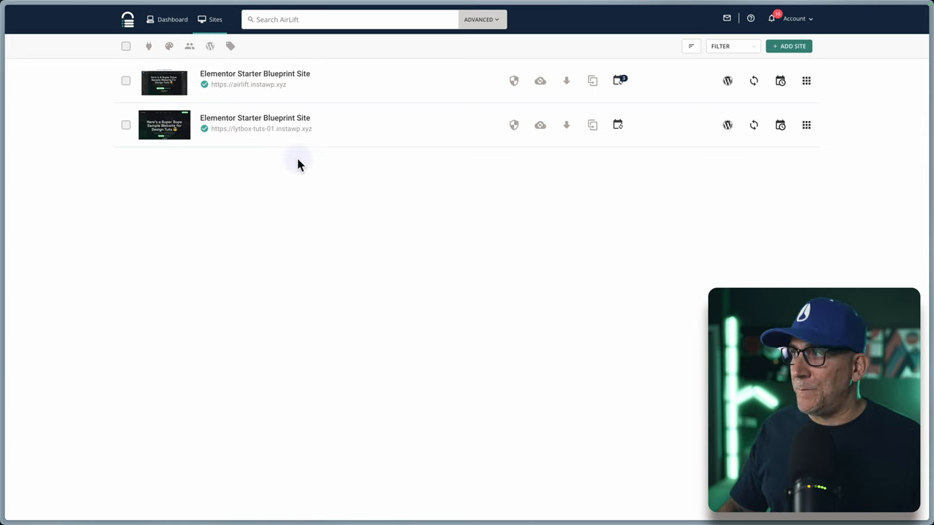
- Begin adding a new site, then review Pantine Furniture's installed WordPress plugins
{"action": "left_click", "coordinate": [788, 46]}
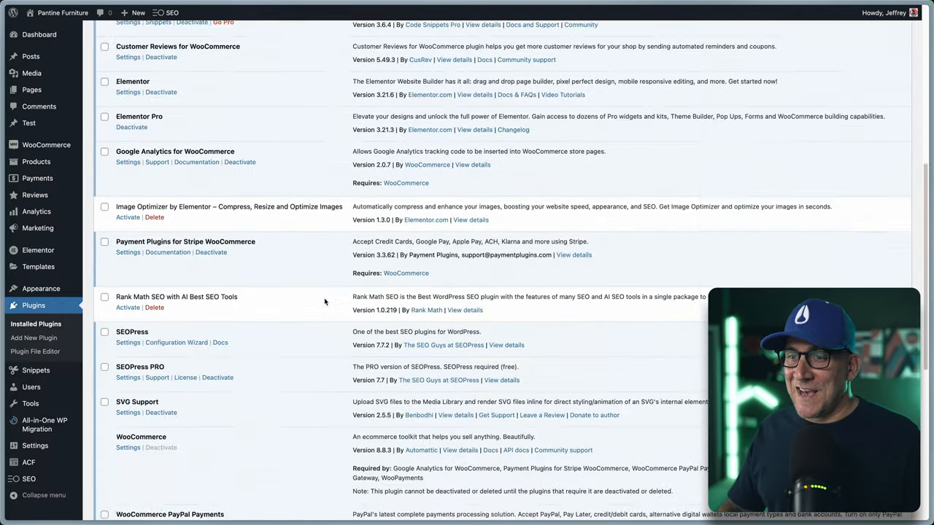
- Scroll the installed plugins and return to AirLift's add-site page with an empty URL field
{"action": "scroll", "scroll_direction": "down", "scroll_amount": 3}
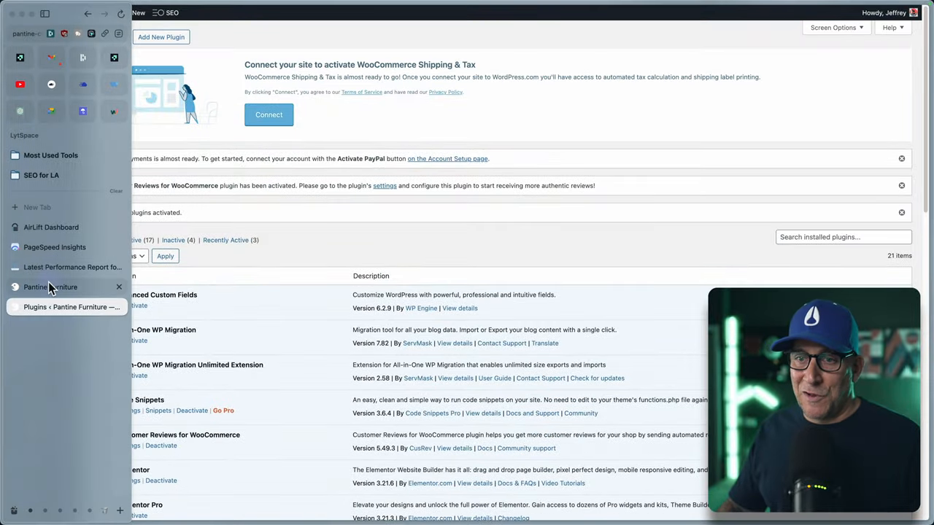
{"action": "left_click", "coordinate": [51, 286]}
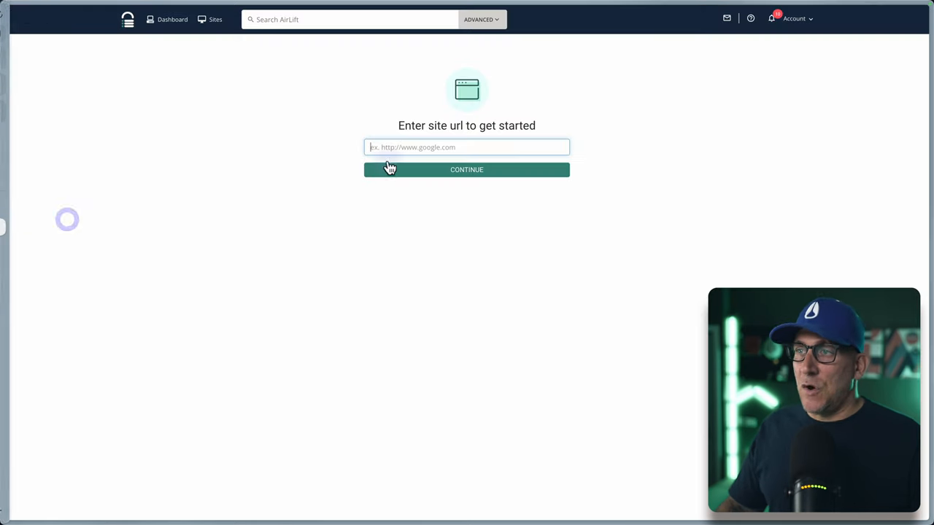
- Add the pantine-copy site, download the AirLift plugin, and choose it for upload in WordPress
{"action": "left_click", "coordinate": [465, 169]}
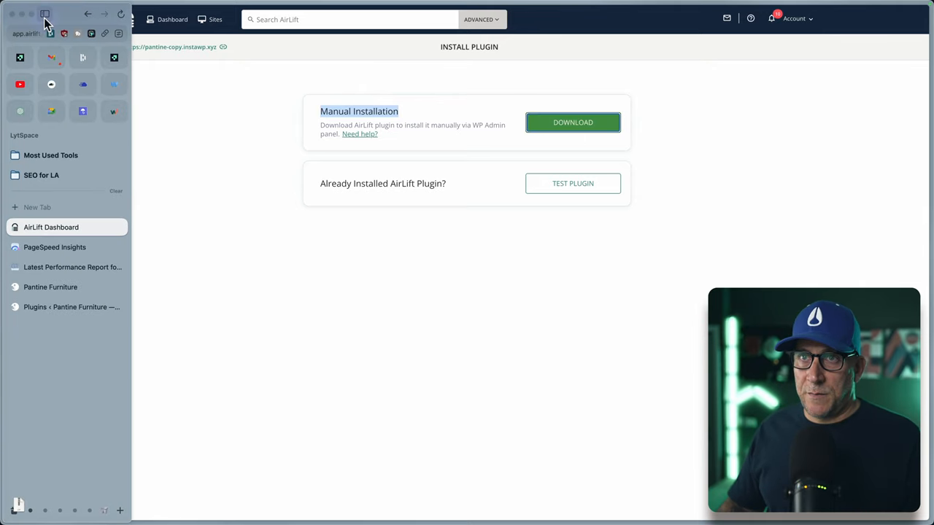
{"action": "left_click", "coordinate": [65, 306]}
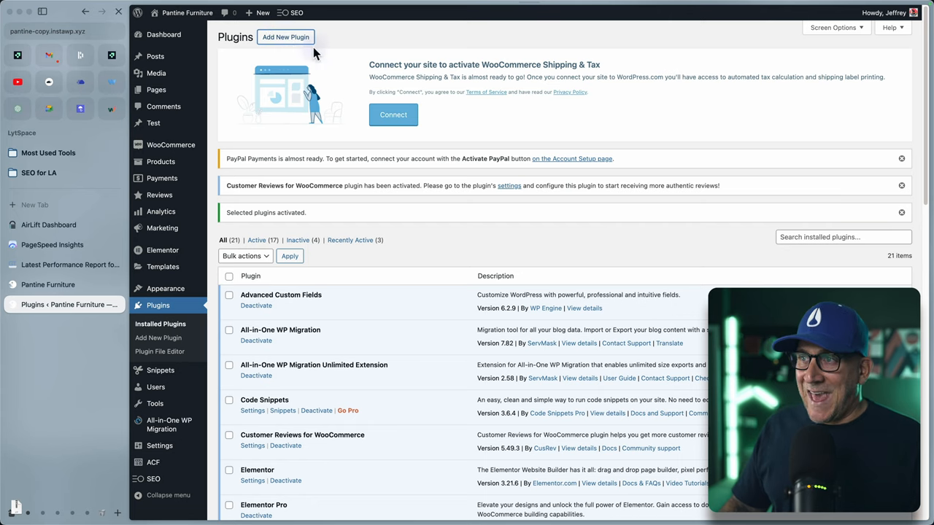
{"action": "left_click", "coordinate": [285, 37]}
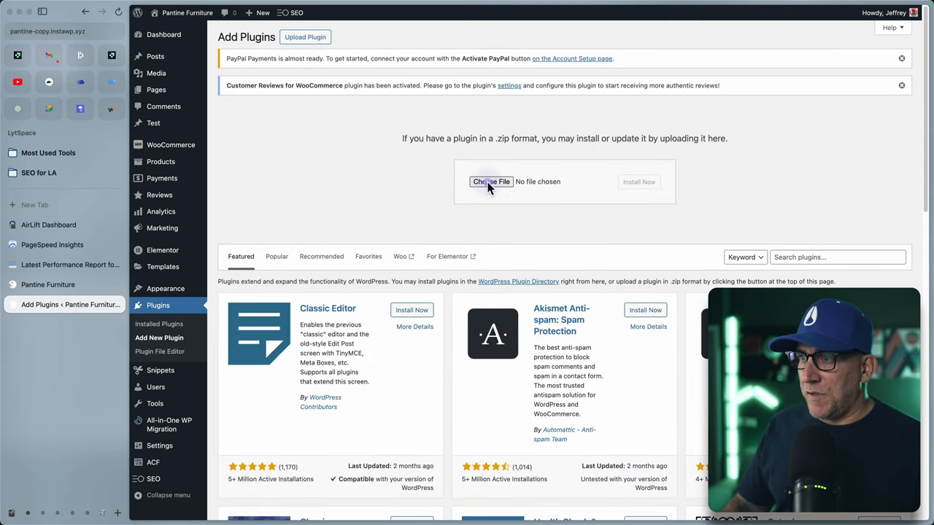
{"action": "left_click", "coordinate": [49, 304]}
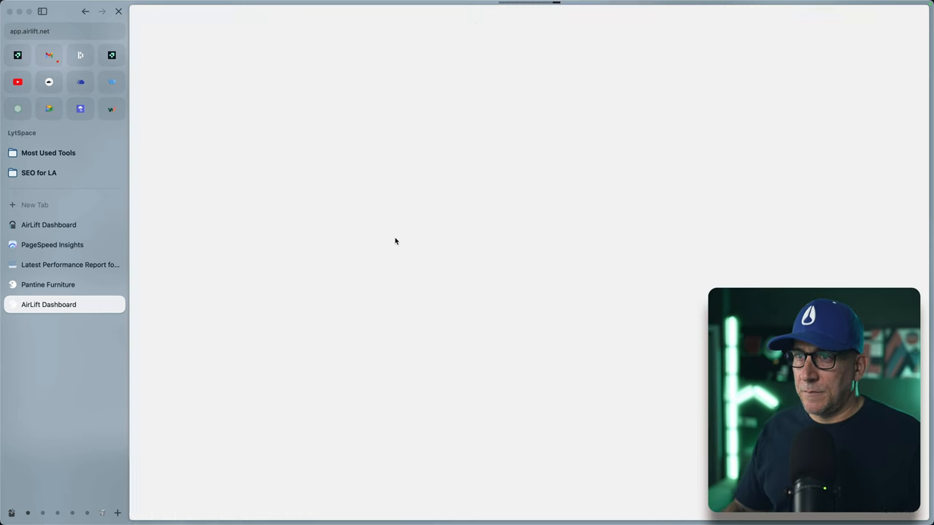
- Preview the optimized Pantine Furniture page, then return to its 69-to-100 performance report
{"action": "left_click", "coordinate": [48, 304]}
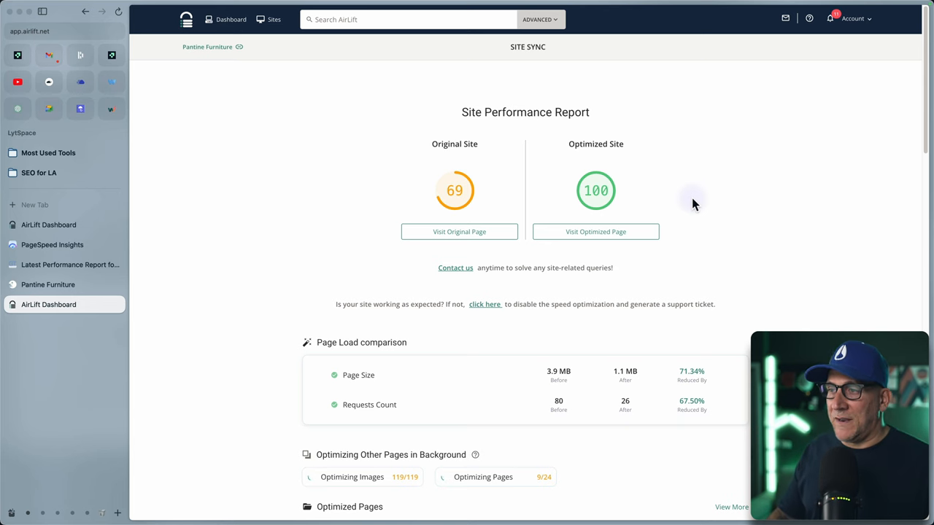
{"action": "mouse_move", "coordinate": [690, 205]}
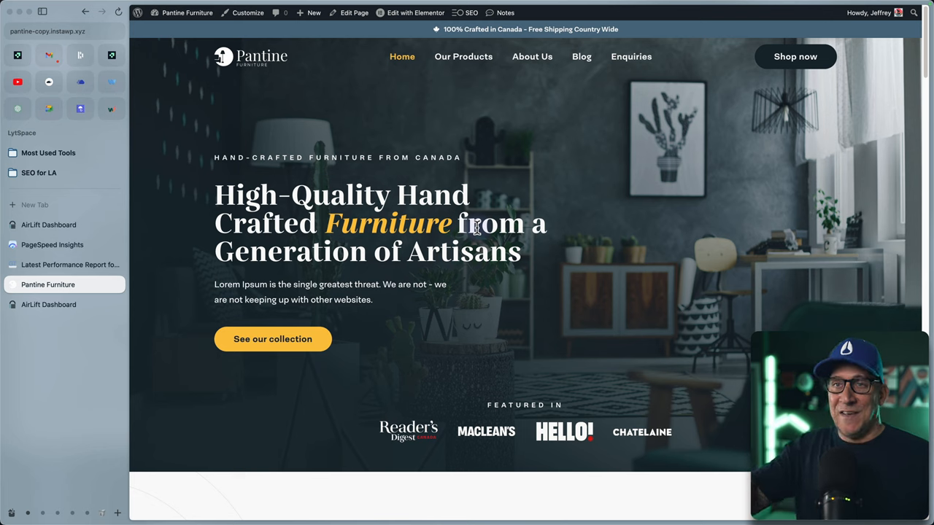
{"action": "mouse_move", "coordinate": [481, 237]}
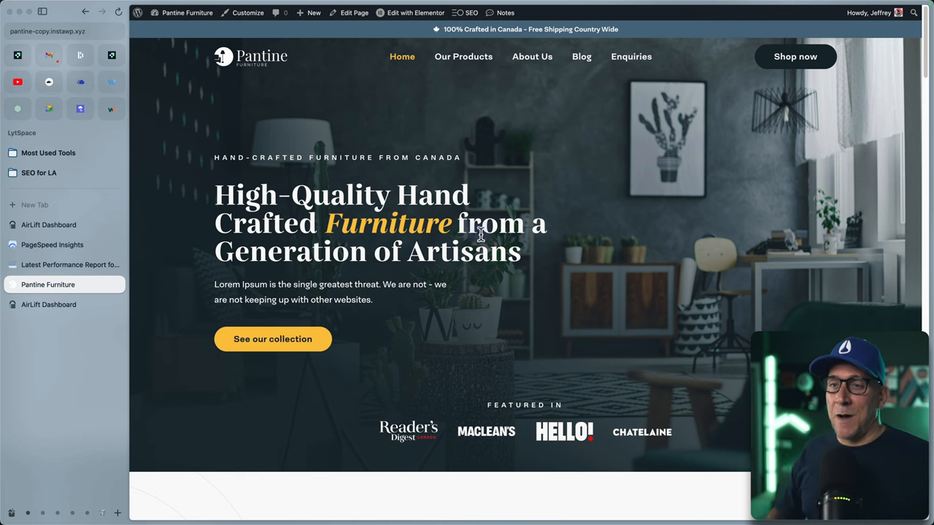
{"action": "left_click", "coordinate": [49, 304]}
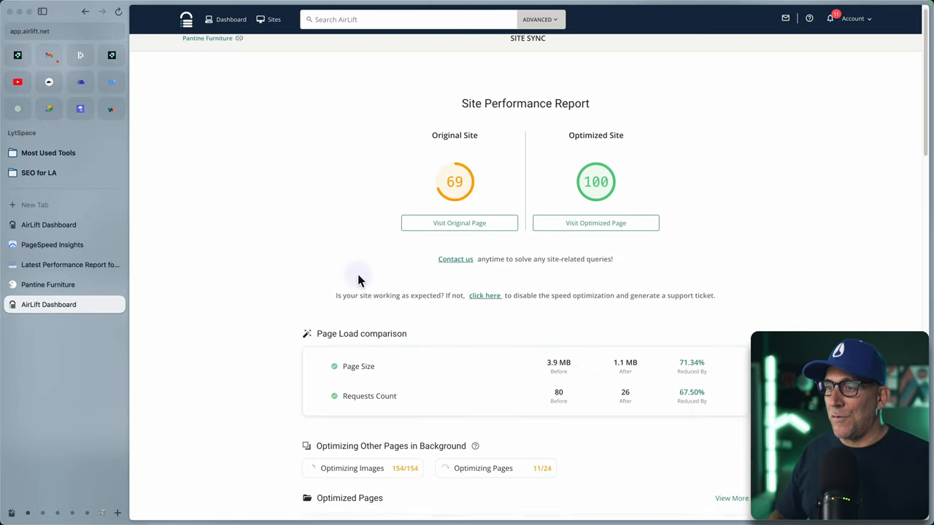
- Read the report: page size 3.9 MB to 1.1 MB, requests 80 to 26, 11 of 24 pages optimizing
{"action": "scroll", "scroll_direction": "down", "scroll_amount": 3}
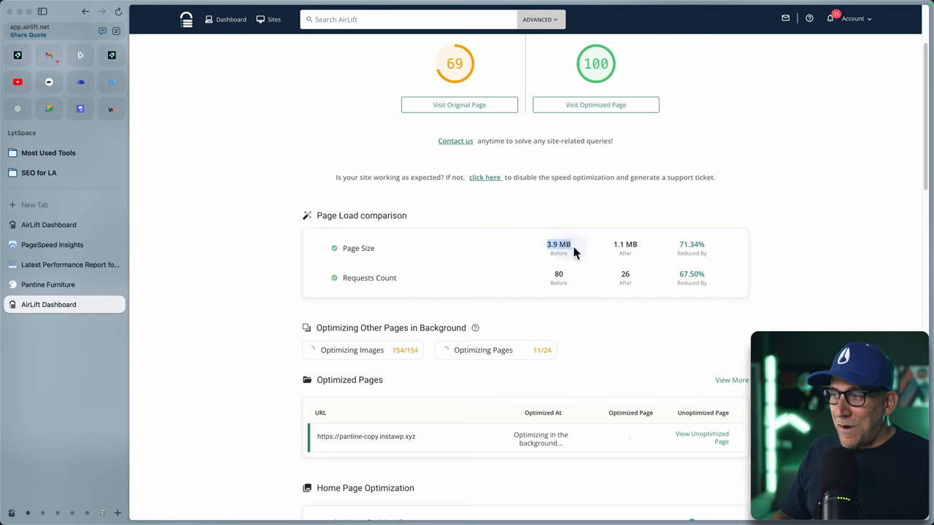
{"action": "mouse_move", "coordinate": [663, 247]}
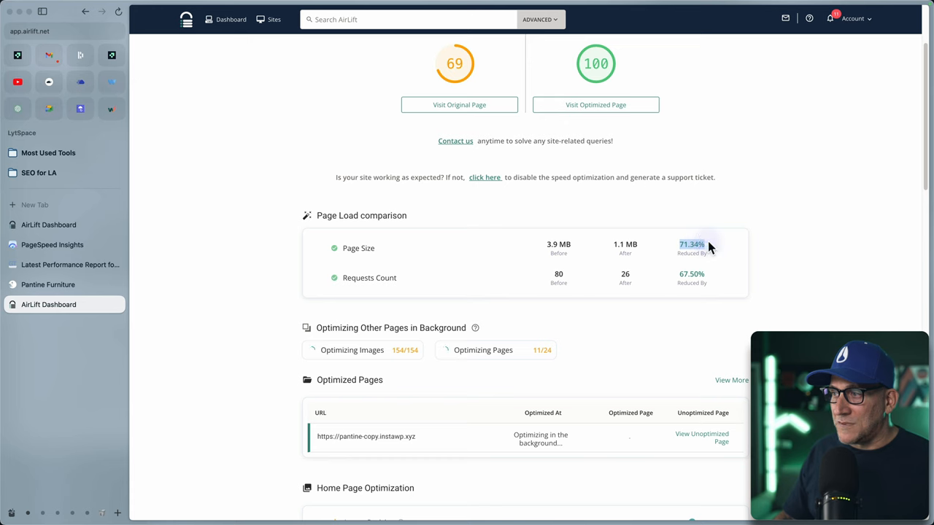
{"action": "scroll", "scroll_direction": "down", "scroll_amount": 3}
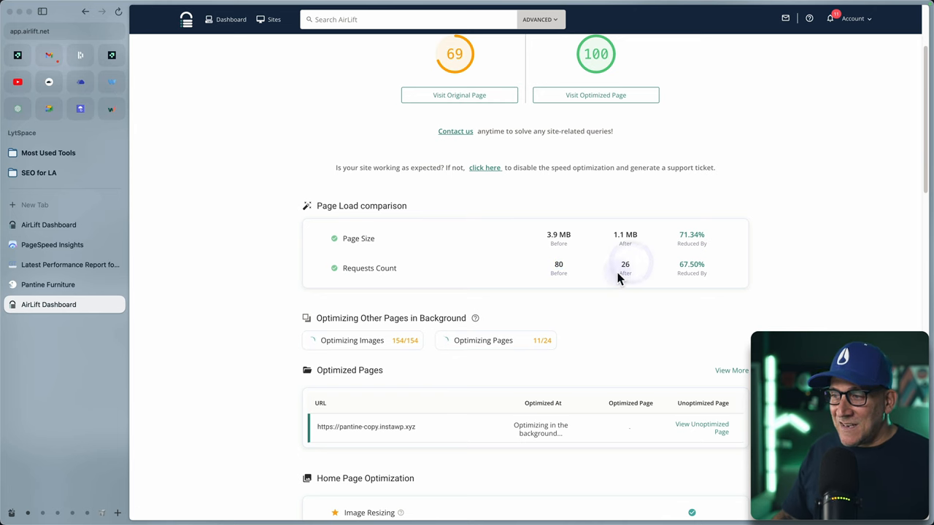
{"action": "scroll", "scroll_direction": "down", "scroll_amount": 3}
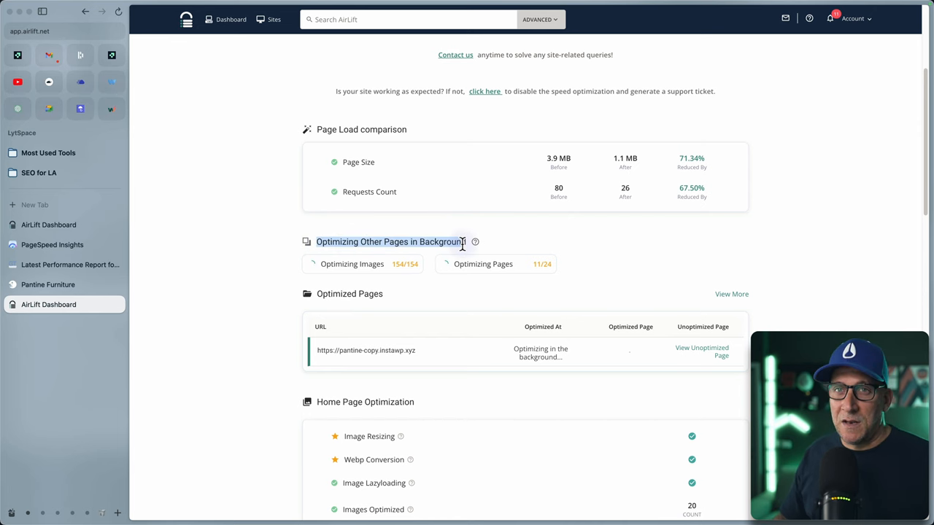
{"action": "mouse_move", "coordinate": [516, 270]}
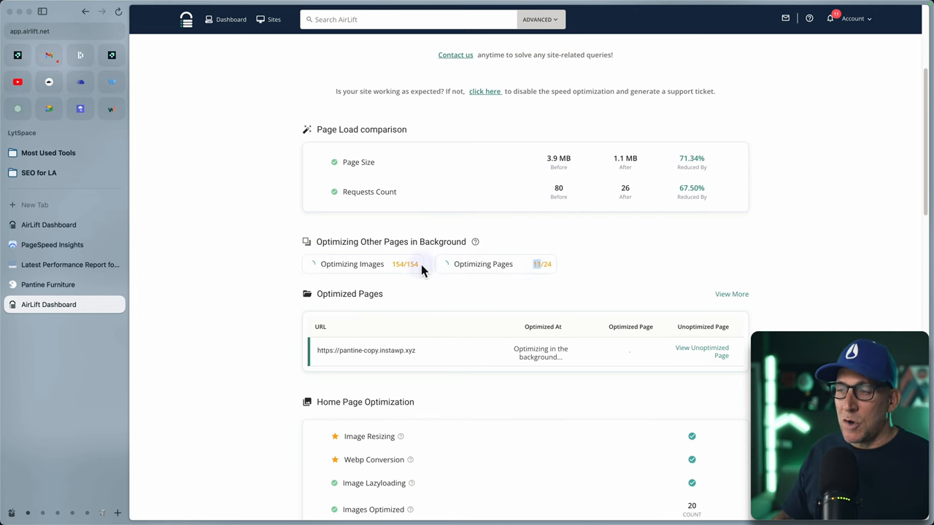
{"action": "mouse_move", "coordinate": [324, 264]}
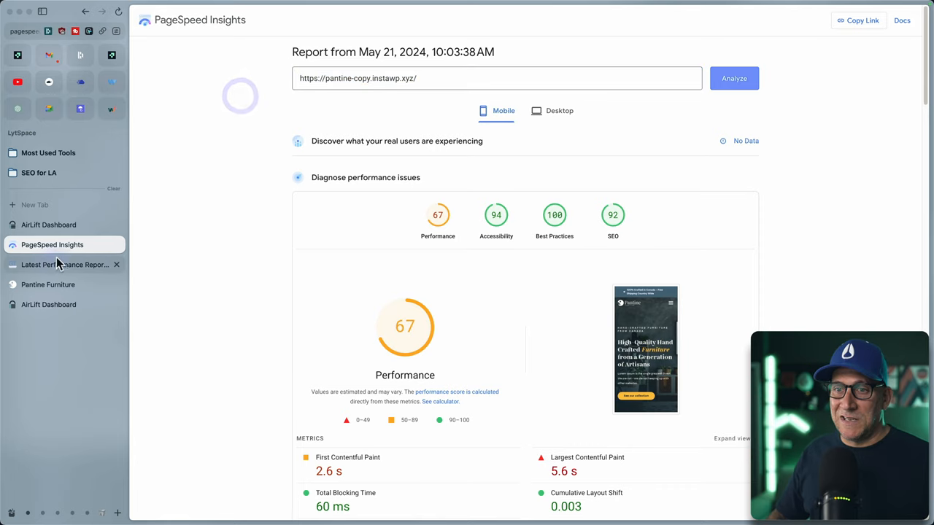
- Review the earlier PageSpeed scores (67 mobile, 84 desktop, 9.2 s Speed Index) and rerun the test
{"action": "left_click", "coordinate": [66, 264]}
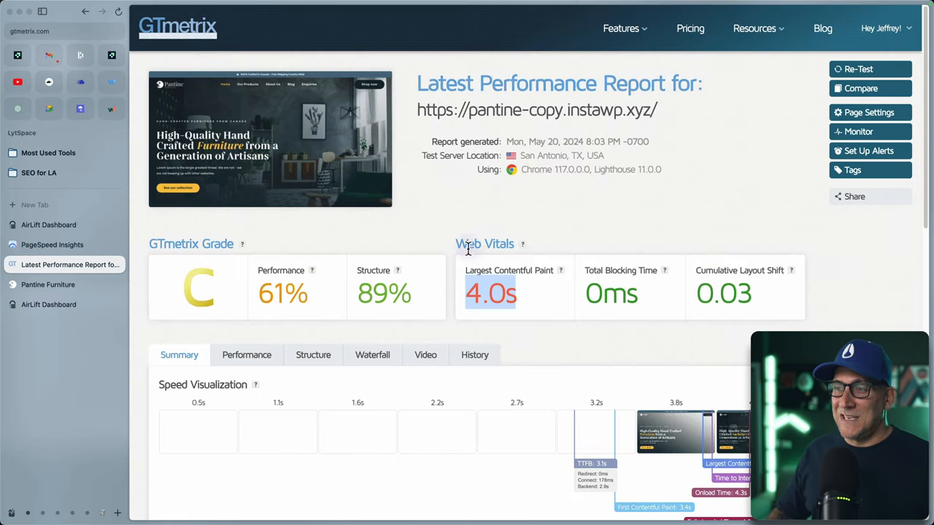
{"action": "left_click", "coordinate": [52, 244]}
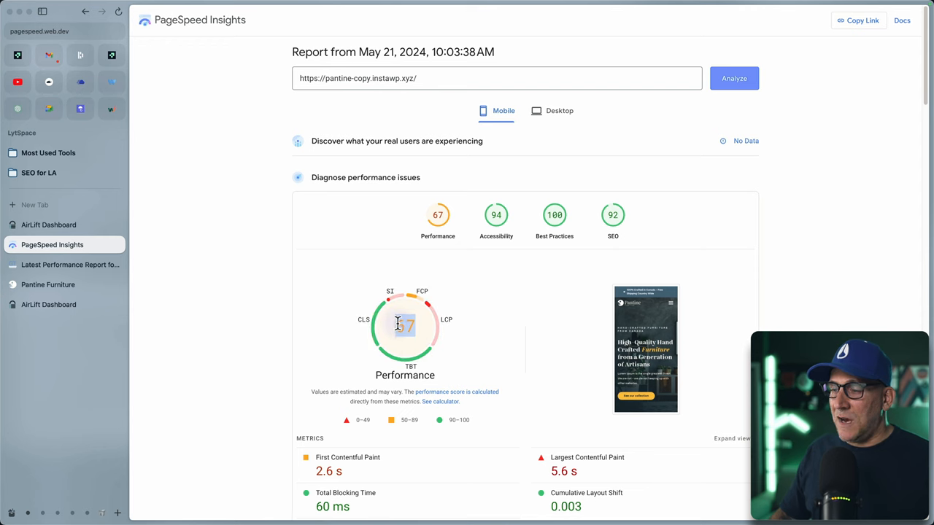
{"action": "scroll", "scroll_direction": "down", "scroll_amount": 3}
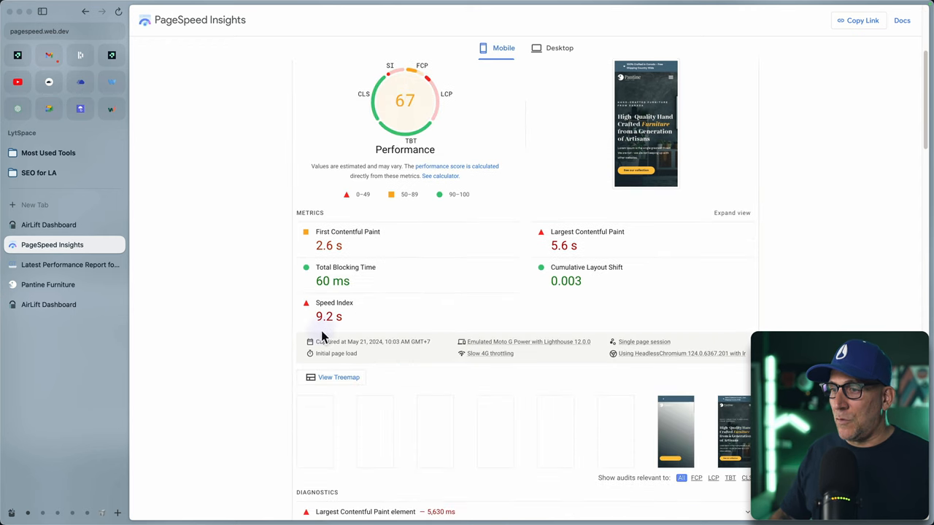
{"action": "double_click", "coordinate": [324, 316]}
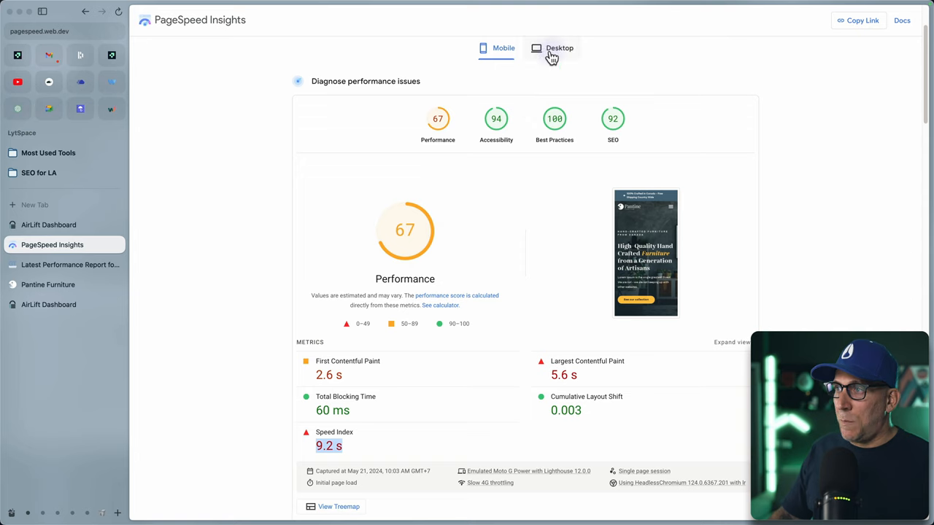
{"action": "left_click", "coordinate": [557, 48]}
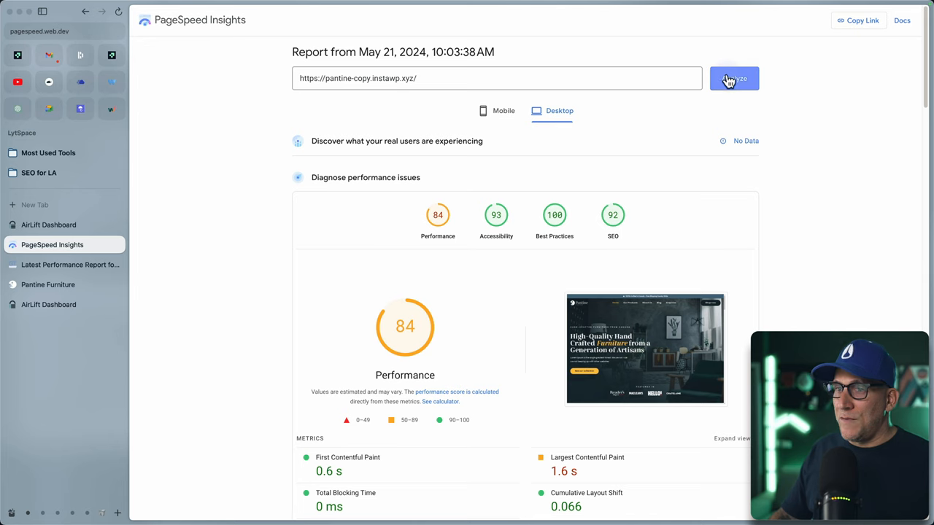
{"action": "left_click", "coordinate": [71, 265]}
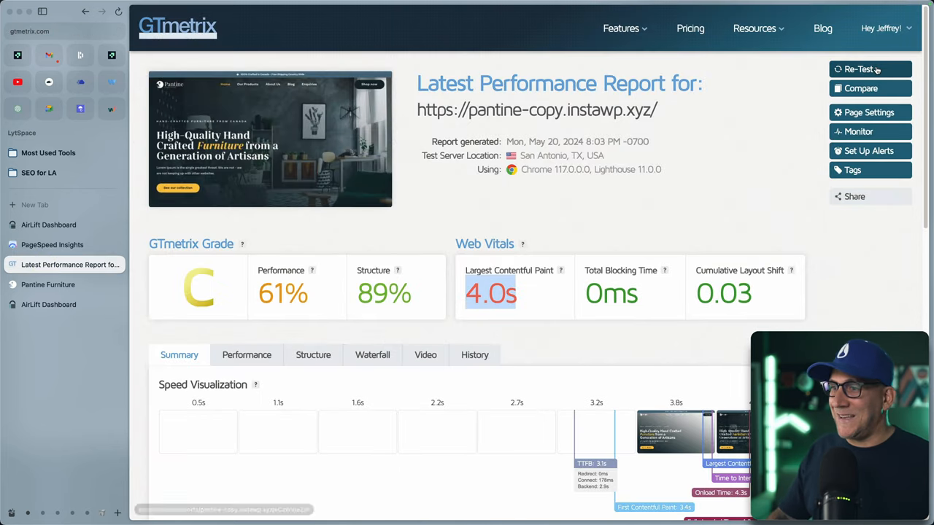
- Retest pantine-copy.instawp.xyz in GTmetrix, then check AirLift's score comparison and the new PageSpeed run
{"action": "left_click", "coordinate": [869, 69]}
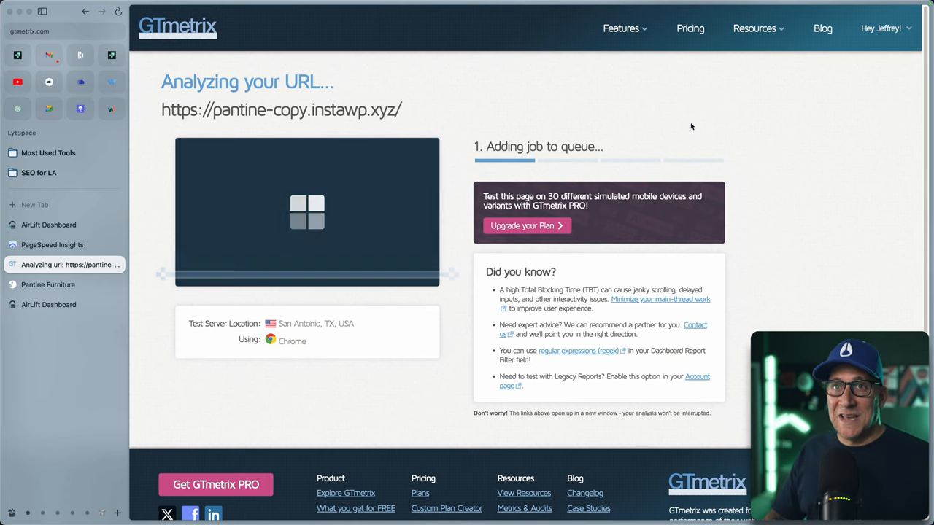
{"action": "mouse_move", "coordinate": [397, 233]}
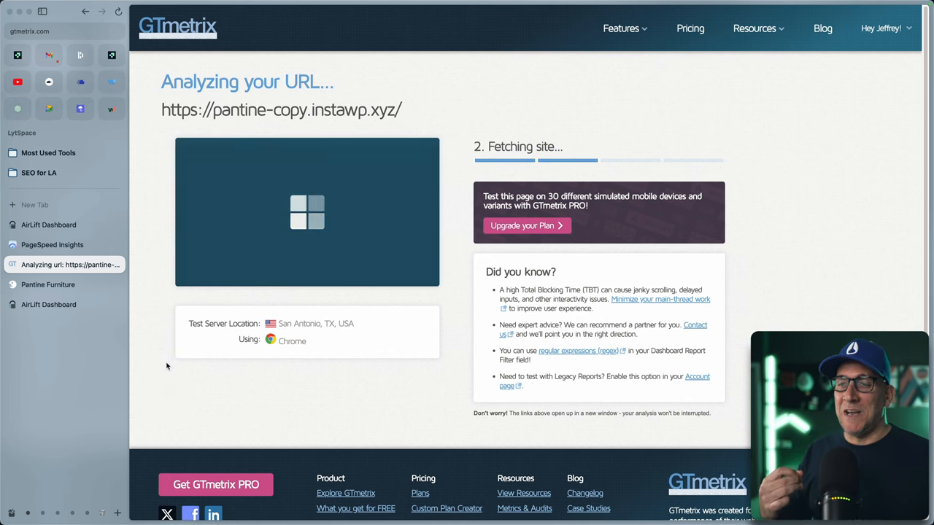
{"action": "left_click", "coordinate": [48, 304]}
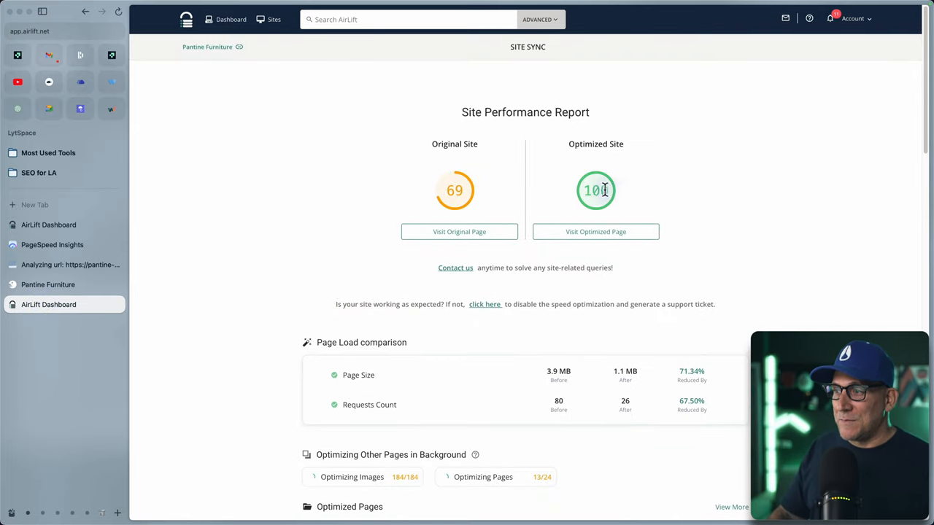
{"action": "scroll", "scroll_direction": "down", "scroll_amount": 3}
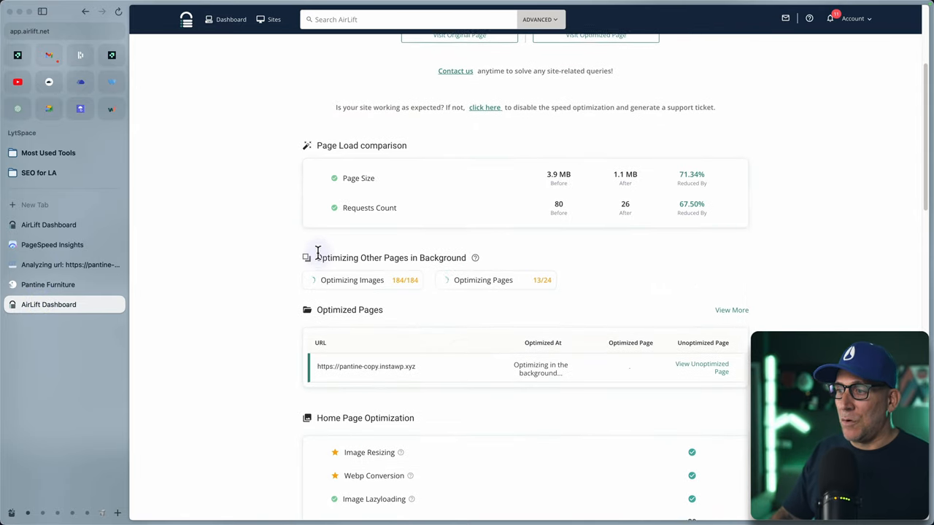
{"action": "left_click", "coordinate": [53, 245]}
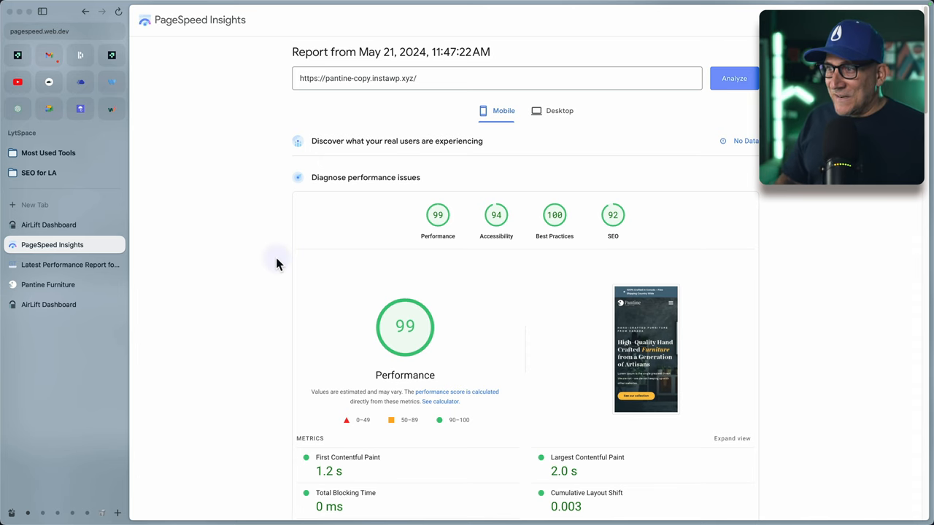
{"action": "mouse_move", "coordinate": [272, 283]}
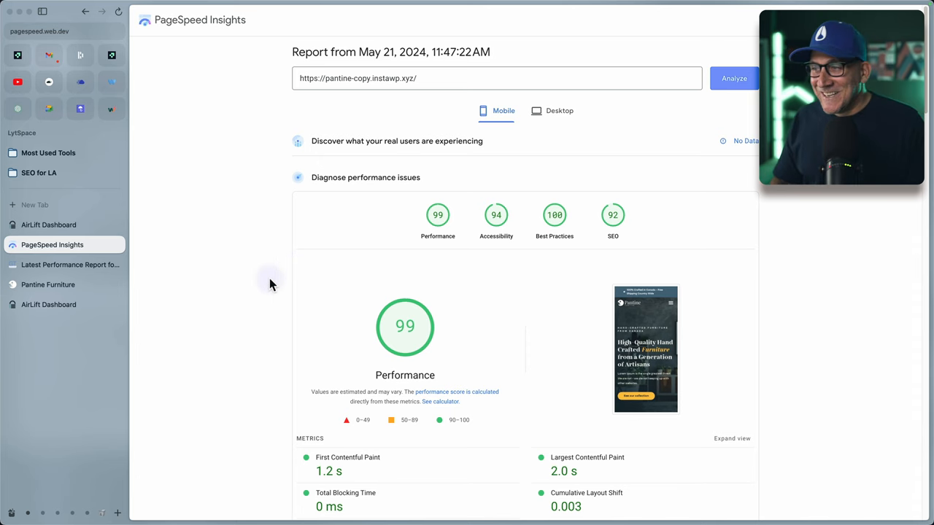
{"action": "mouse_move", "coordinate": [420, 323]}
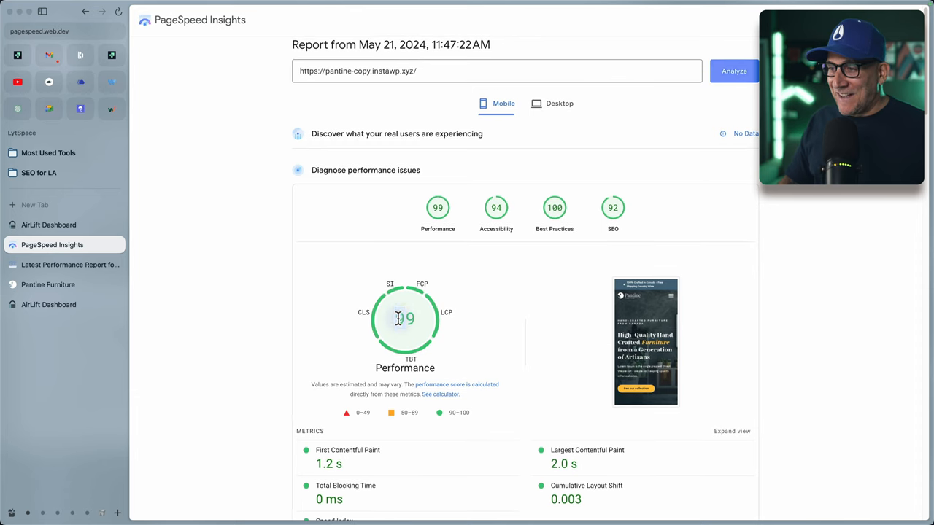
- Scroll the pantine-copy mobile report, then toggle between Mobile and Desktop results
{"action": "scroll", "scroll_direction": "down", "scroll_amount": 3}
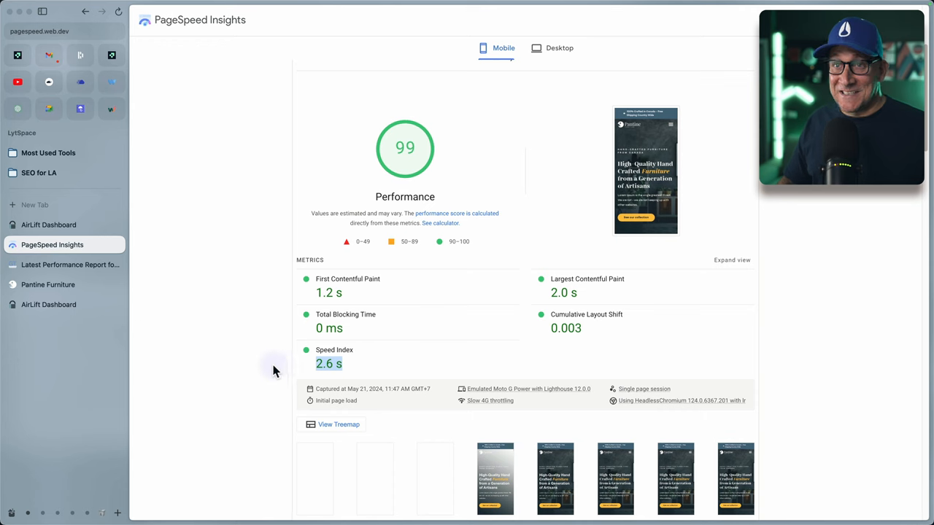
{"action": "mouse_move", "coordinate": [285, 365]}
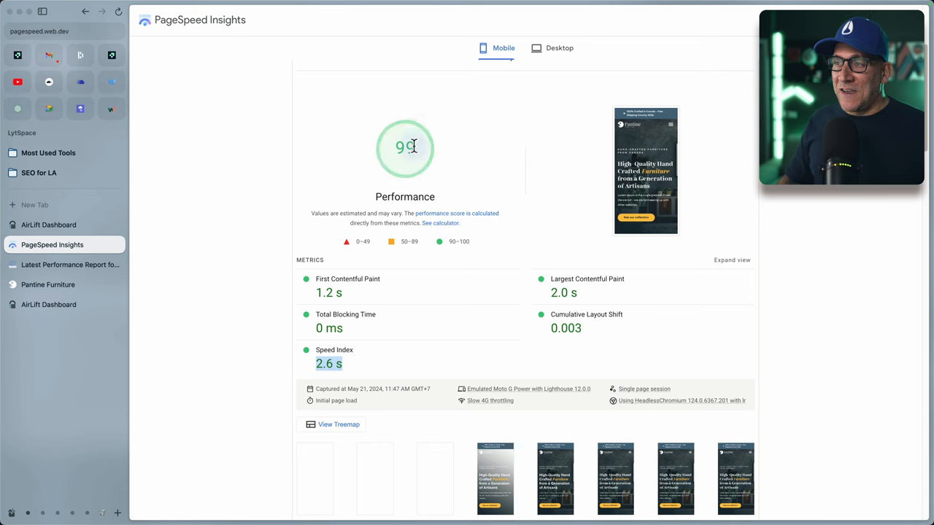
{"action": "mouse_move", "coordinate": [407, 150]}
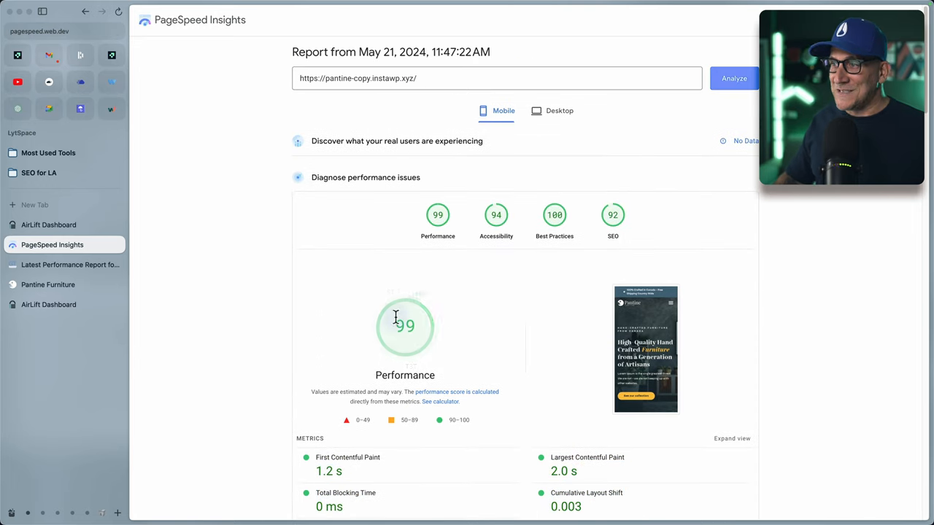
{"action": "left_click", "coordinate": [552, 111]}
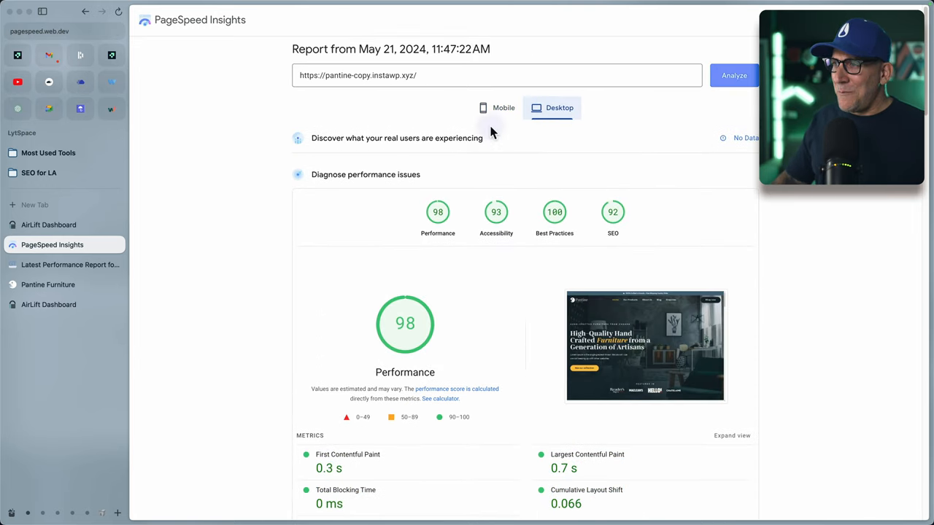
{"action": "left_click", "coordinate": [496, 107]}
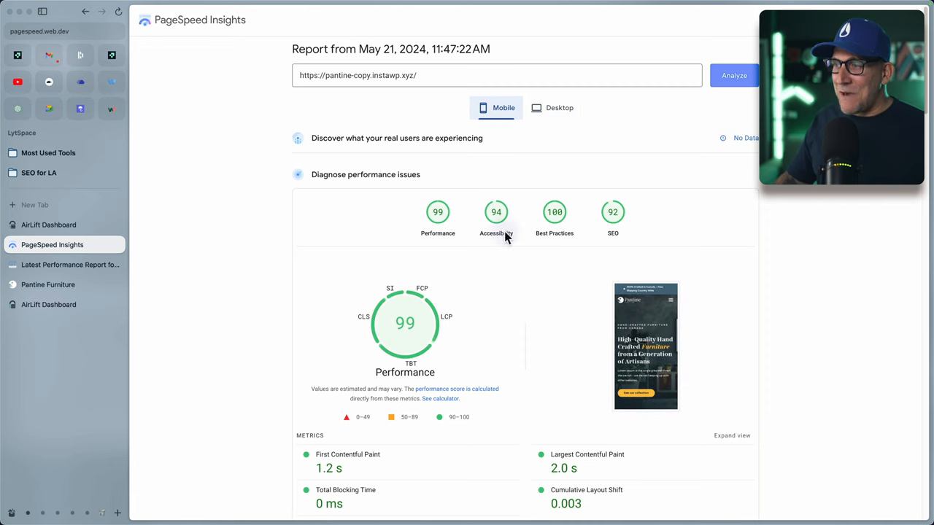
{"action": "left_click", "coordinate": [558, 107]}
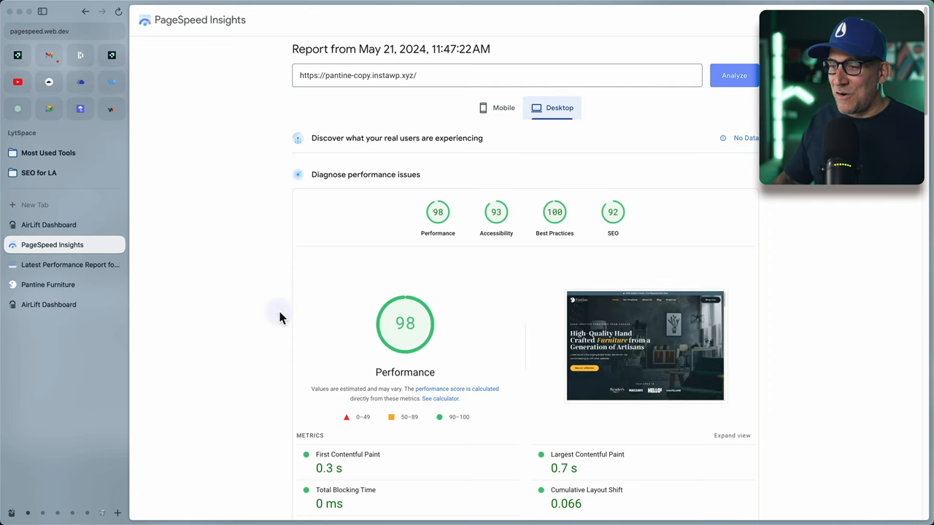
- Review the desktop metrics, highlighting the First Contentful Paint and Speed Index times
{"action": "scroll", "scroll_direction": "down", "scroll_amount": 3}
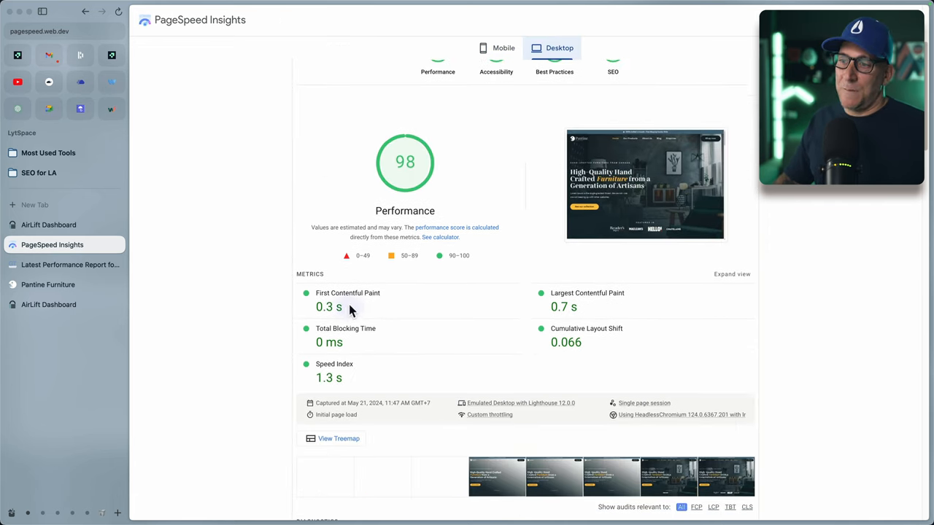
{"action": "double_click", "coordinate": [323, 307]}
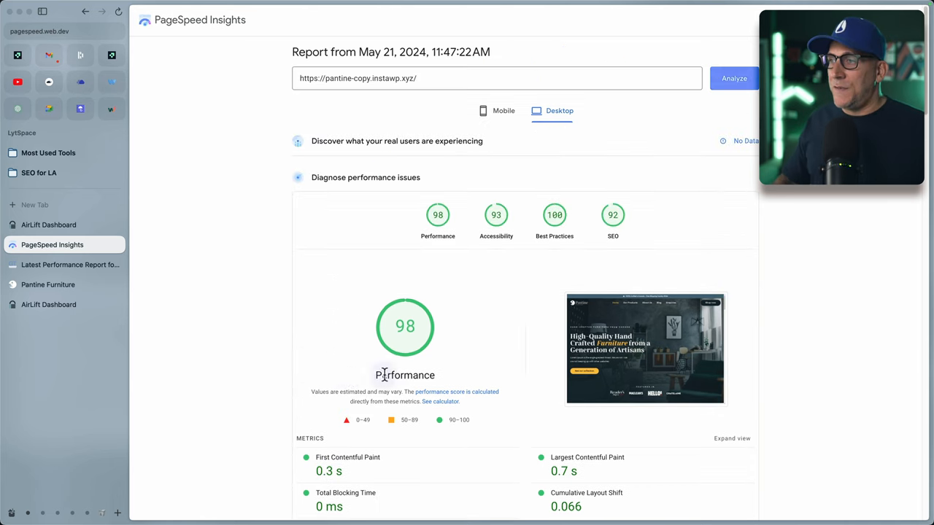
{"action": "mouse_move", "coordinate": [323, 373]}
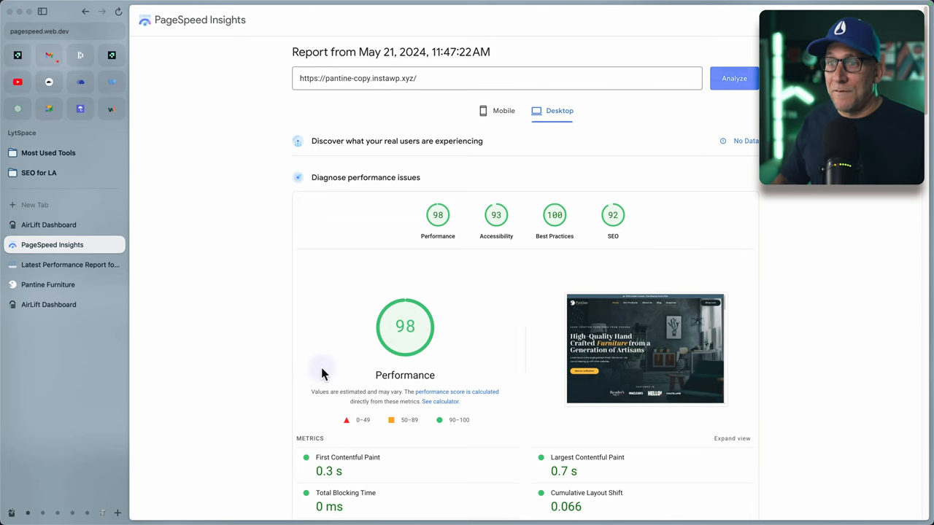
{"action": "scroll", "scroll_direction": "down", "scroll_amount": 3}
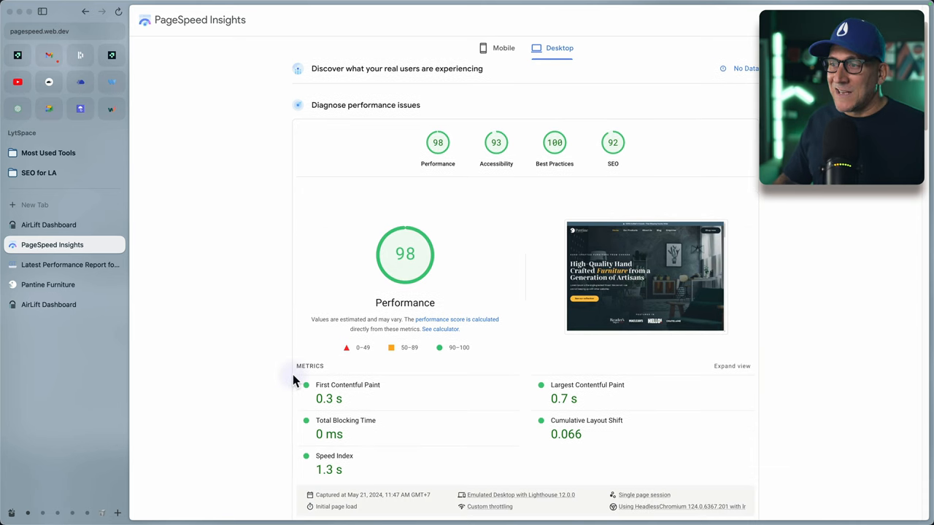
{"action": "scroll", "scroll_direction": "down", "scroll_amount": 3}
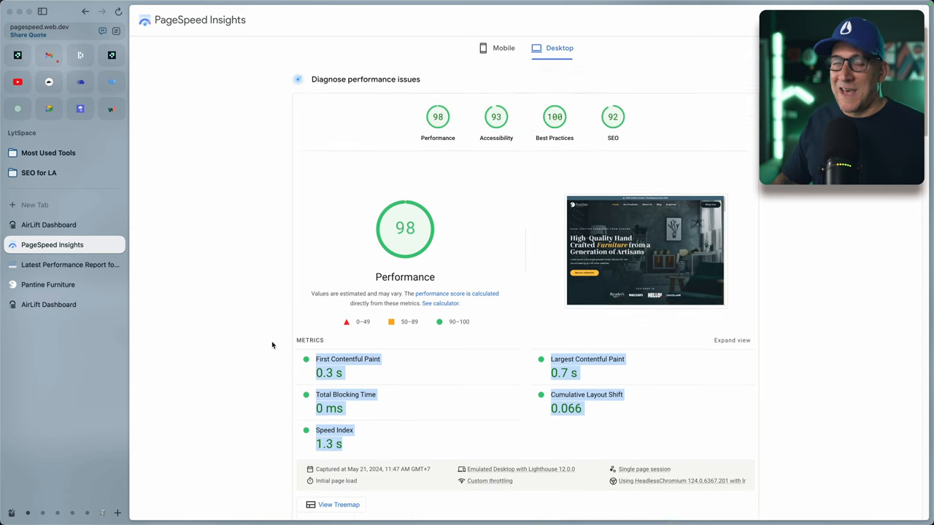
{"action": "scroll", "scroll_direction": "down", "scroll_amount": 3}
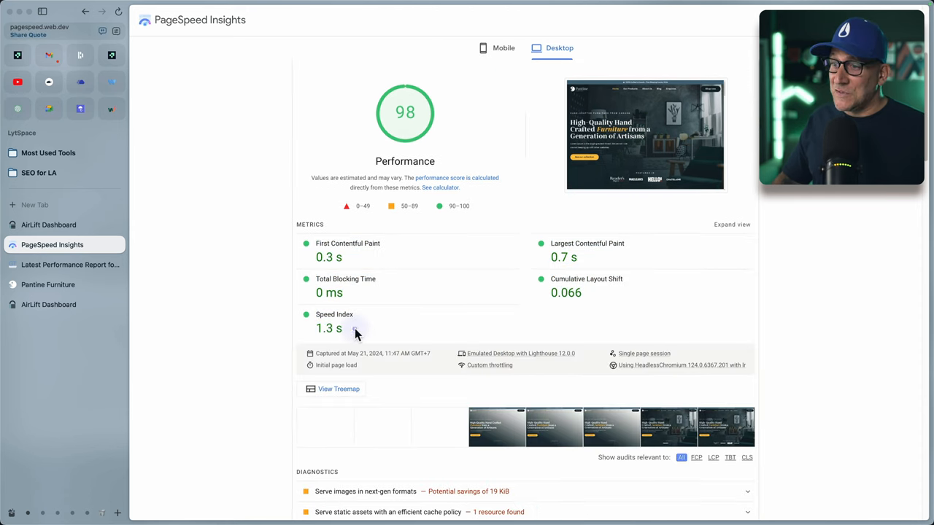
{"action": "double_click", "coordinate": [326, 329]}
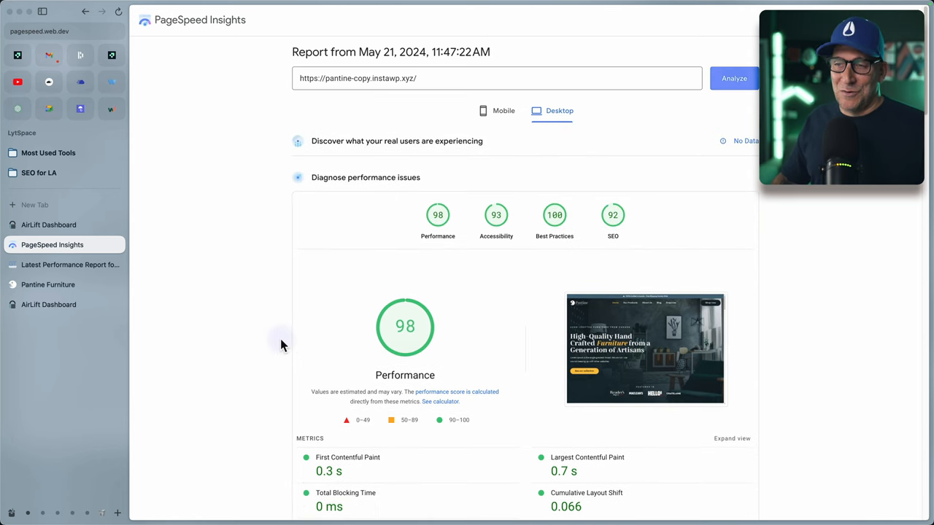
{"action": "mouse_move", "coordinate": [284, 307]}
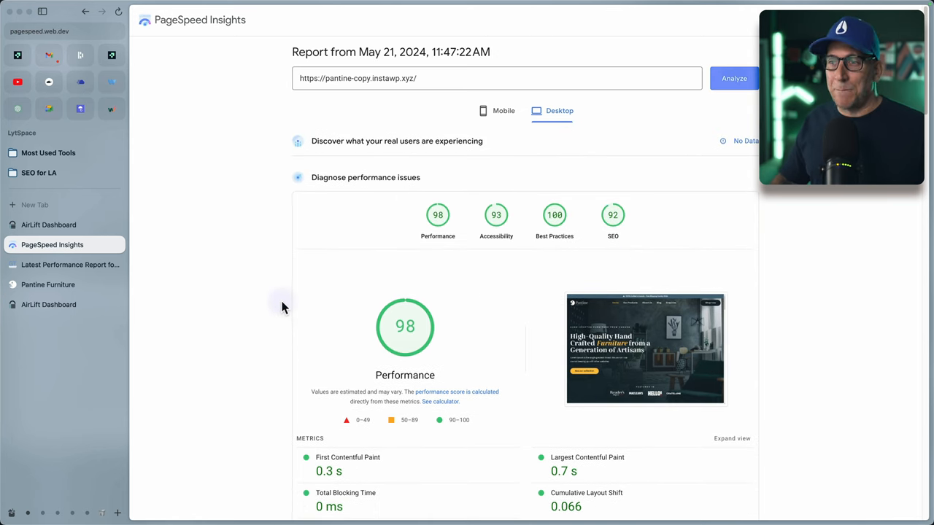
{"action": "mouse_move", "coordinate": [251, 298]}
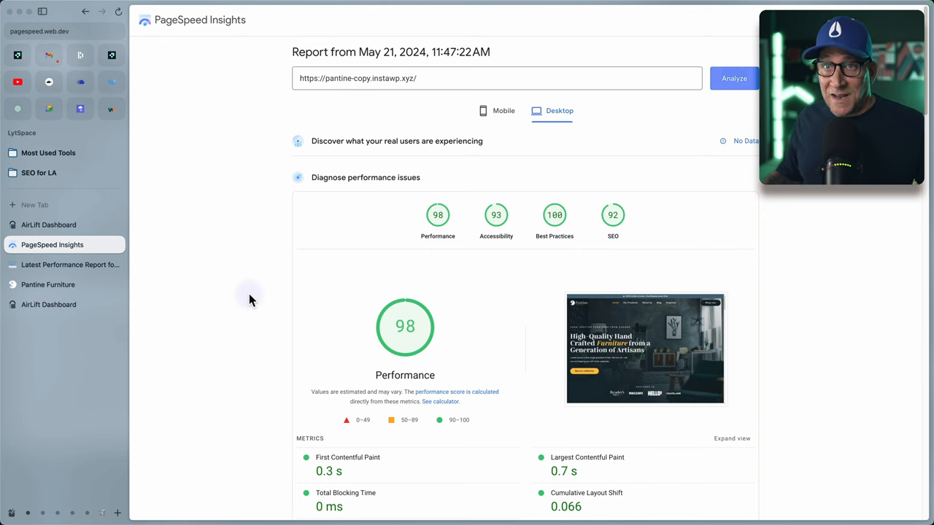
- Review pantine-copy's latest GTmetrix report: grade A, 100% performance, Web Vitals and Top Issues
{"action": "left_click", "coordinate": [70, 264]}
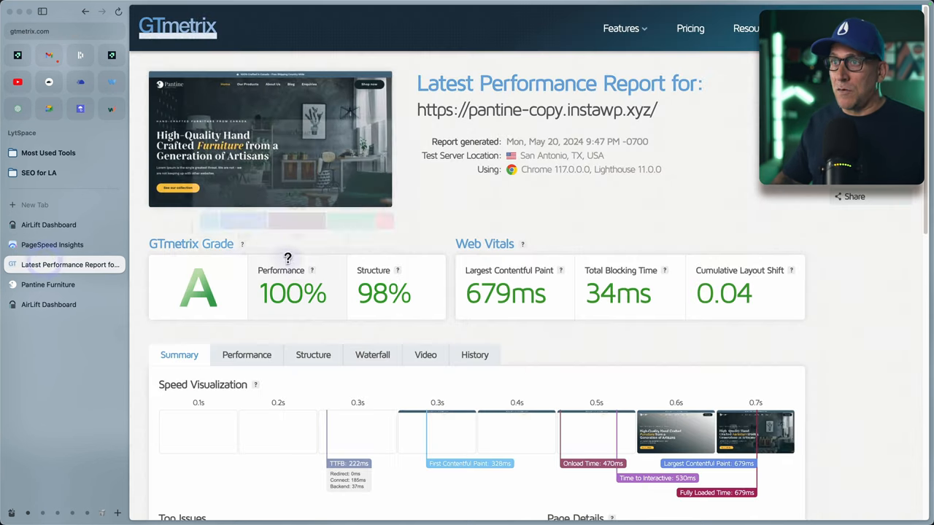
{"action": "scroll", "scroll_direction": "down", "scroll_amount": 3}
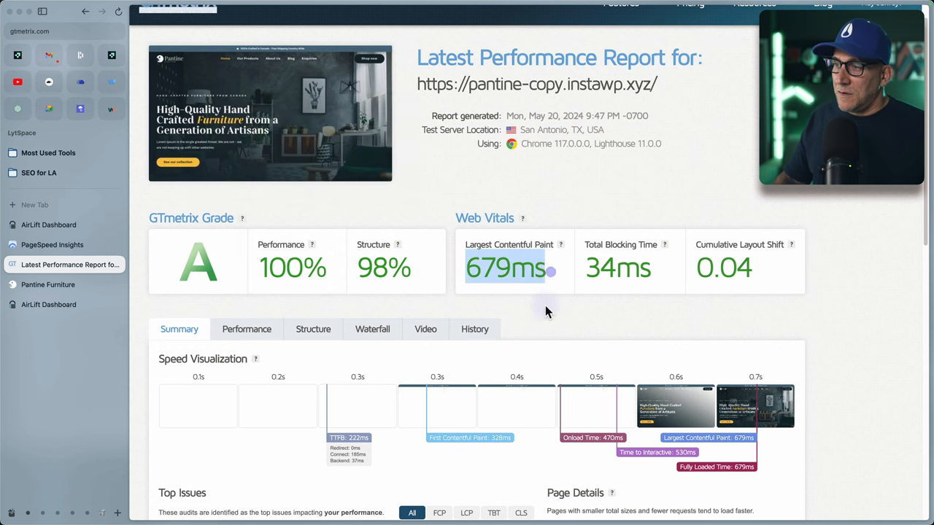
{"action": "scroll", "scroll_direction": "down", "scroll_amount": 3}
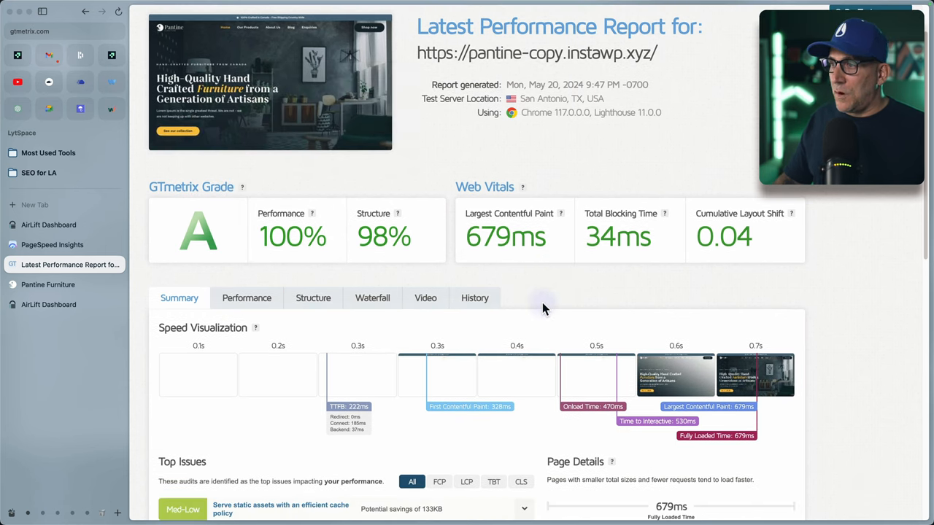
{"action": "scroll", "scroll_direction": "down", "scroll_amount": 3}
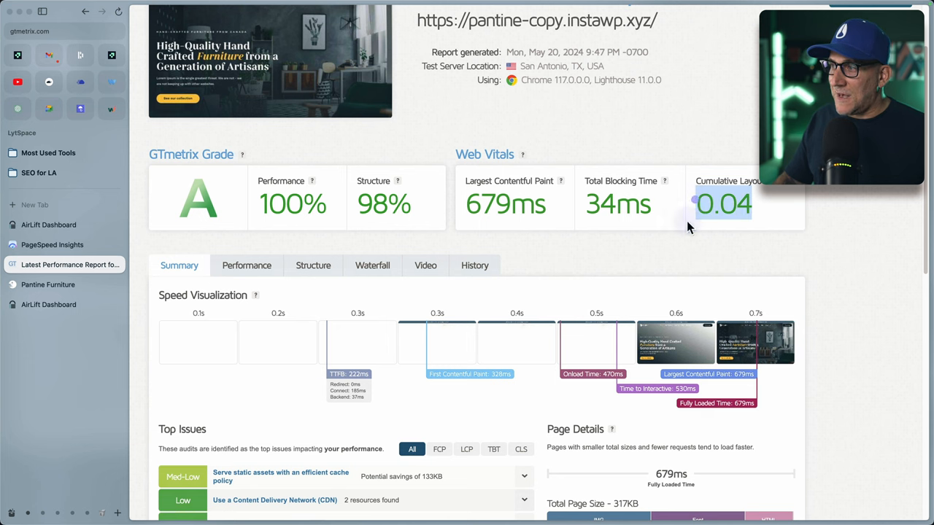
{"action": "scroll", "scroll_direction": "down", "scroll_amount": 3}
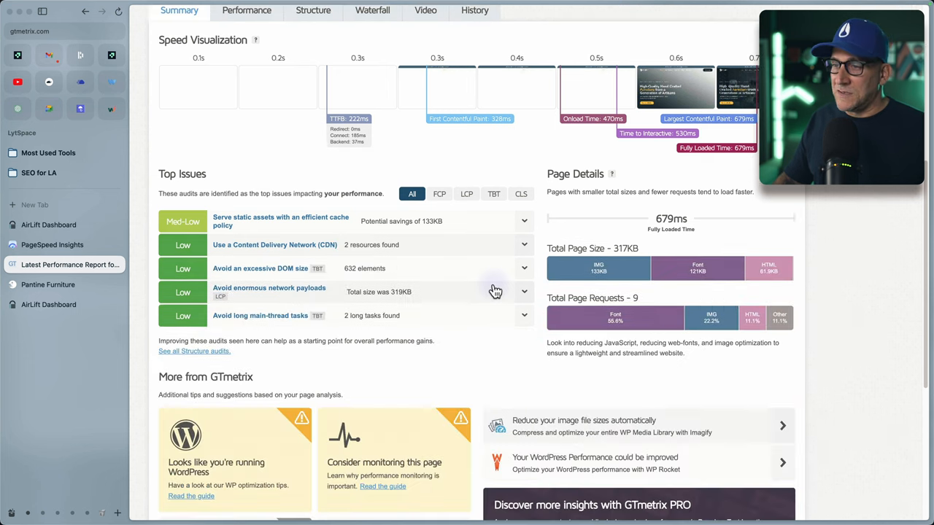
{"action": "scroll", "scroll_direction": "up", "scroll_amount": 3}
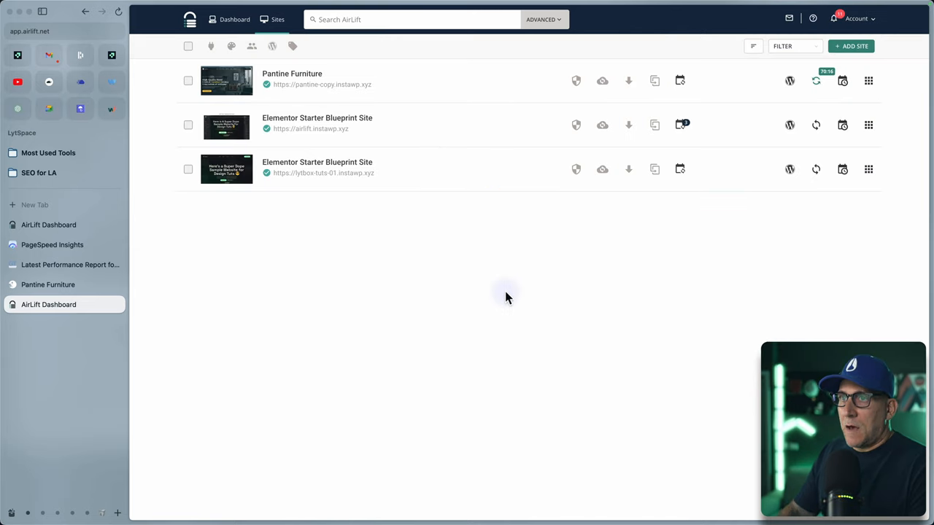
{"action": "mouse_move", "coordinate": [291, 40]}
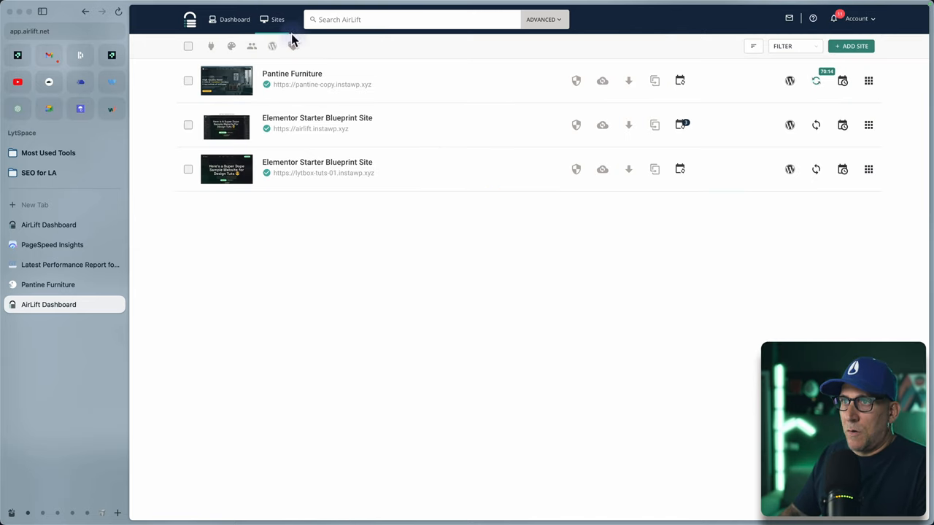
{"action": "mouse_move", "coordinate": [756, 93]}
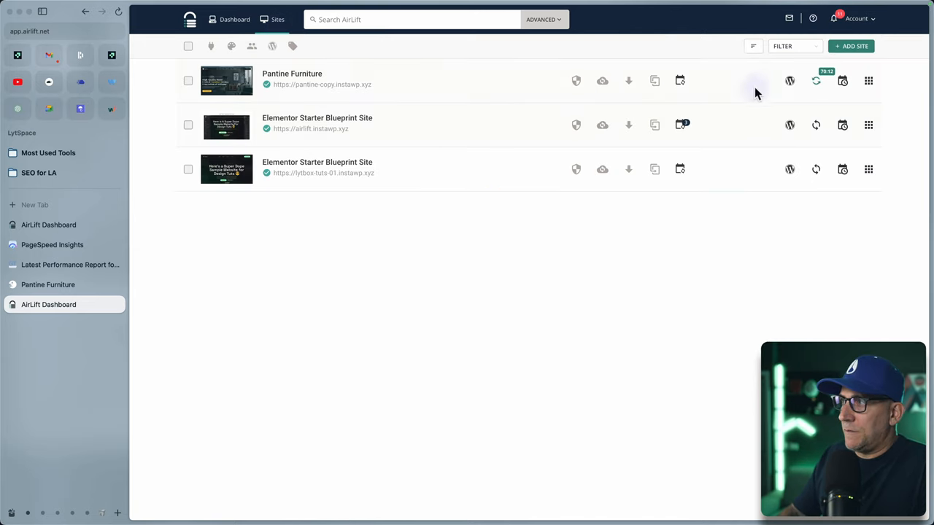
{"action": "mouse_move", "coordinate": [814, 82]}
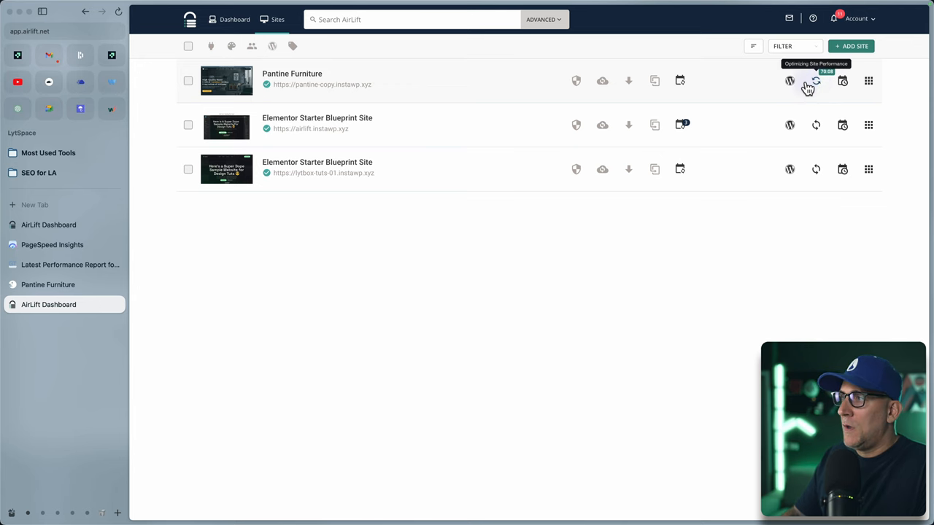
{"action": "left_click", "coordinate": [291, 73]}
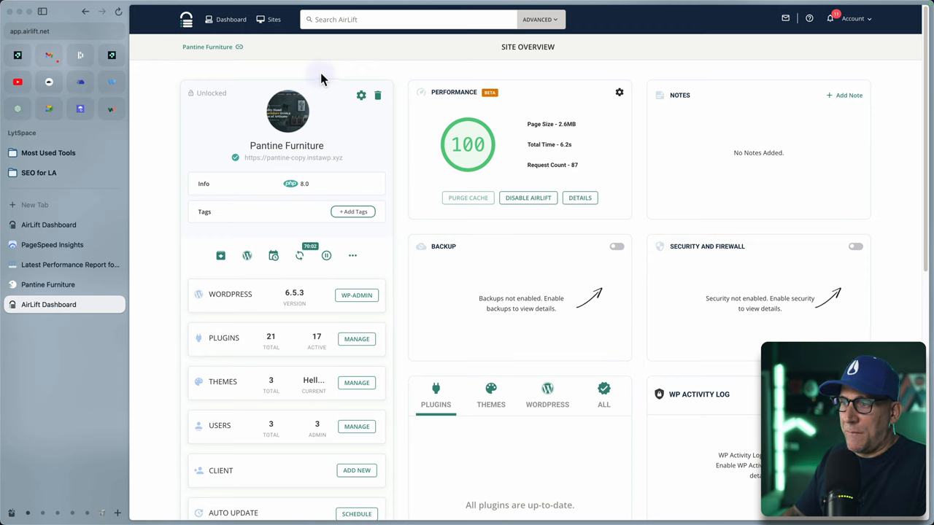
{"action": "mouse_move", "coordinate": [573, 81]}
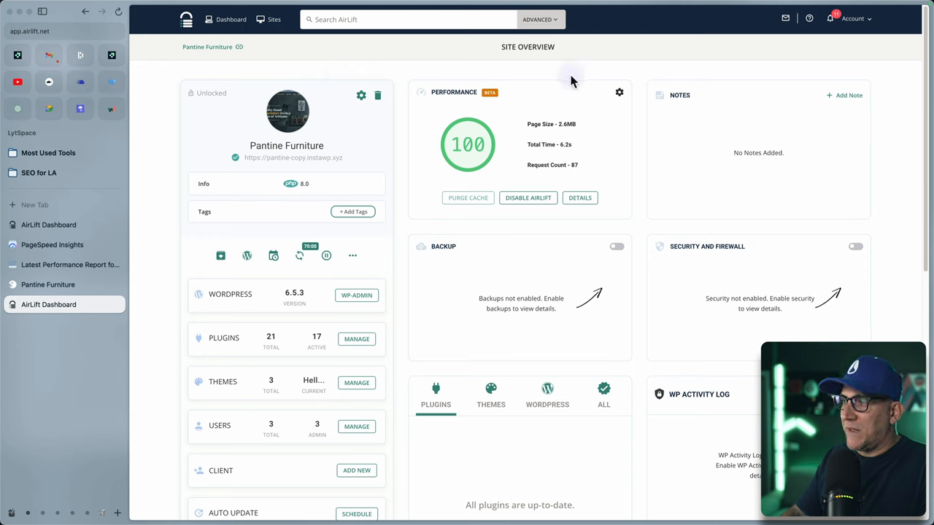
{"action": "mouse_move", "coordinate": [649, 228]}
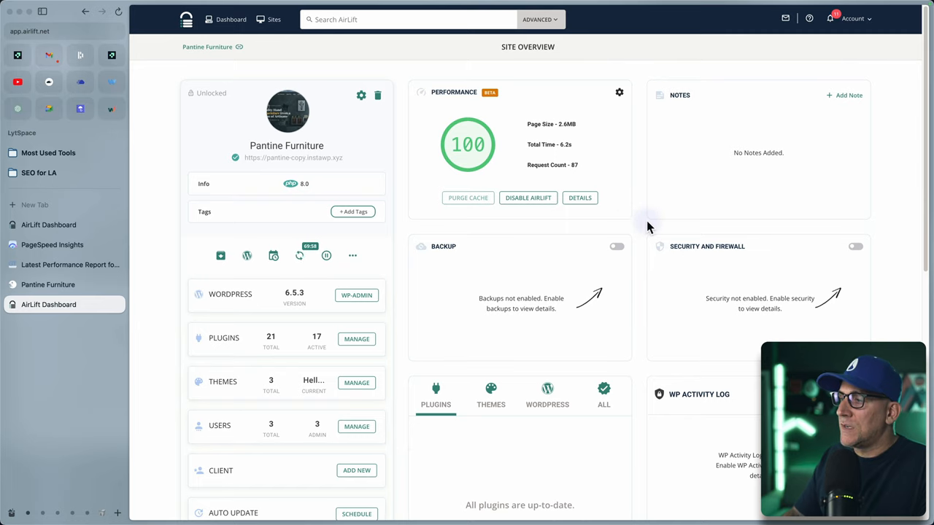
{"action": "scroll", "scroll_direction": "down", "scroll_amount": 3}
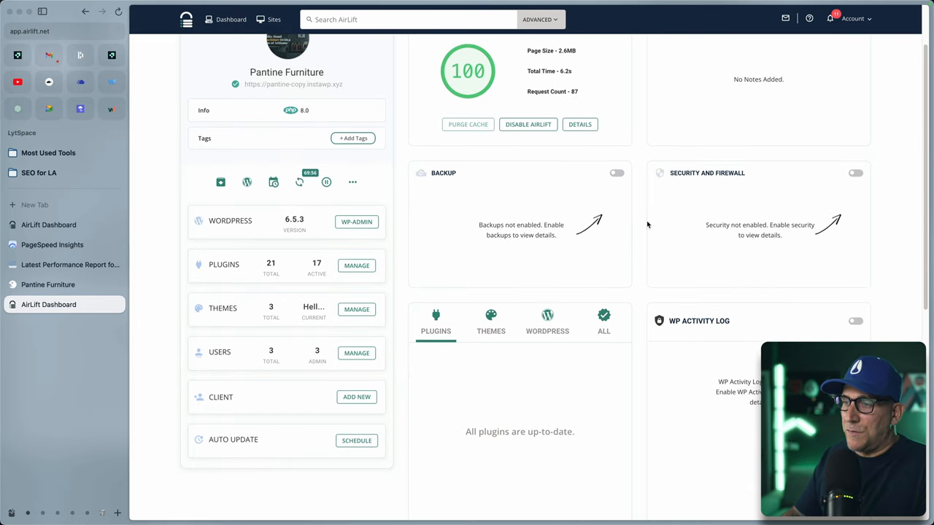
{"action": "scroll", "scroll_direction": "down", "scroll_amount": 3}
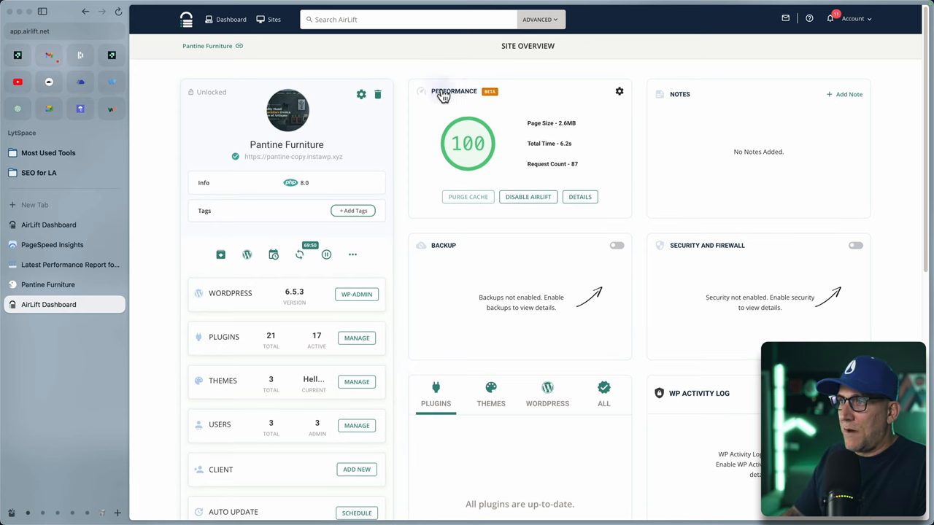
{"action": "mouse_move", "coordinate": [699, 211]}
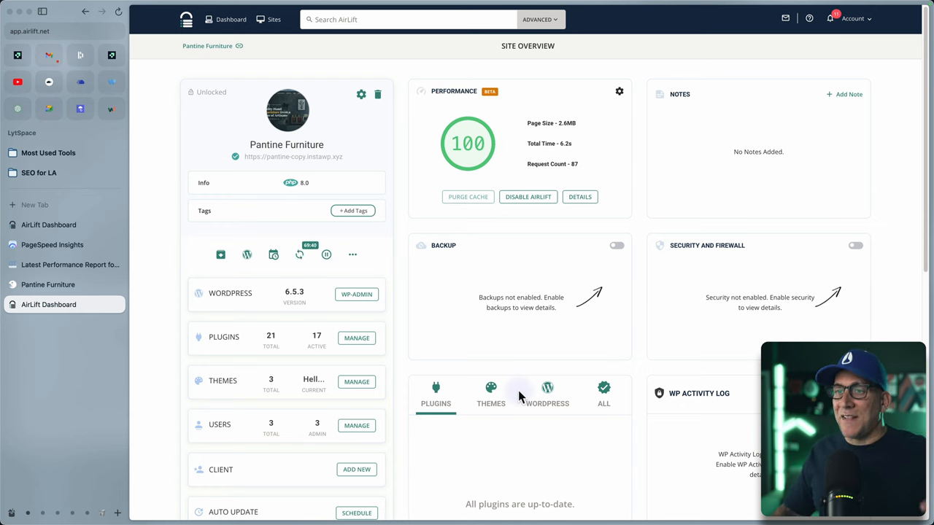
{"action": "mouse_move", "coordinate": [566, 305]}
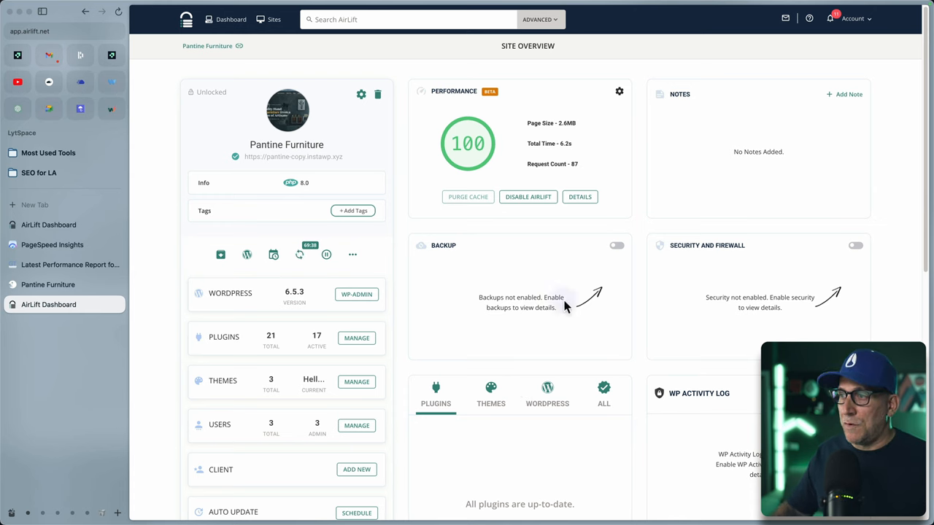
{"action": "mouse_move", "coordinate": [471, 90]}
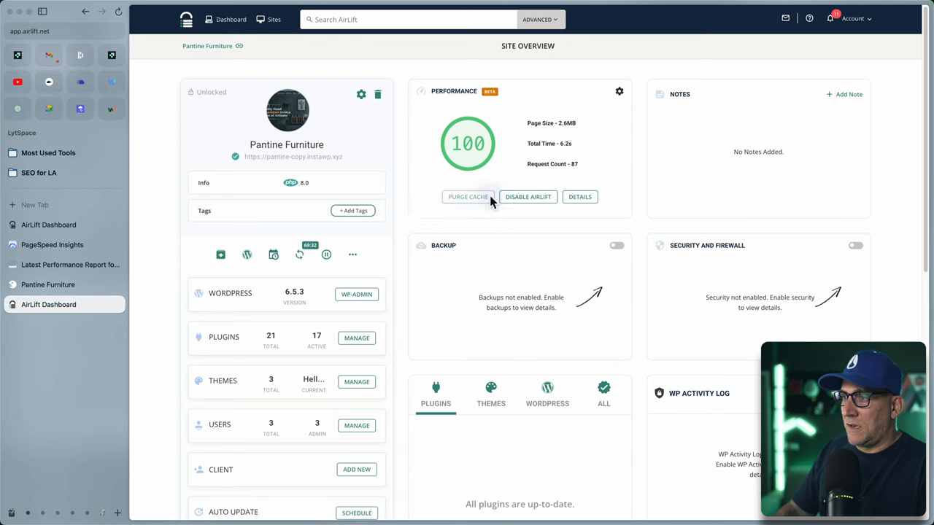
{"action": "mouse_move", "coordinate": [527, 200]}
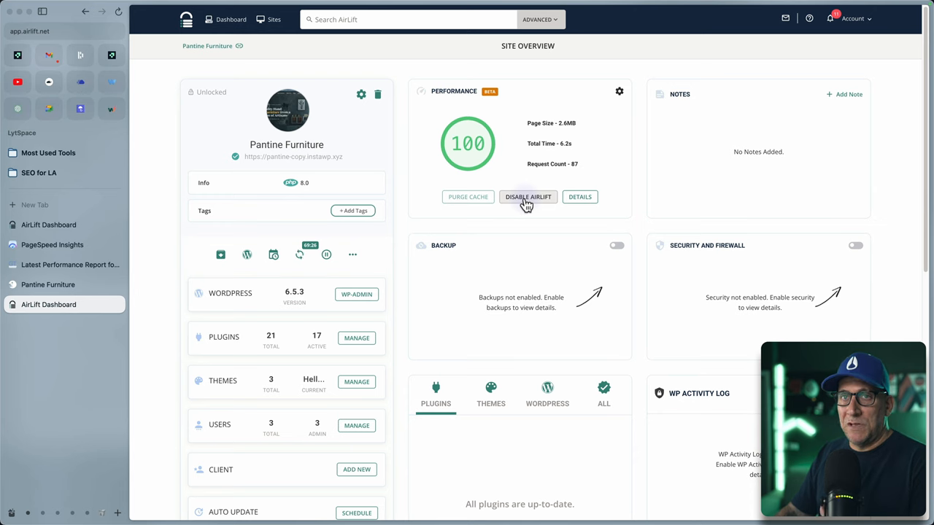
{"action": "mouse_move", "coordinate": [502, 205]}
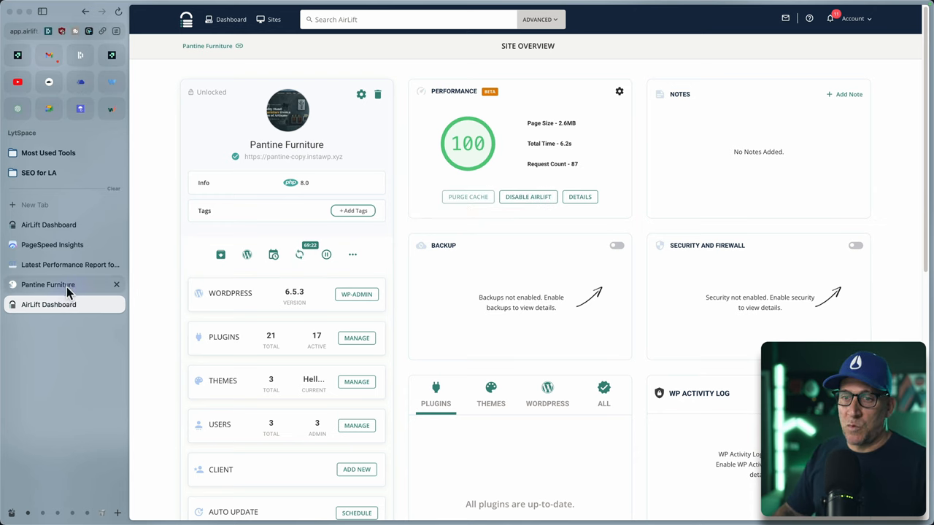
- From Pantine Furniture's WP admin, go through the AirLift plugin page to the sites dashboard
{"action": "left_click", "coordinate": [357, 294]}
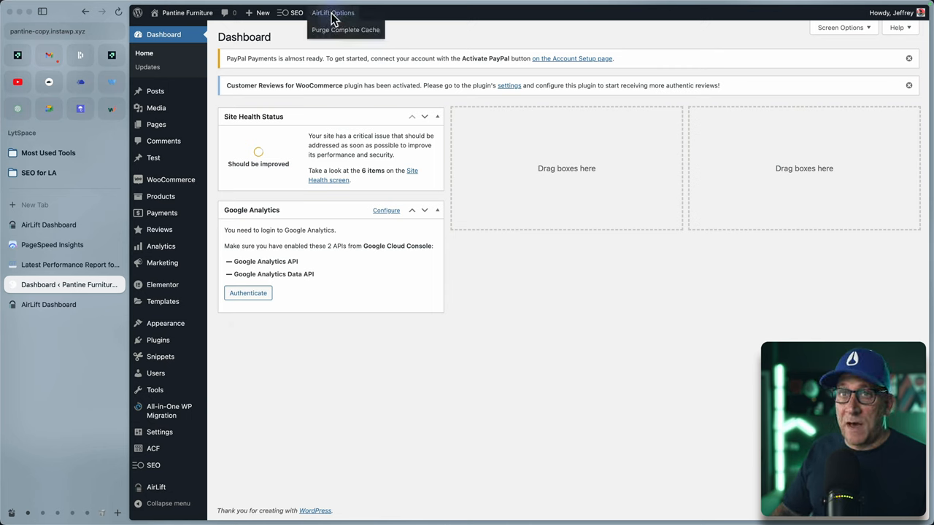
{"action": "mouse_move", "coordinate": [324, 29]}
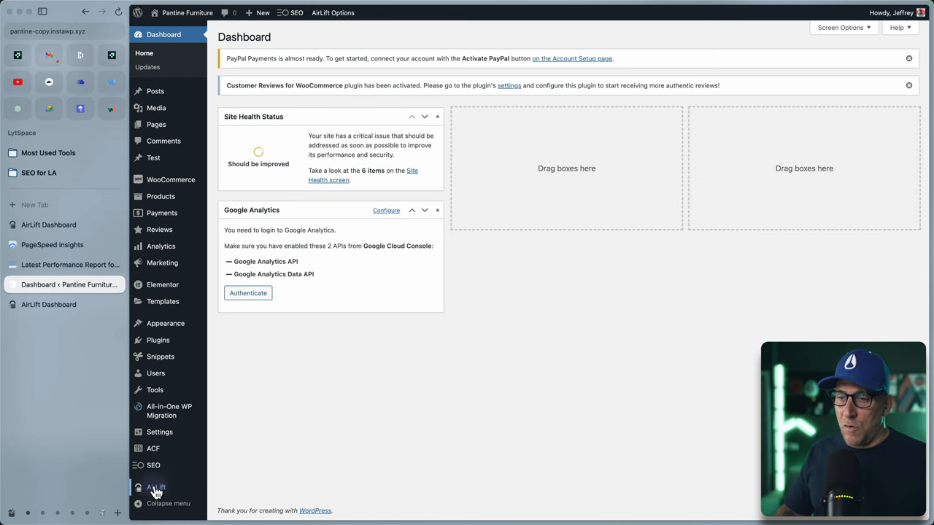
{"action": "left_click", "coordinate": [153, 486]}
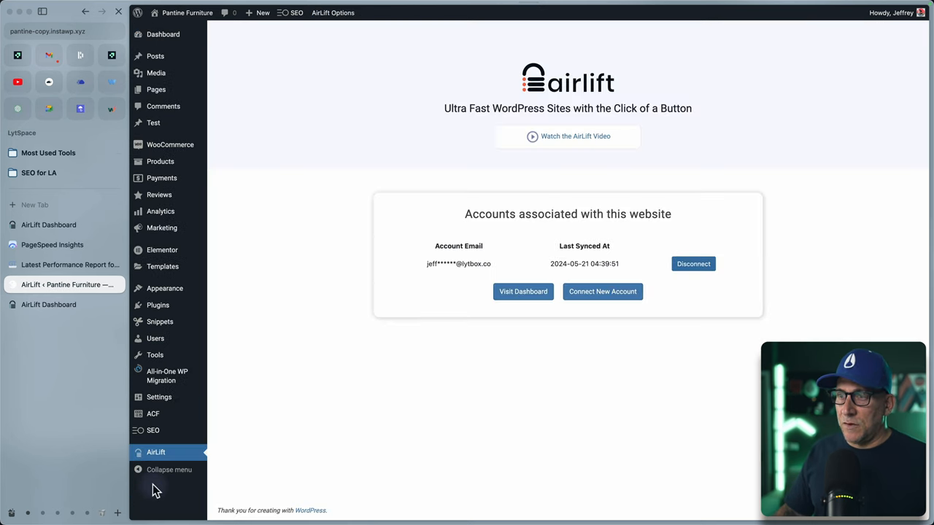
{"action": "mouse_move", "coordinate": [537, 297]}
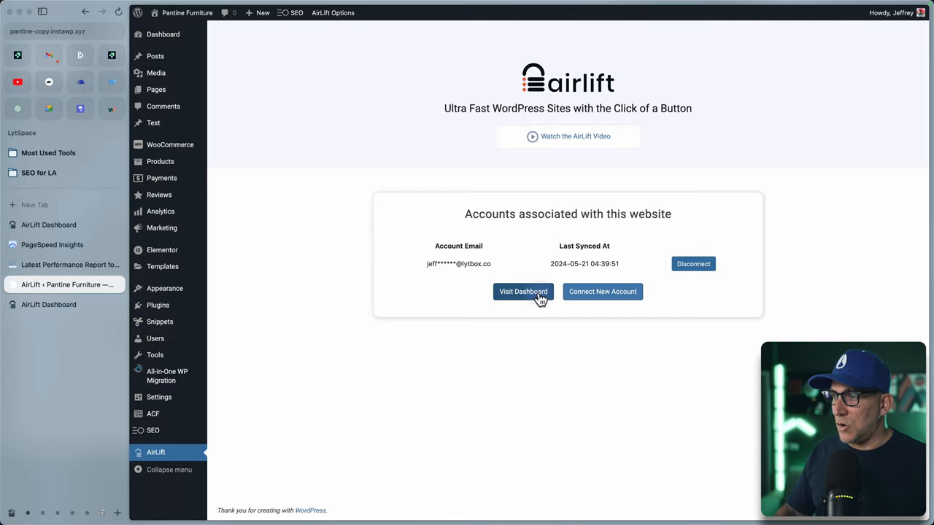
{"action": "left_click", "coordinate": [523, 292]}
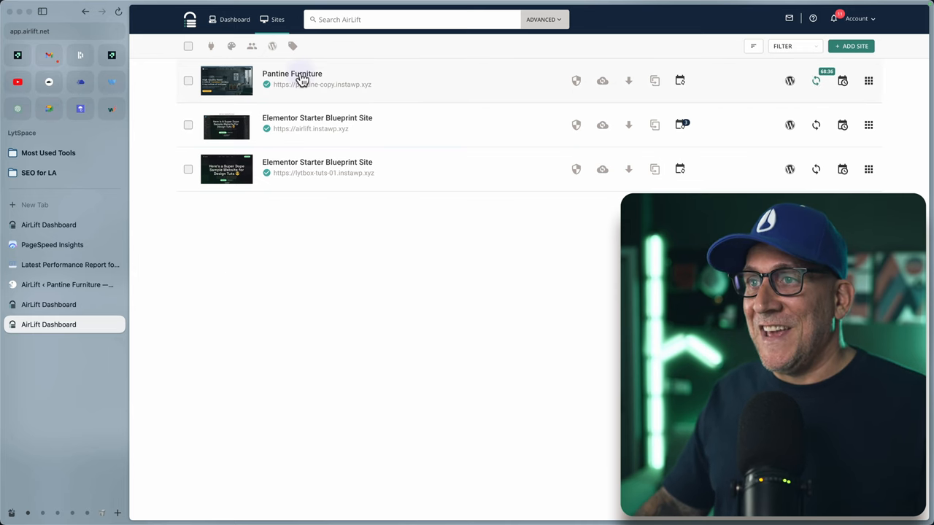
- Show Pantine Furniture's Optimization Details comparing the original 69 score with the optimized 100
{"action": "left_click", "coordinate": [289, 73]}
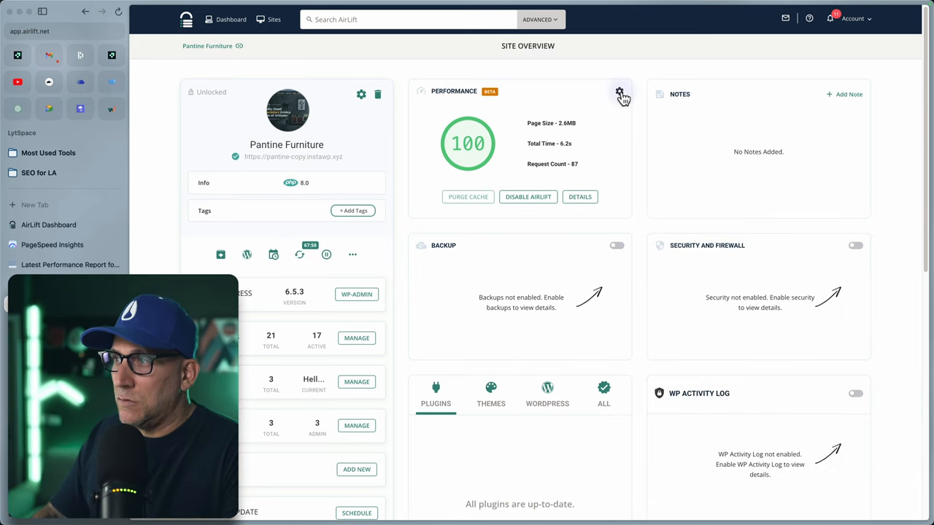
{"action": "left_click", "coordinate": [619, 94]}
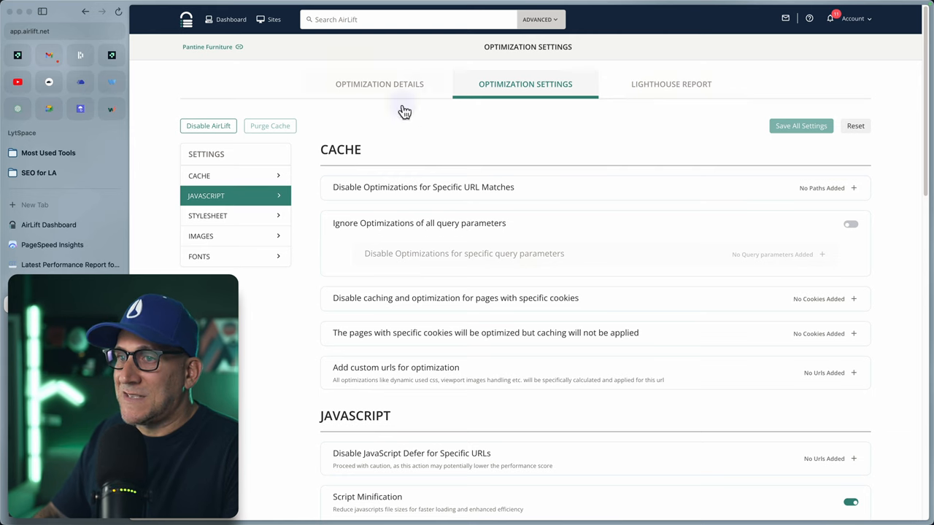
{"action": "left_click", "coordinate": [380, 84]}
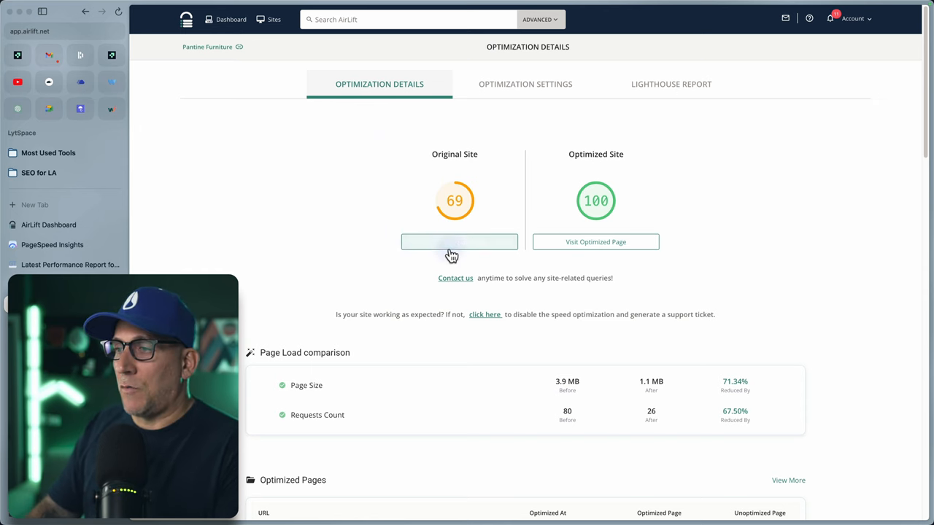
{"action": "left_click", "coordinate": [458, 242]}
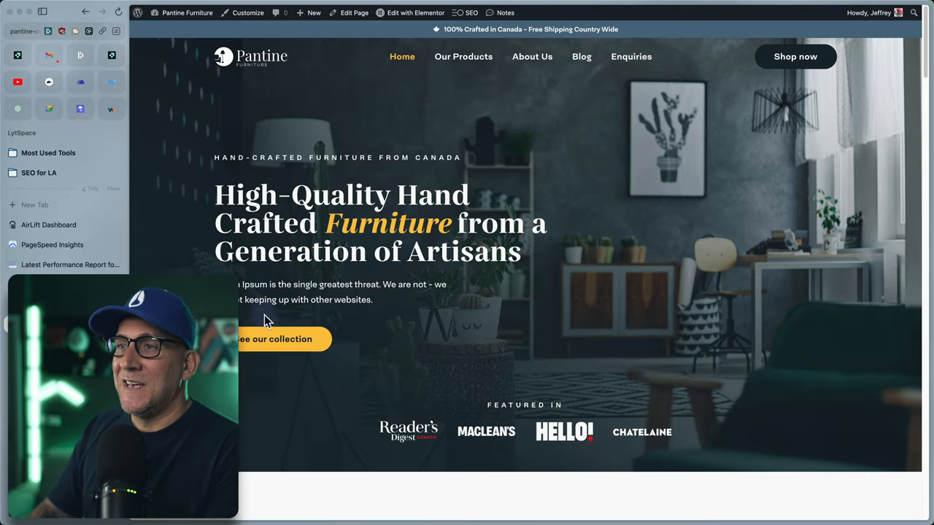
{"action": "scroll", "scroll_direction": "down", "scroll_amount": 3}
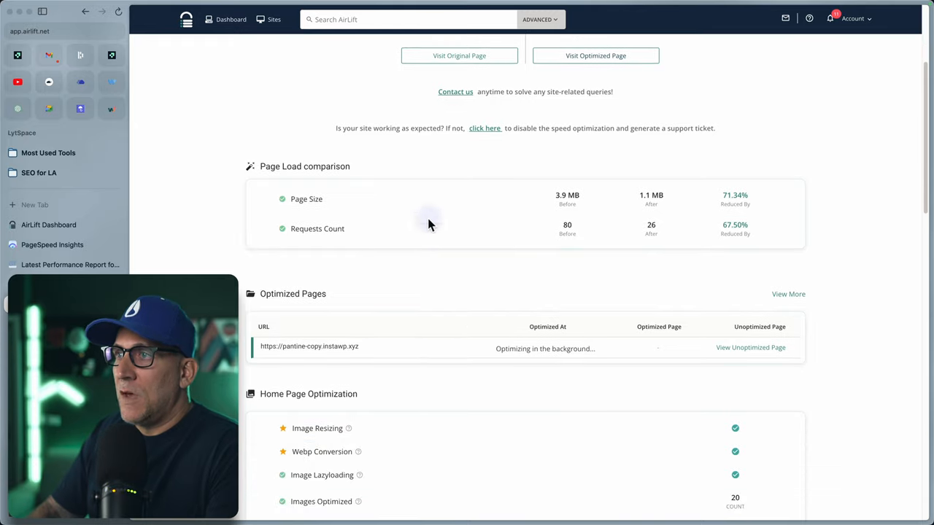
{"action": "scroll", "scroll_direction": "down", "scroll_amount": 3}
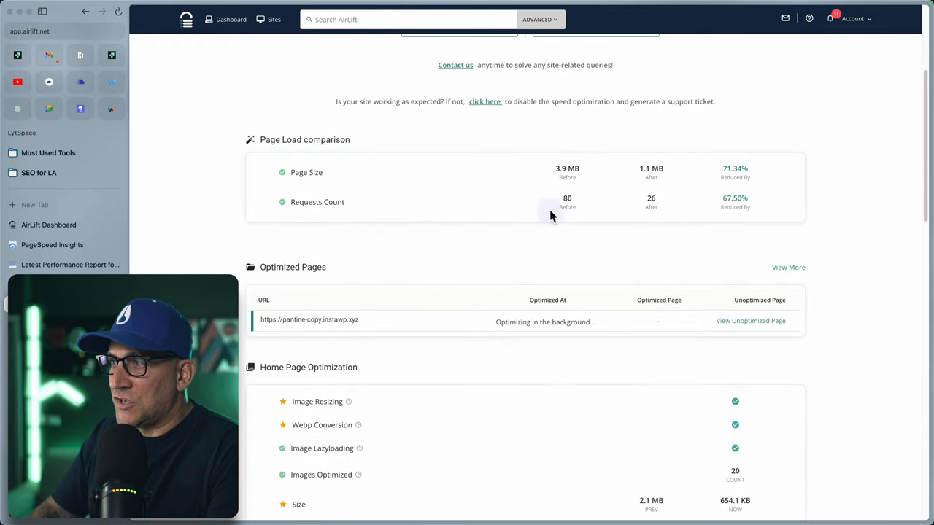
{"action": "mouse_move", "coordinate": [545, 169]}
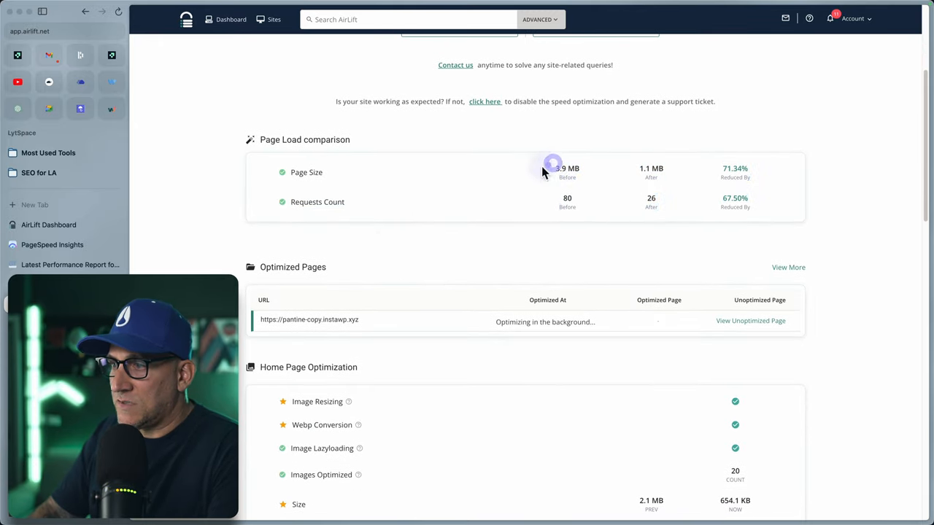
{"action": "scroll", "scroll_direction": "down", "scroll_amount": 3}
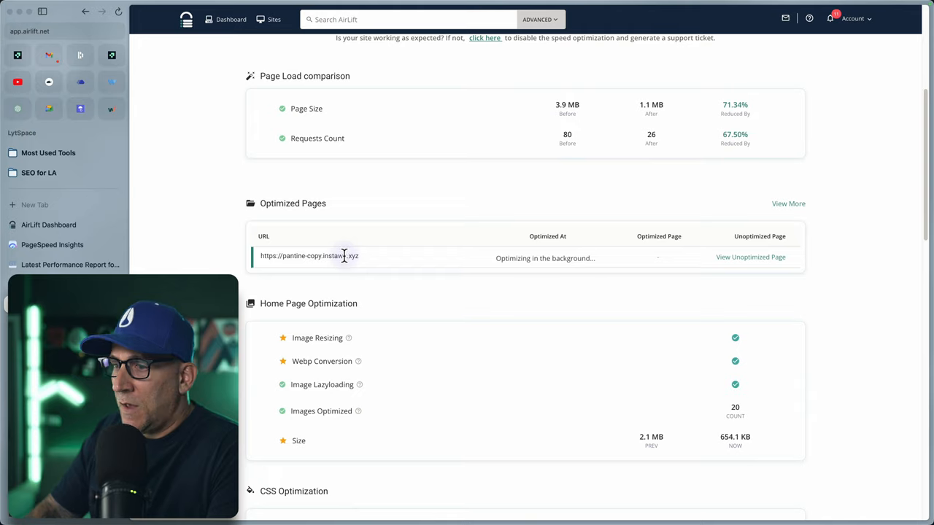
{"action": "scroll", "scroll_direction": "down", "scroll_amount": 3}
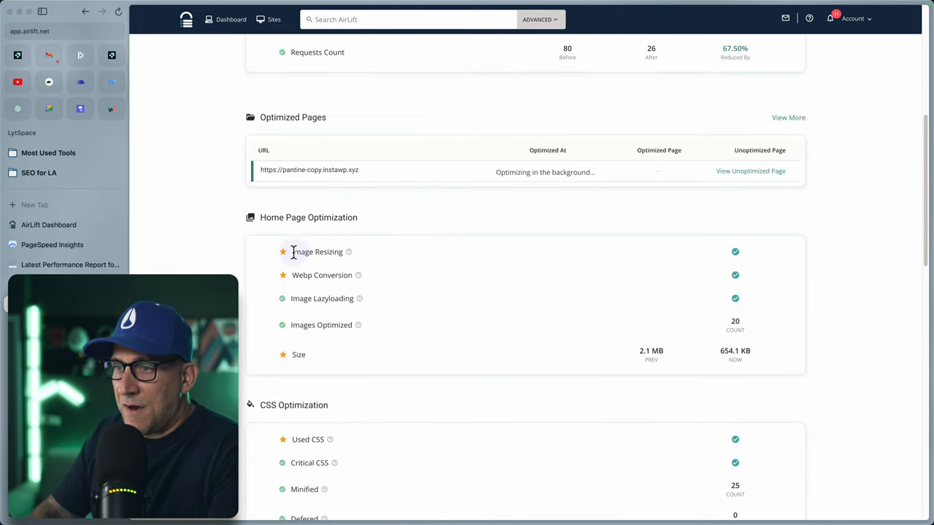
{"action": "mouse_move", "coordinate": [358, 281]}
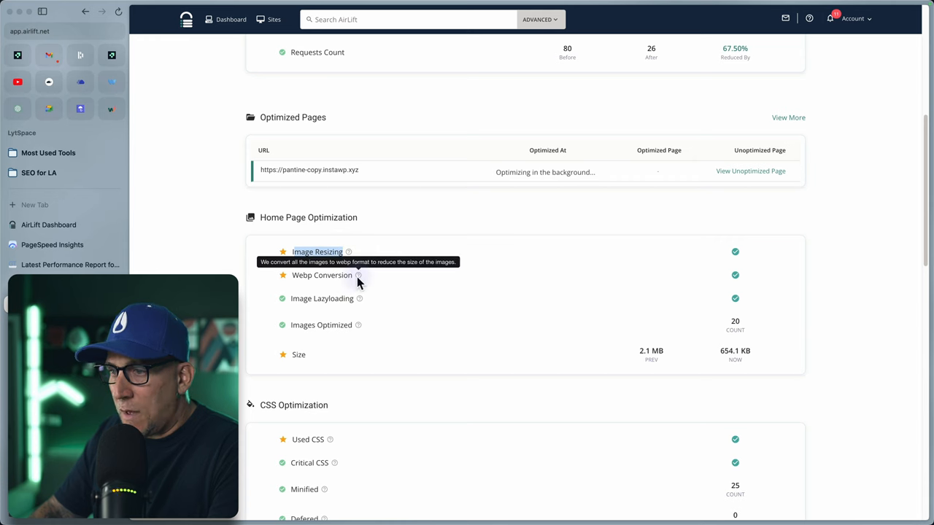
{"action": "mouse_move", "coordinate": [334, 302]}
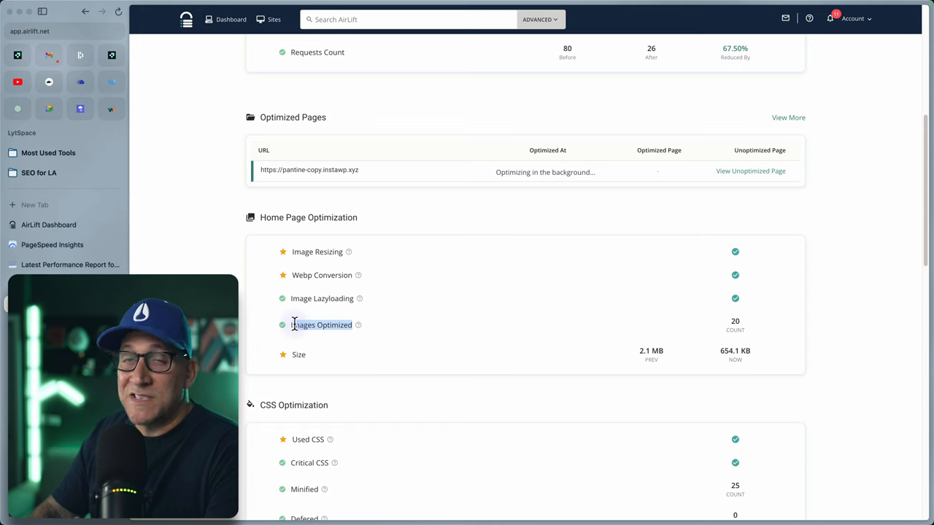
{"action": "scroll", "scroll_direction": "down", "scroll_amount": 3}
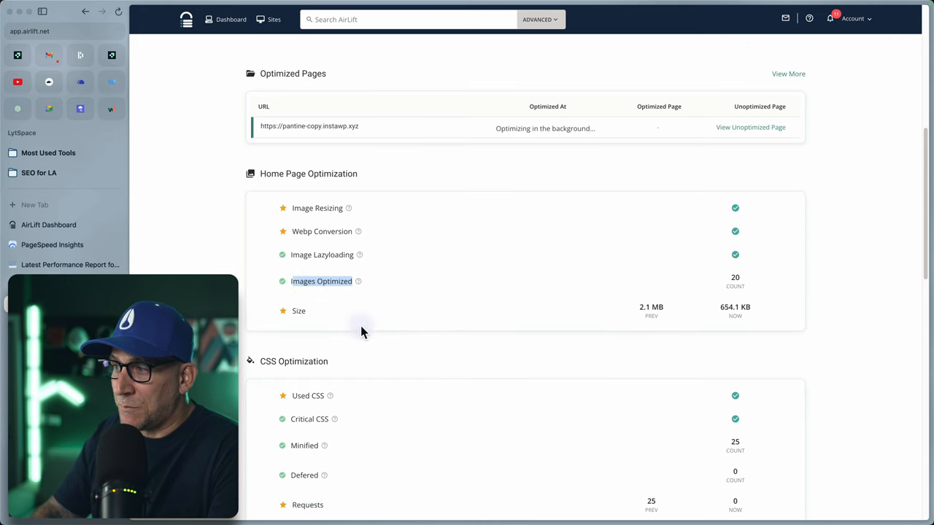
{"action": "scroll", "scroll_direction": "down", "scroll_amount": 3}
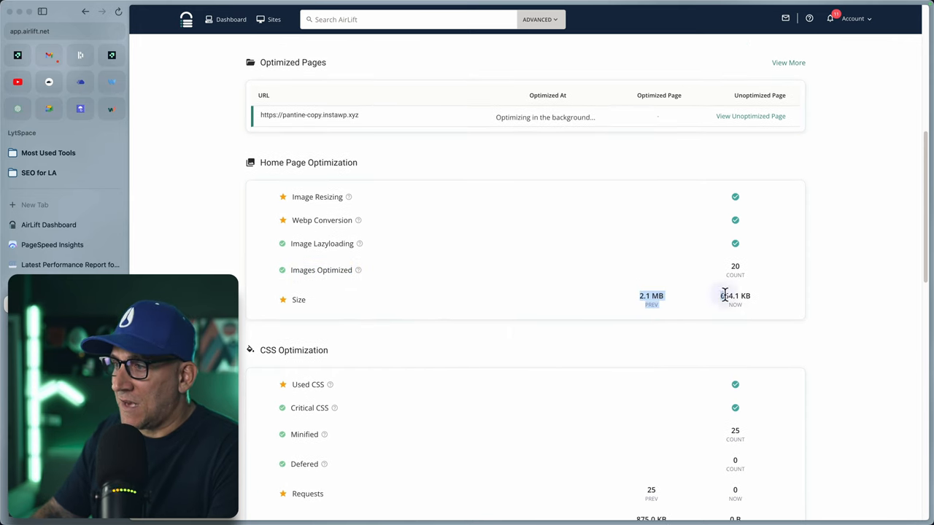
{"action": "mouse_move", "coordinate": [597, 312]}
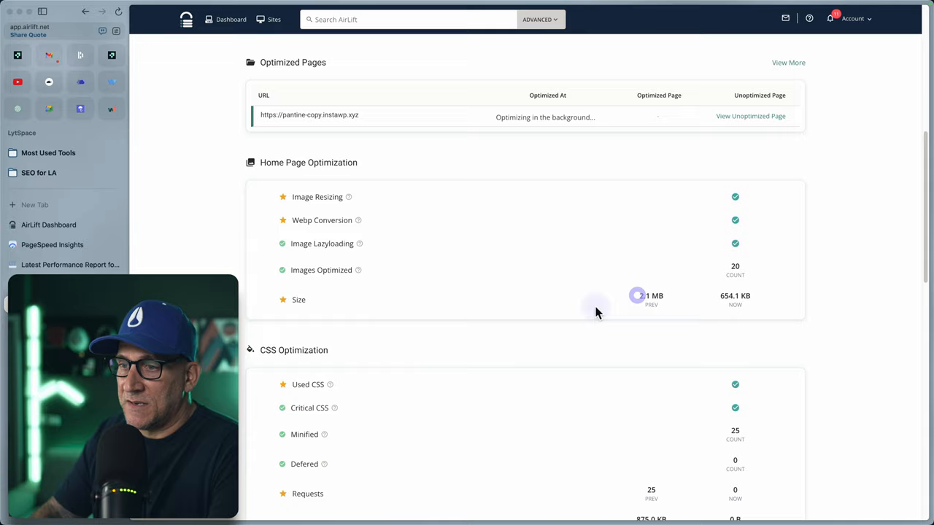
{"action": "scroll", "scroll_direction": "down", "scroll_amount": 3}
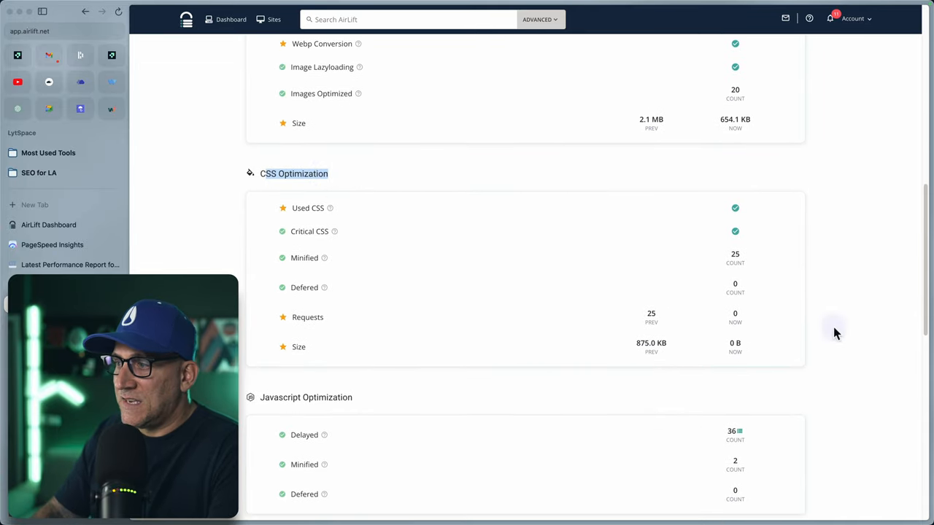
{"action": "mouse_move", "coordinate": [648, 367]}
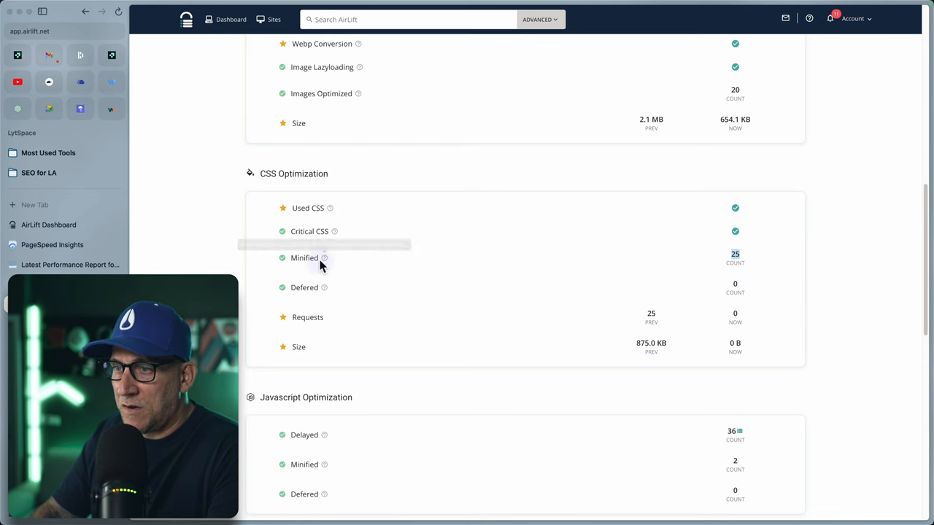
{"action": "scroll", "scroll_direction": "down", "scroll_amount": 3}
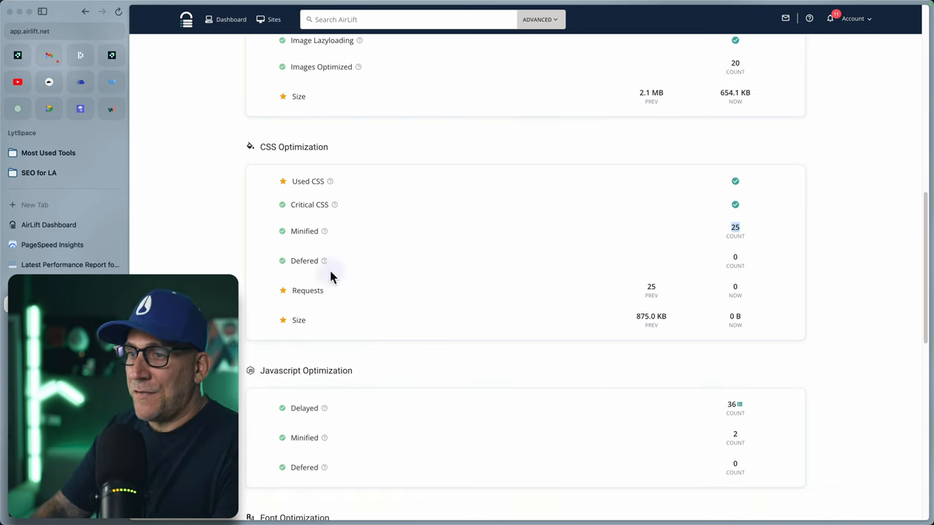
{"action": "scroll", "scroll_direction": "down", "scroll_amount": 3}
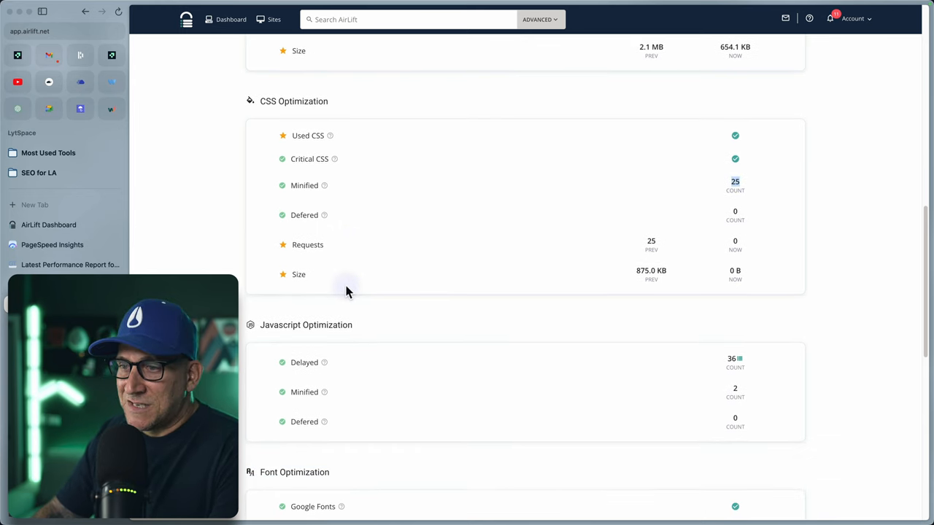
{"action": "scroll", "scroll_direction": "down", "scroll_amount": 3}
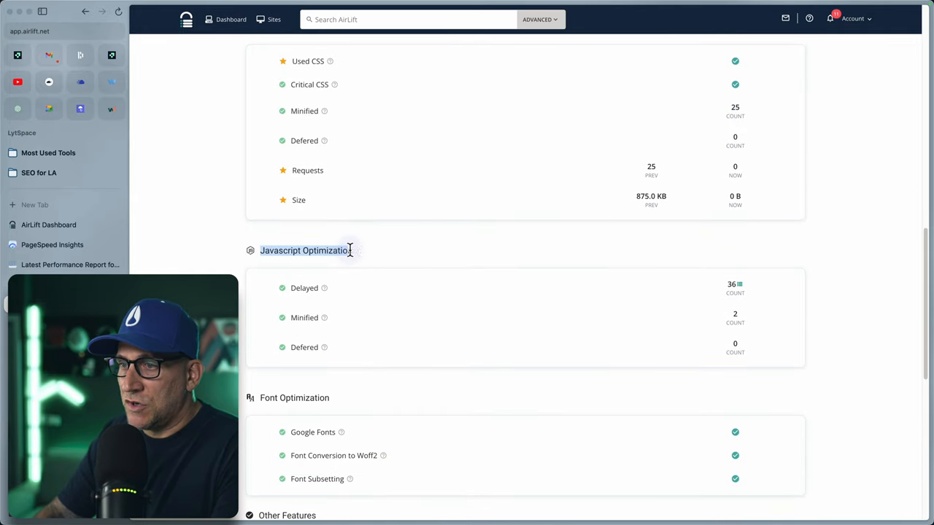
{"action": "scroll", "scroll_direction": "down", "scroll_amount": 3}
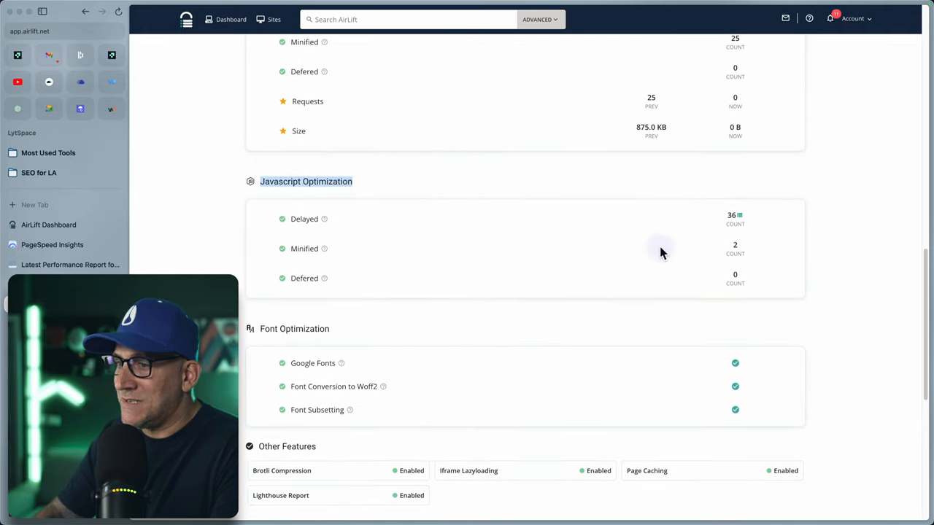
{"action": "scroll", "scroll_direction": "down", "scroll_amount": 3}
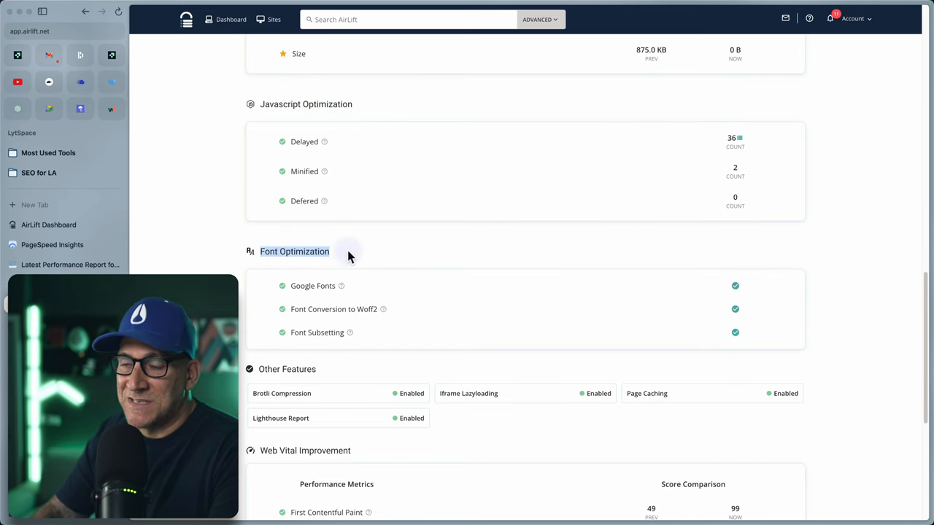
{"action": "scroll", "scroll_direction": "down", "scroll_amount": 3}
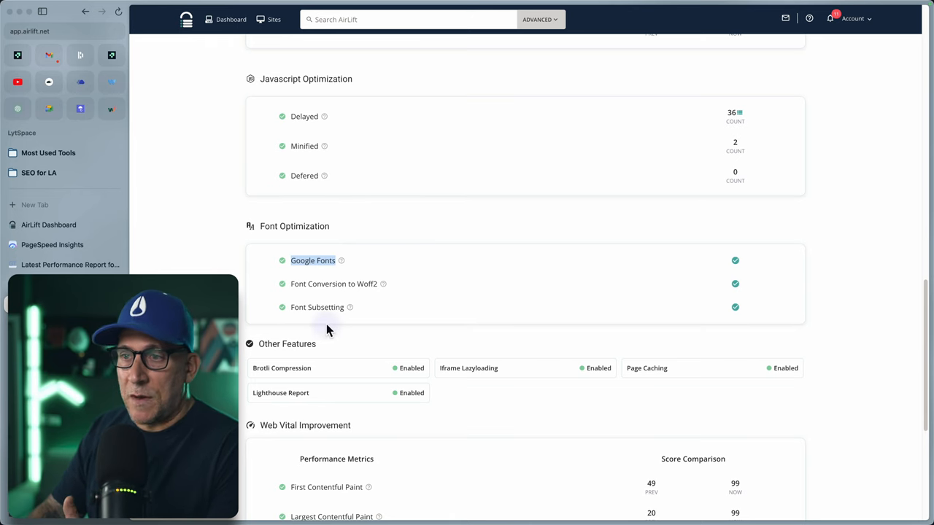
{"action": "scroll", "scroll_direction": "down", "scroll_amount": 3}
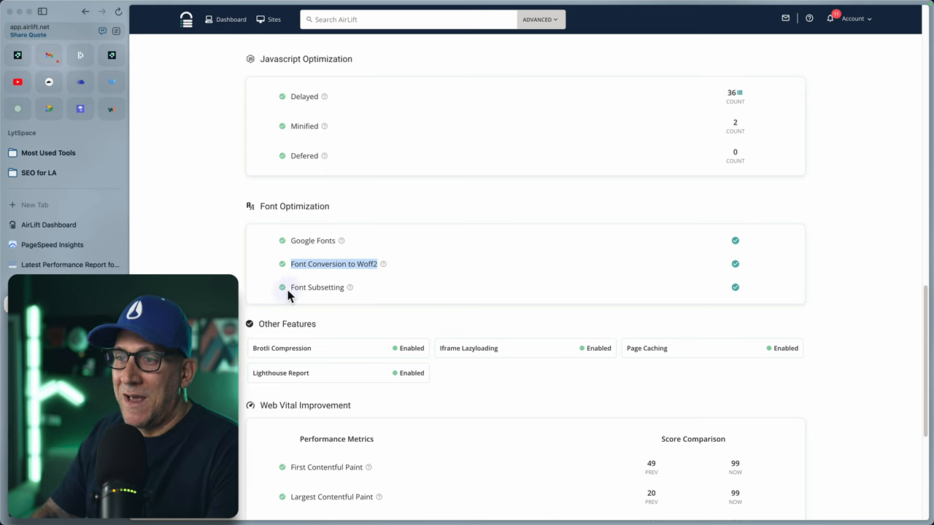
{"action": "double_click", "coordinate": [316, 288]}
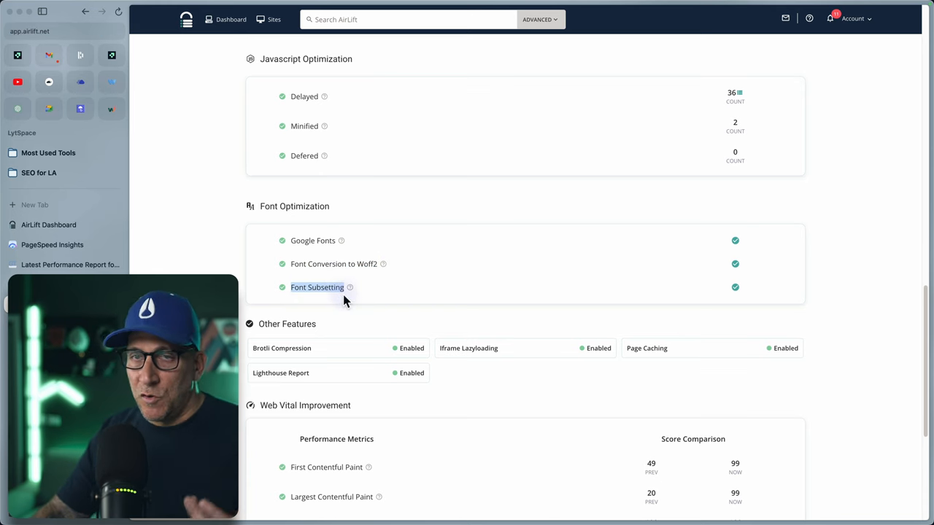
{"action": "scroll", "scroll_direction": "down", "scroll_amount": 3}
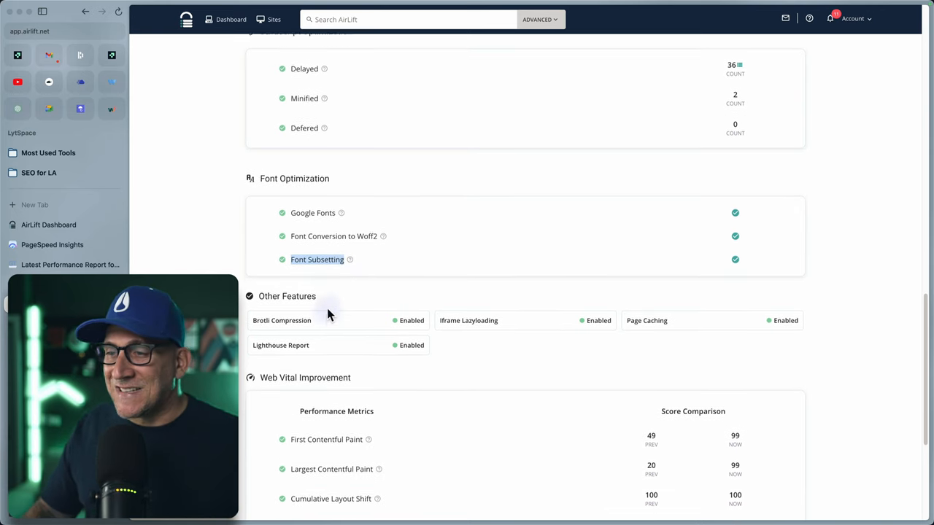
{"action": "scroll", "scroll_direction": "down", "scroll_amount": 3}
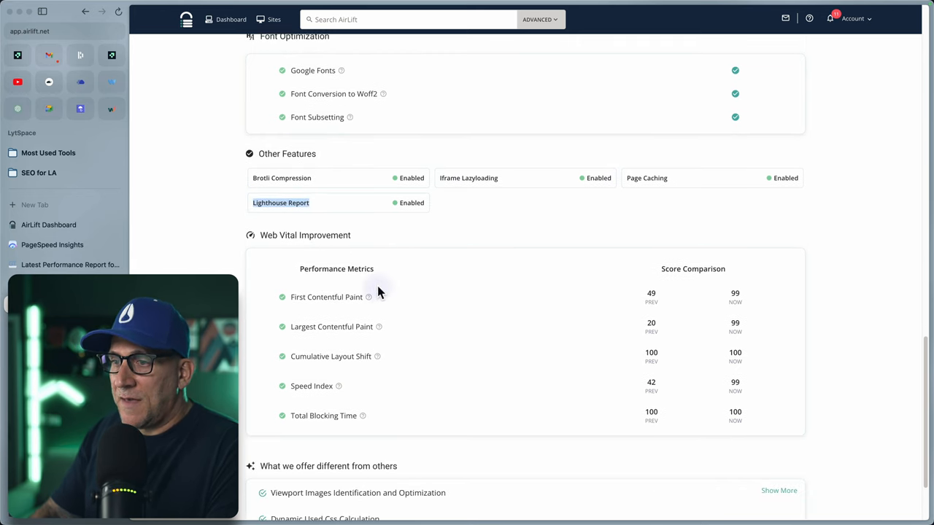
{"action": "scroll", "scroll_direction": "down", "scroll_amount": 3}
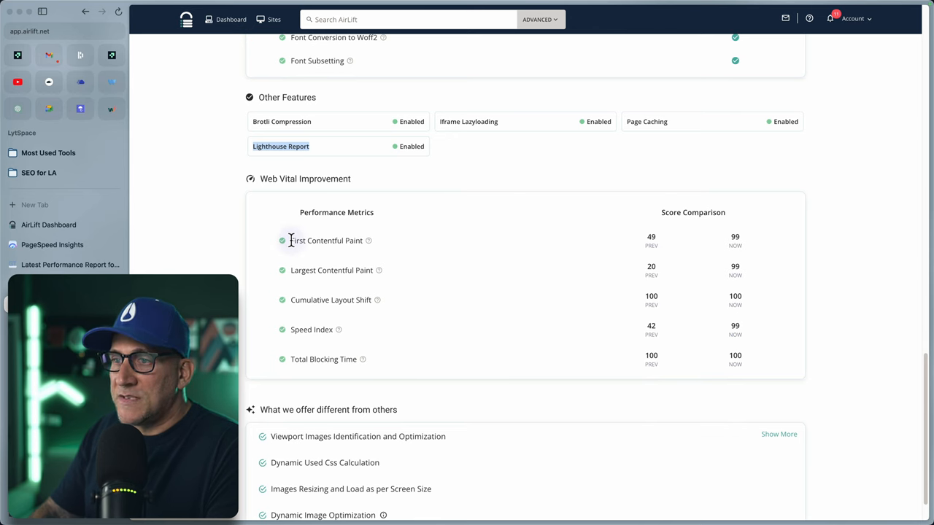
{"action": "mouse_move", "coordinate": [461, 305]}
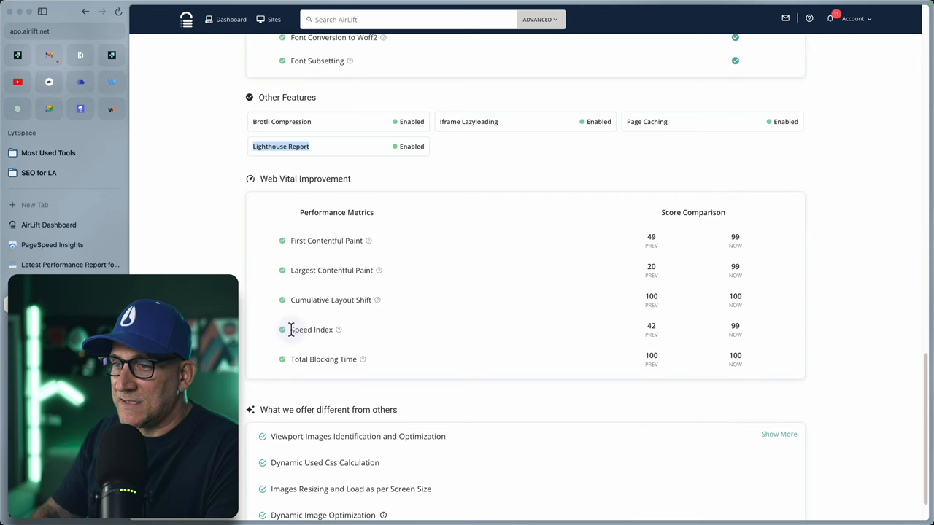
{"action": "double_click", "coordinate": [308, 329]}
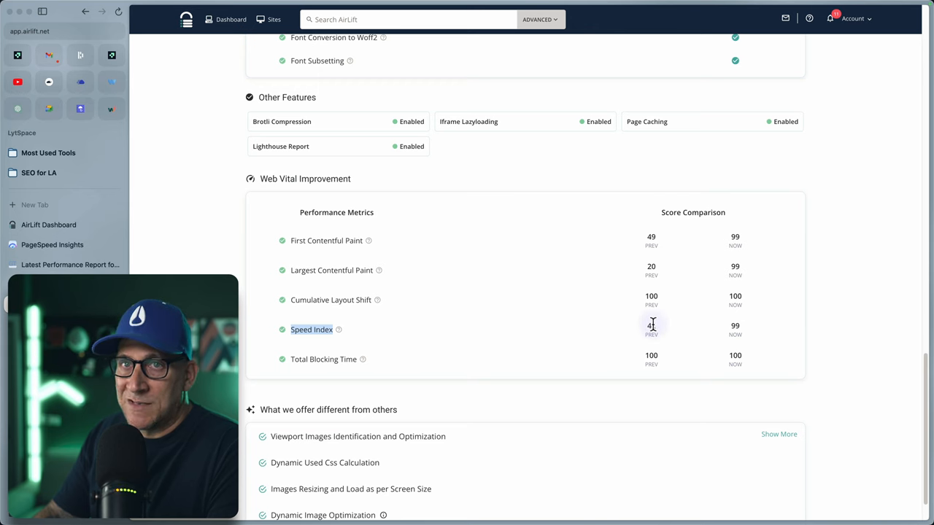
{"action": "scroll", "scroll_direction": "down", "scroll_amount": 3}
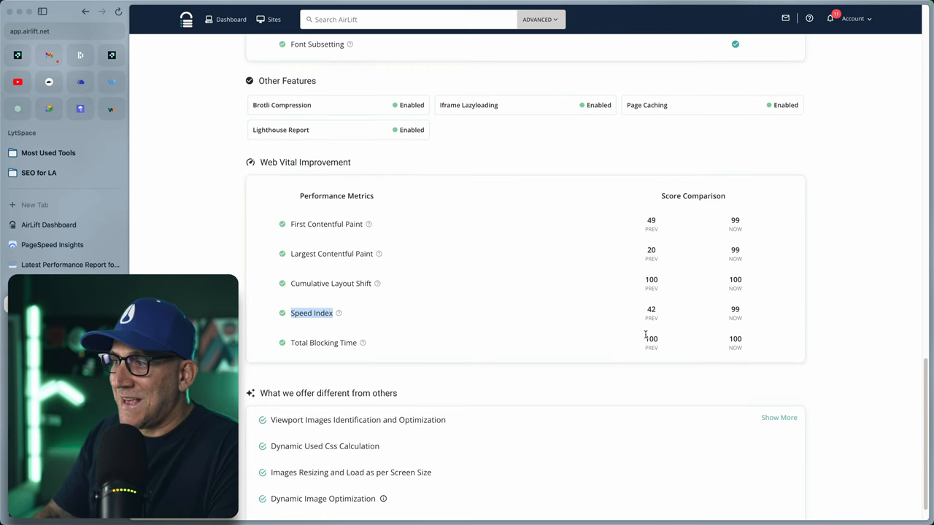
{"action": "scroll", "scroll_direction": "down", "scroll_amount": 3}
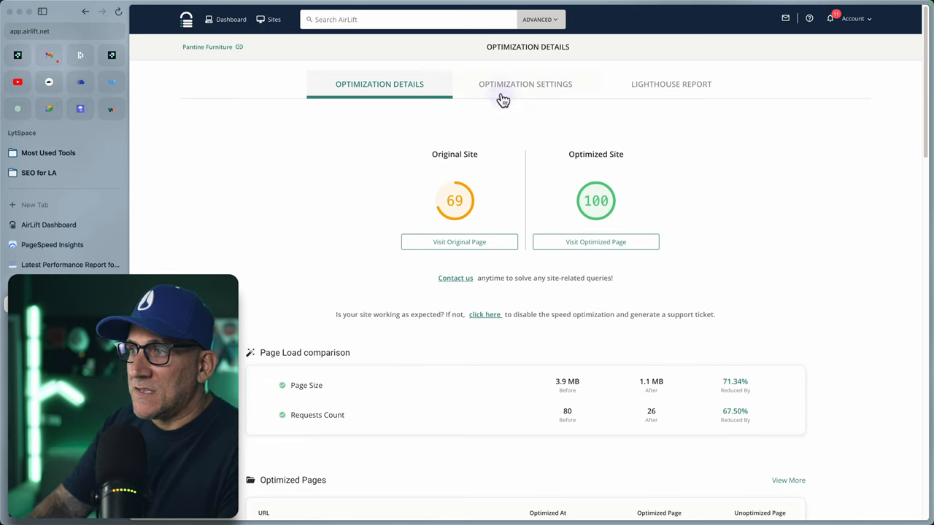
- Review Pantine Furniture's cache options and JavaScript minification and delay toggles
{"action": "left_click", "coordinate": [525, 83]}
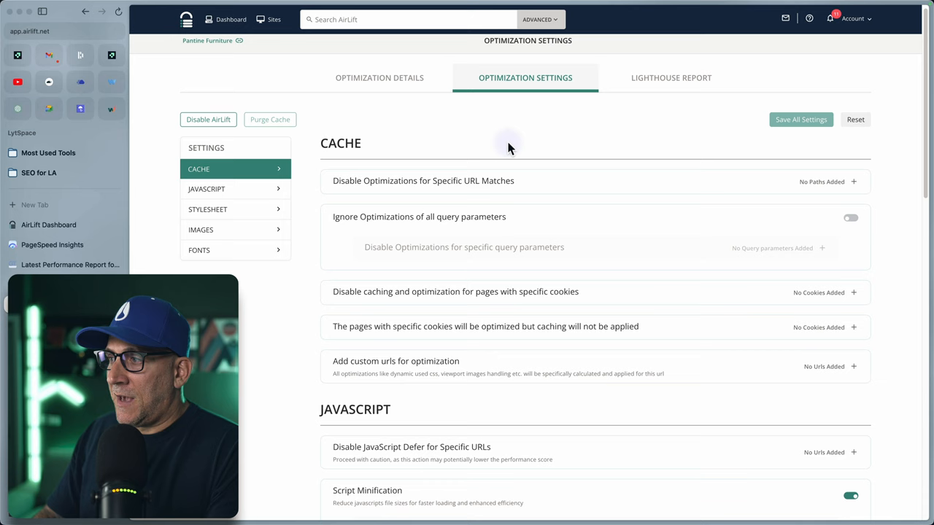
{"action": "scroll", "scroll_direction": "down", "scroll_amount": 3}
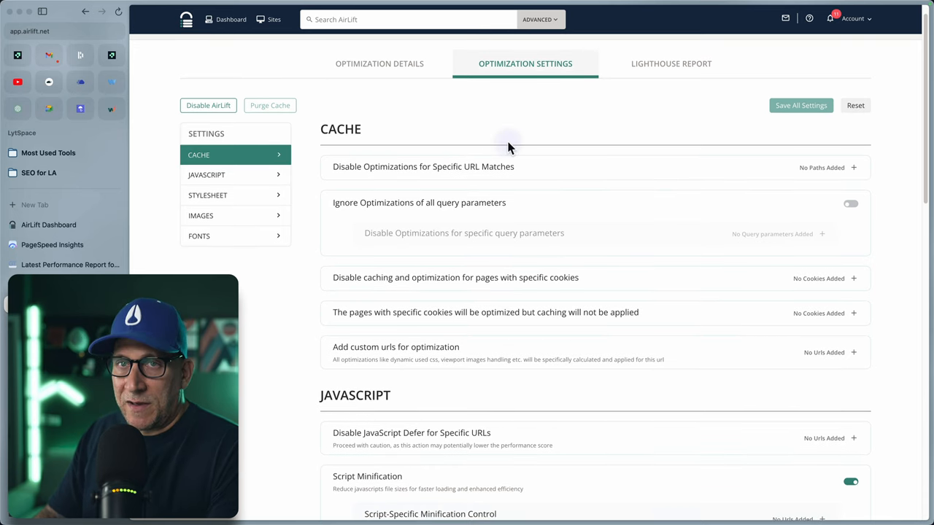
{"action": "scroll", "scroll_direction": "down", "scroll_amount": 3}
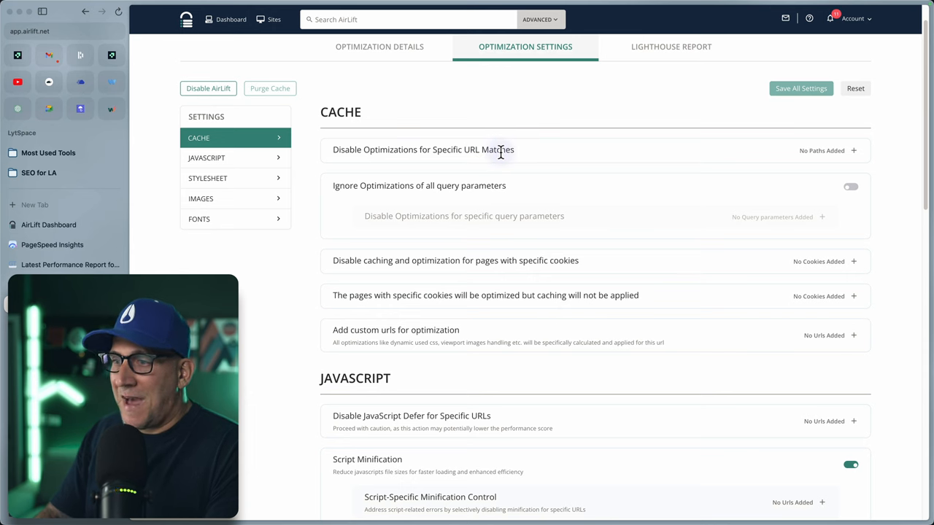
{"action": "scroll", "scroll_direction": "down", "scroll_amount": 3}
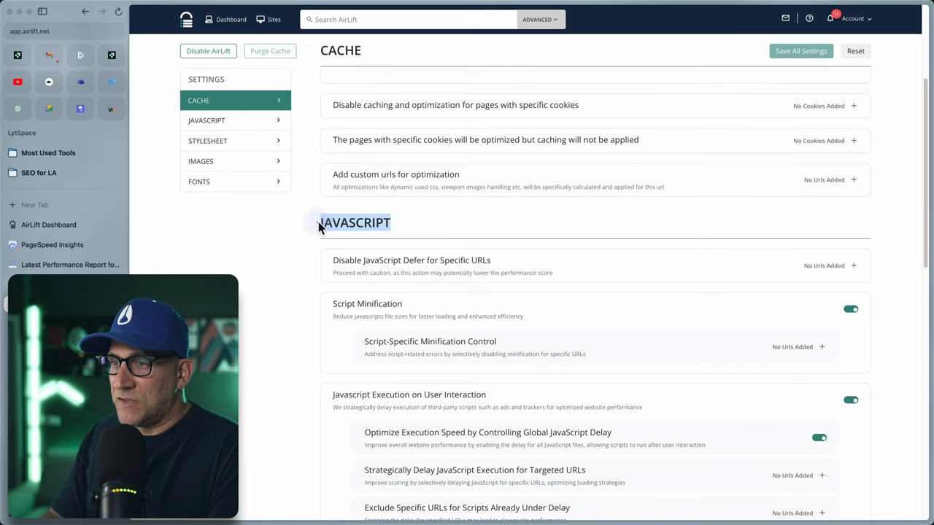
{"action": "scroll", "scroll_direction": "down", "scroll_amount": 3}
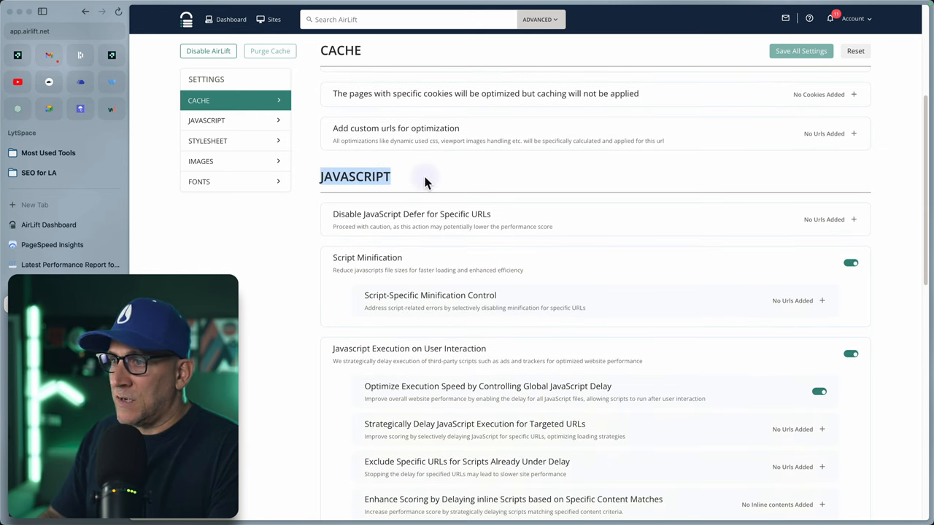
{"action": "scroll", "scroll_direction": "down", "scroll_amount": 3}
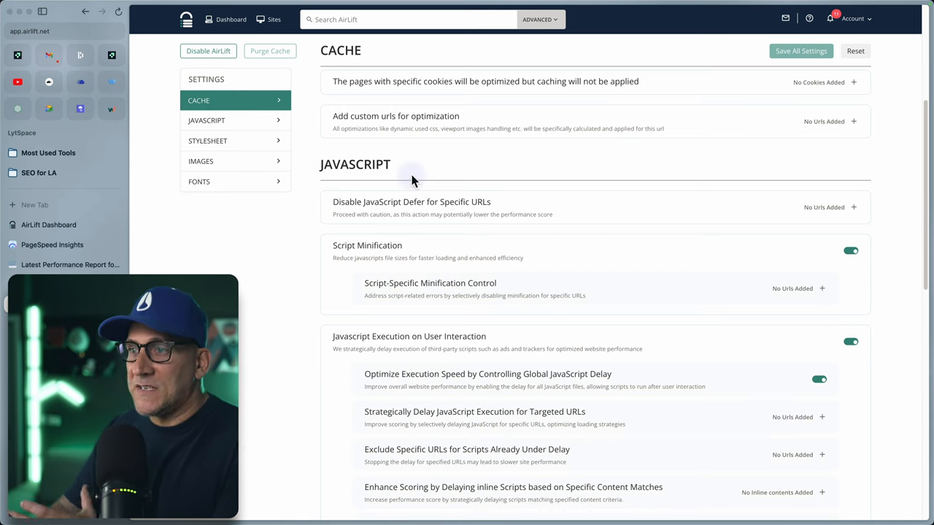
{"action": "scroll", "scroll_direction": "down", "scroll_amount": 3}
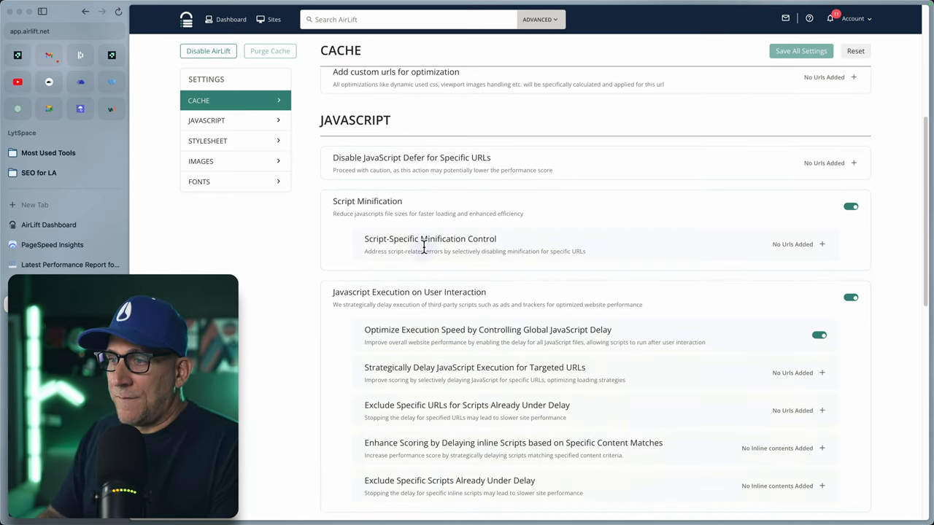
{"action": "mouse_move", "coordinate": [515, 249]}
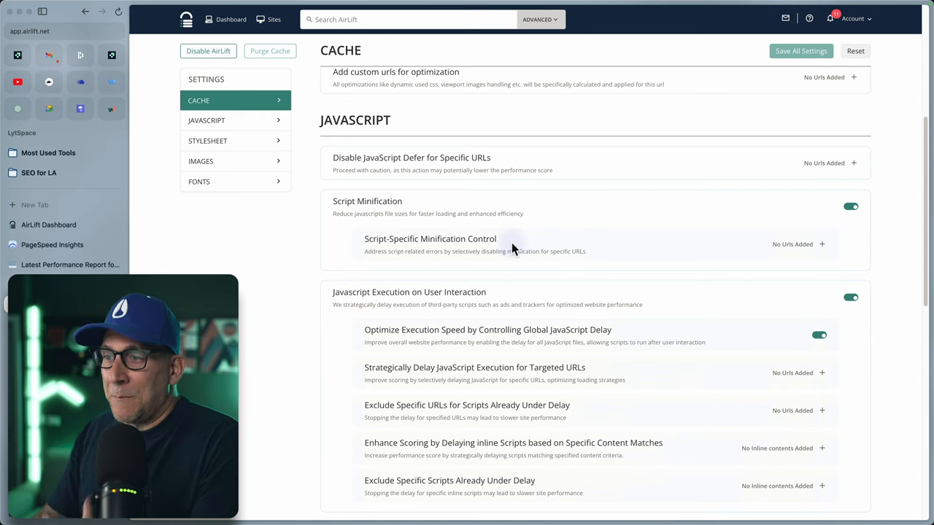
{"action": "scroll", "scroll_direction": "down", "scroll_amount": 3}
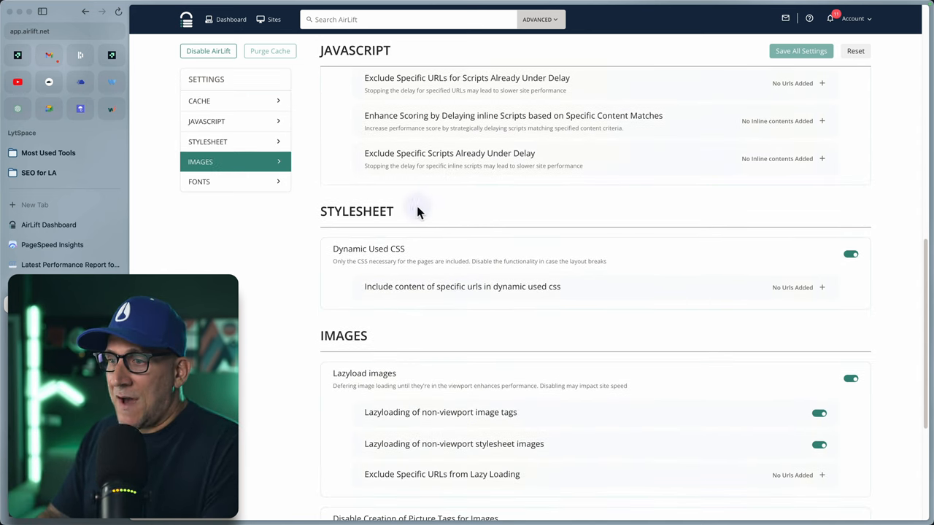
{"action": "double_click", "coordinate": [357, 211]}
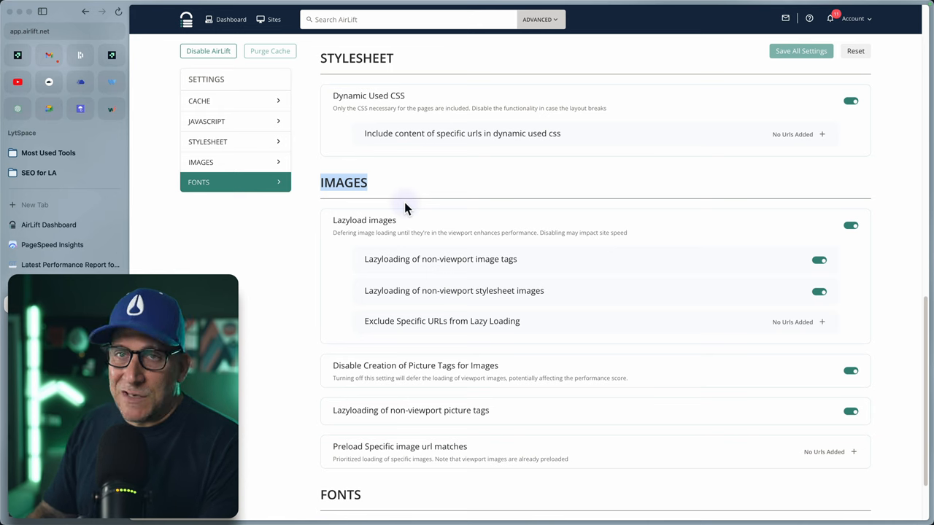
{"action": "scroll", "scroll_direction": "down", "scroll_amount": 3}
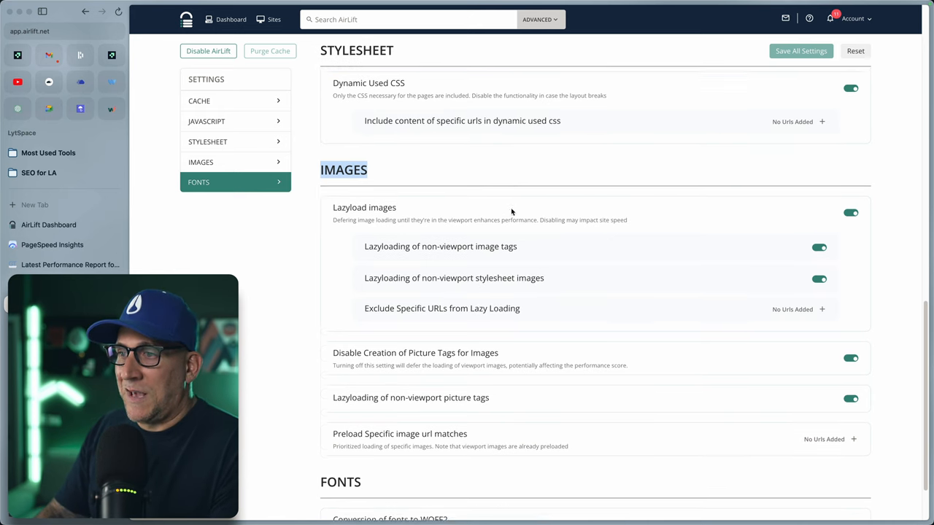
{"action": "scroll", "scroll_direction": "down", "scroll_amount": 3}
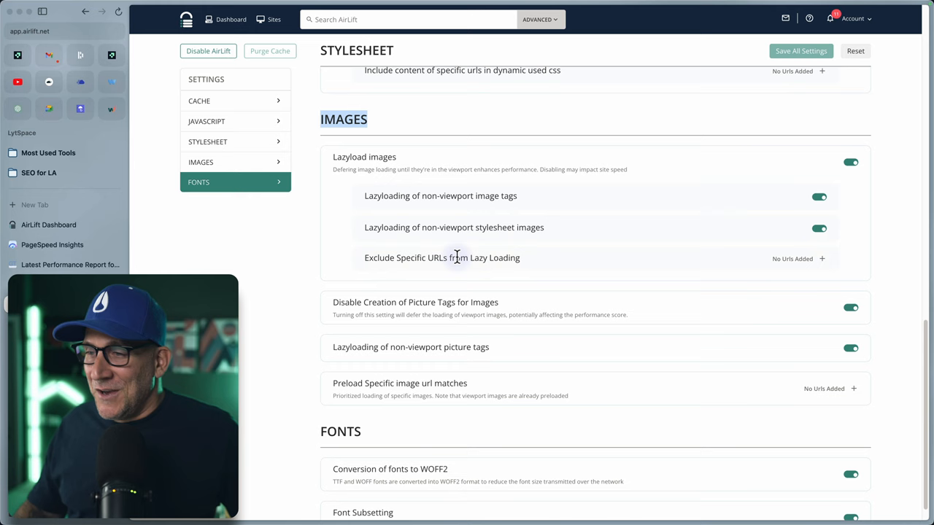
{"action": "mouse_move", "coordinate": [476, 260]}
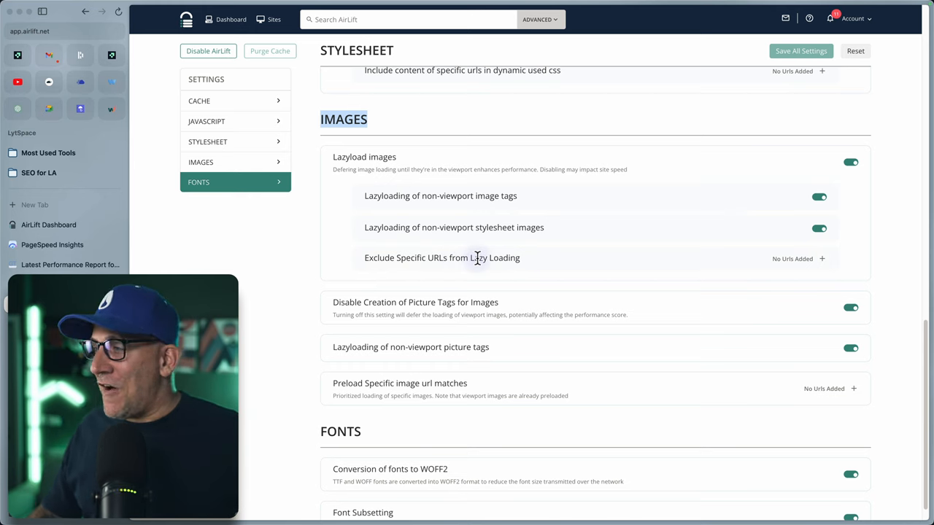
{"action": "scroll", "scroll_direction": "down", "scroll_amount": 3}
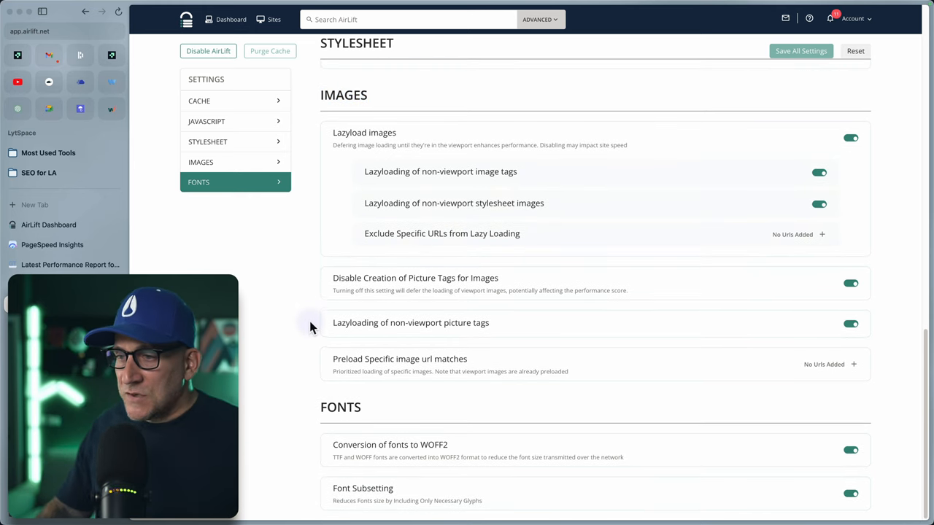
{"action": "double_click", "coordinate": [399, 359]}
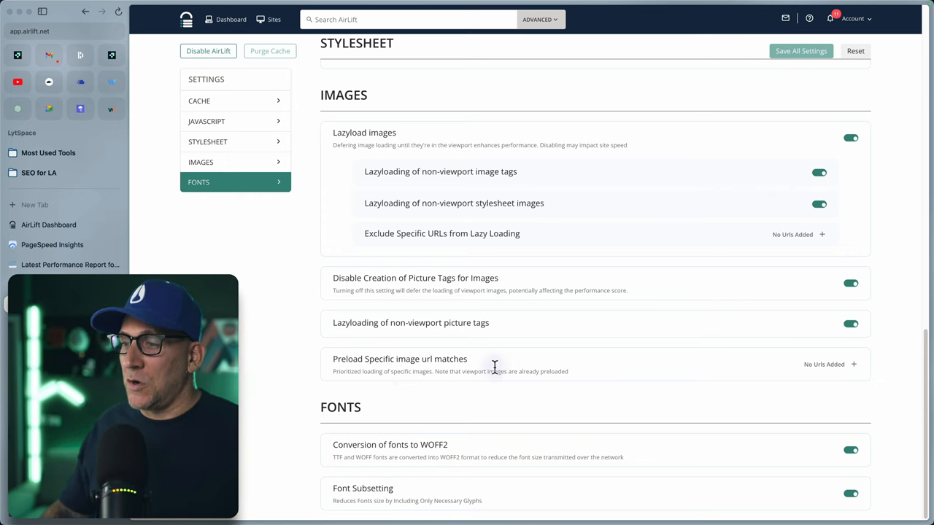
{"action": "double_click", "coordinate": [340, 407]}
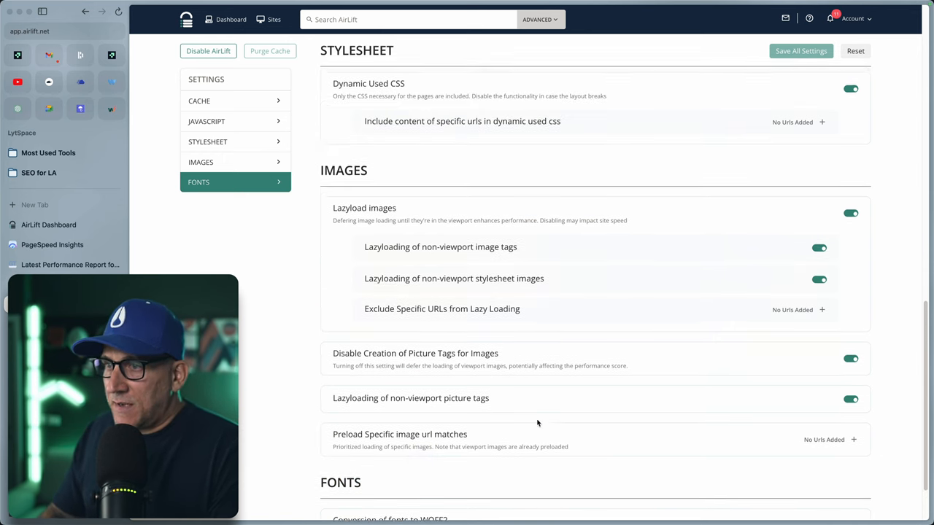
{"action": "left_click", "coordinate": [206, 121]}
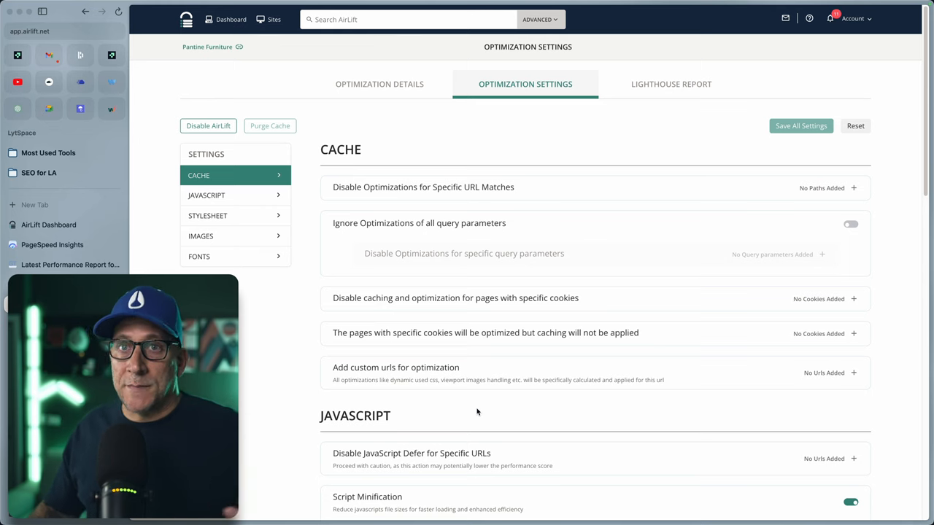
{"action": "scroll", "scroll_direction": "down", "scroll_amount": 3}
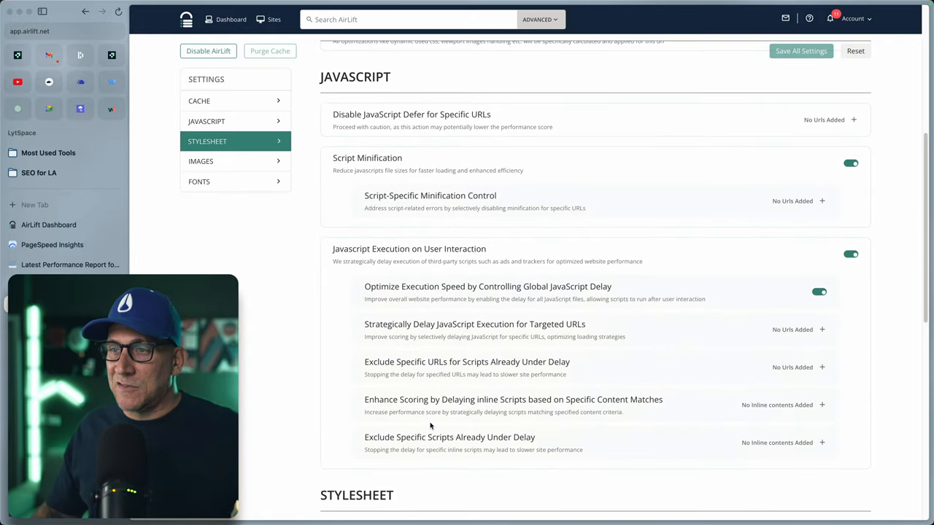
{"action": "scroll", "scroll_direction": "down", "scroll_amount": 3}
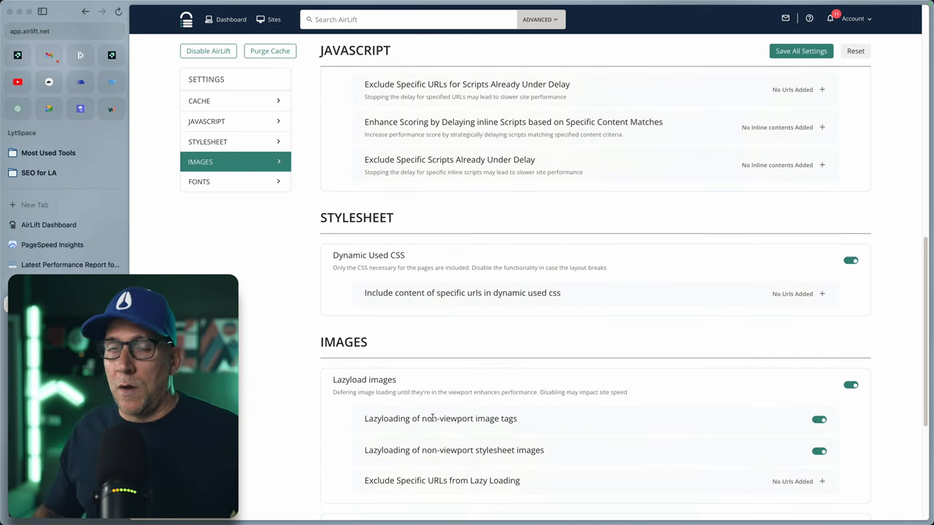
{"action": "scroll", "scroll_direction": "down", "scroll_amount": 3}
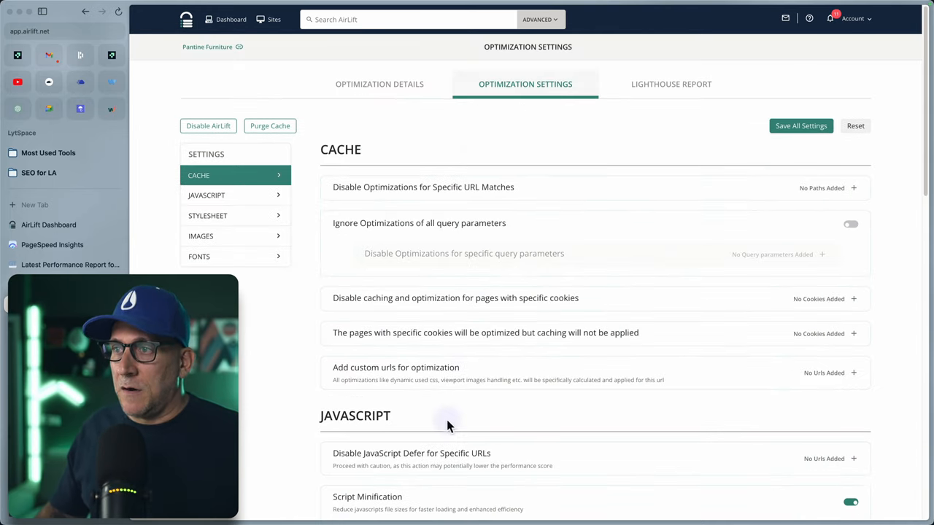
{"action": "mouse_move", "coordinate": [367, 153]}
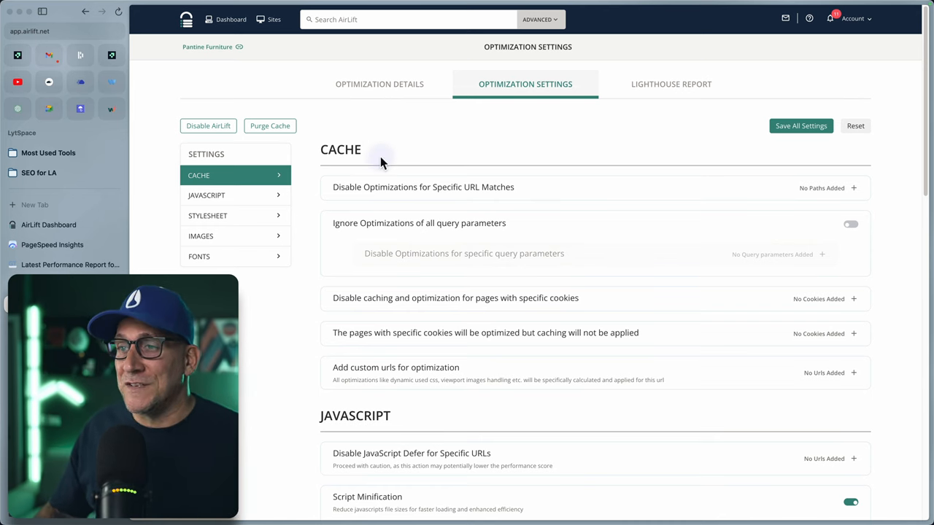
{"action": "scroll", "scroll_direction": "down", "scroll_amount": 3}
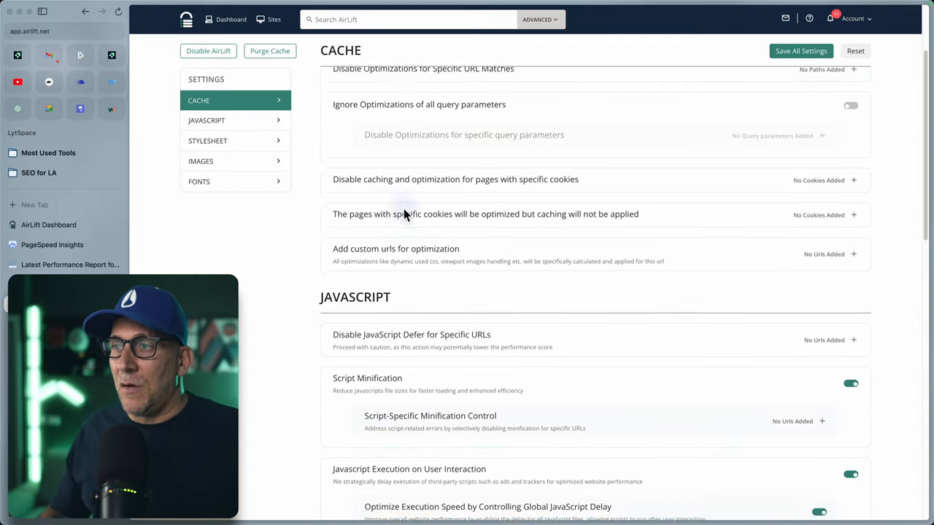
{"action": "scroll", "scroll_direction": "down", "scroll_amount": 3}
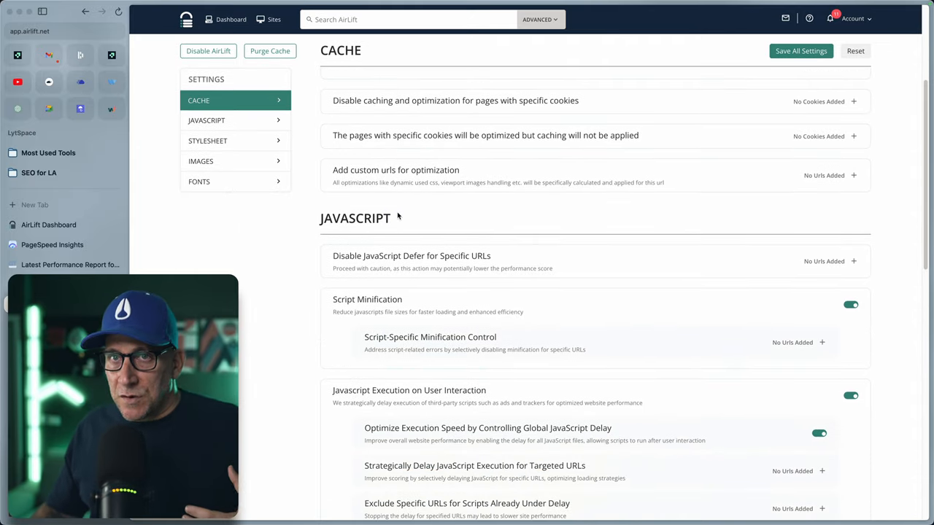
{"action": "scroll", "scroll_direction": "down", "scroll_amount": 3}
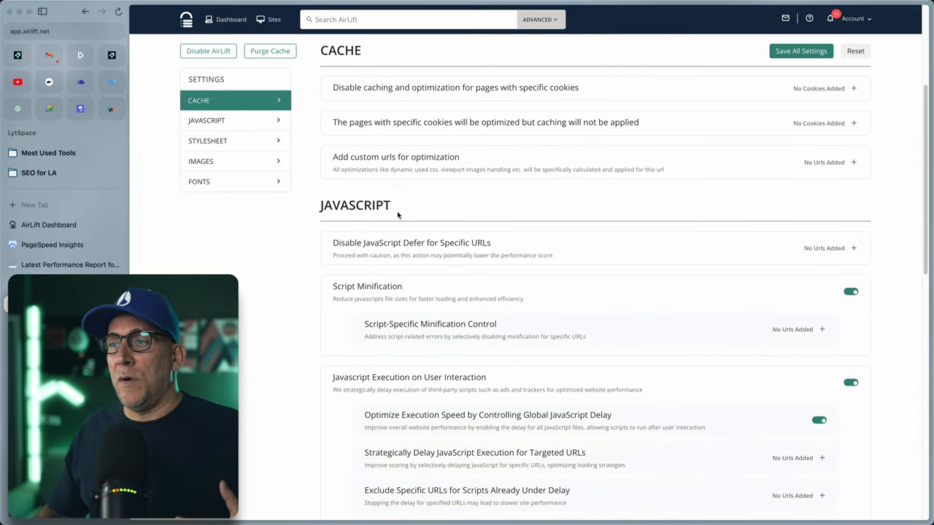
{"action": "scroll", "scroll_direction": "down", "scroll_amount": 3}
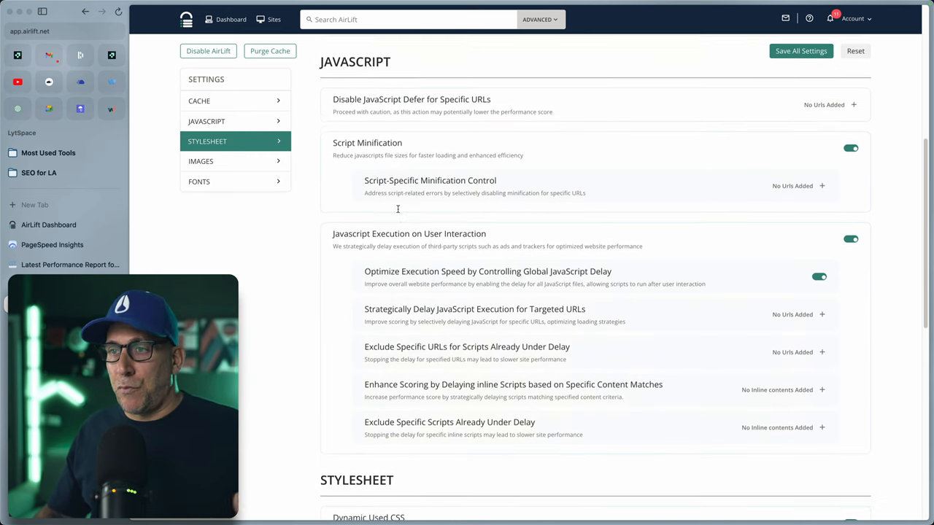
- Review the Lighthouse report: Performance 100, Accessibility 96, Best Practices 100, SEO 93, plus diagnostics
{"action": "left_click", "coordinate": [672, 84]}
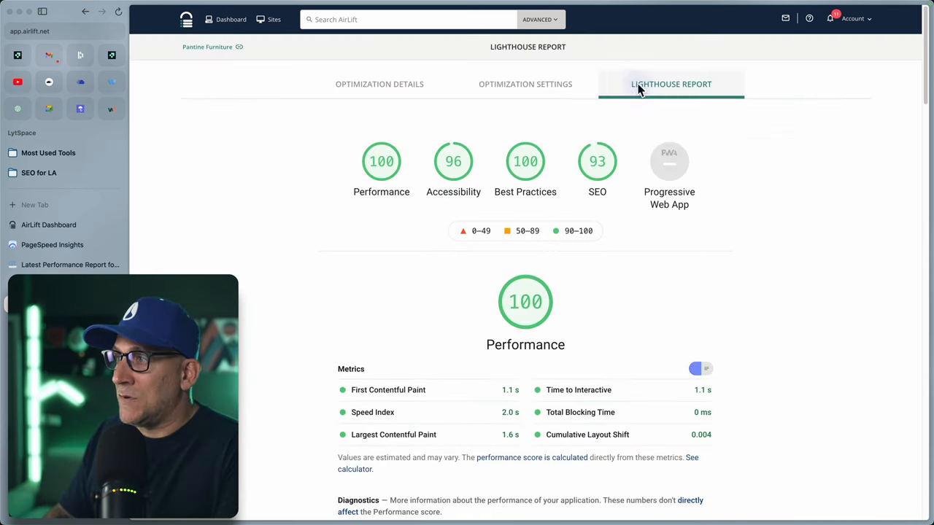
{"action": "scroll", "scroll_direction": "down", "scroll_amount": 3}
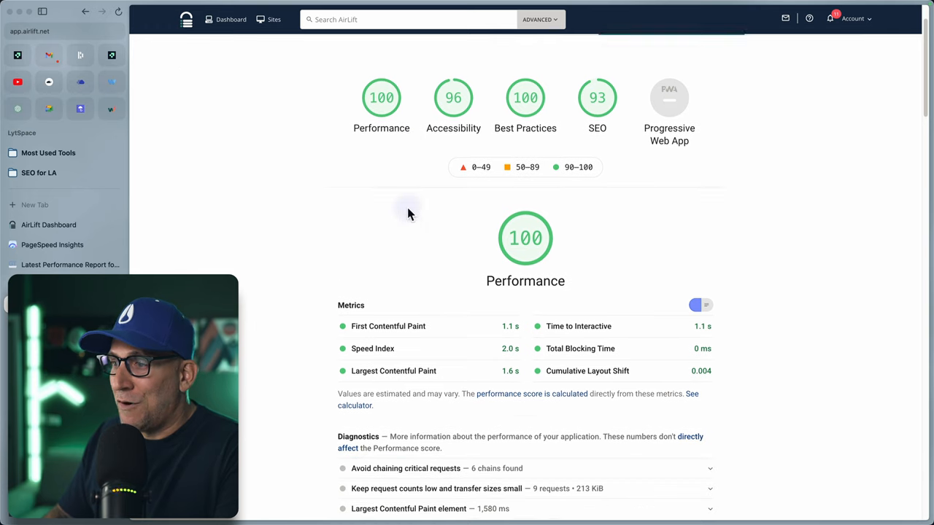
{"action": "scroll", "scroll_direction": "down", "scroll_amount": 3}
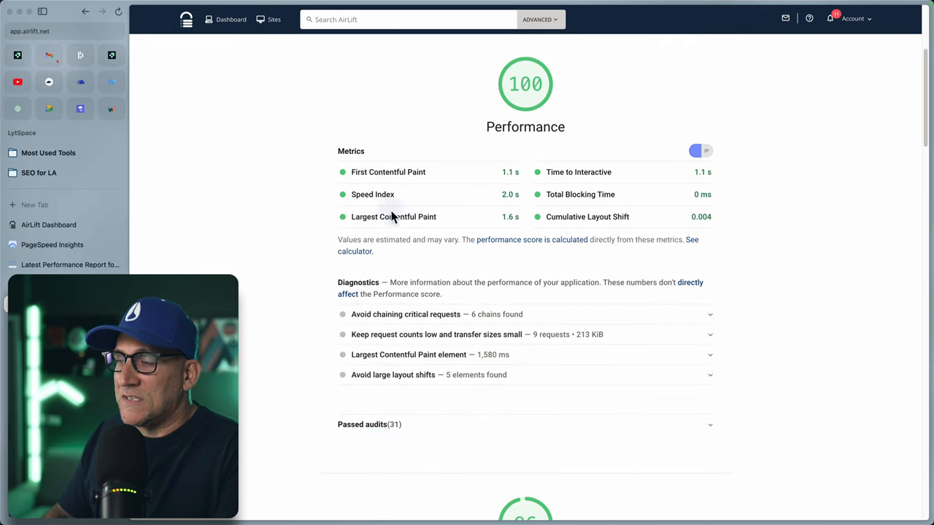
{"action": "scroll", "scroll_direction": "down", "scroll_amount": 3}
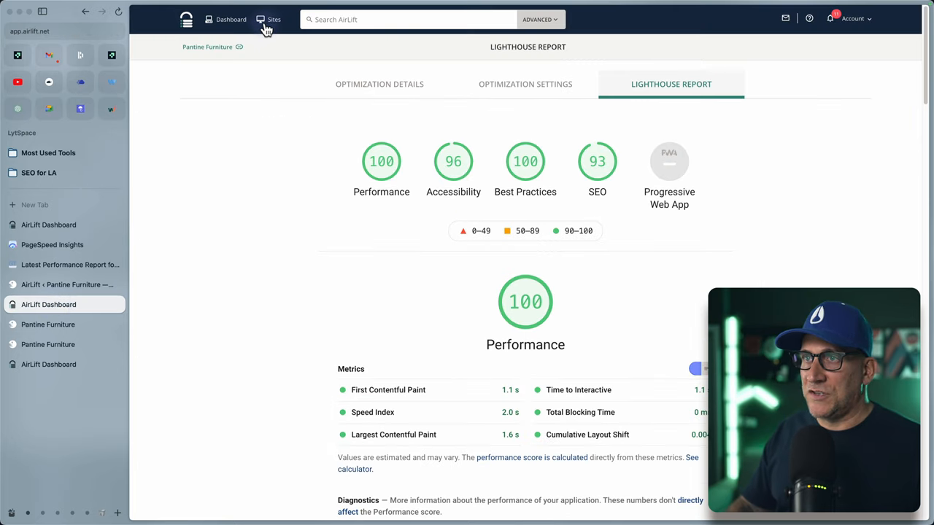
- Open the Elementor Starter Blueprint Site (airlift.instawp.xyz) overview from the Sites list
{"action": "left_click", "coordinate": [274, 19]}
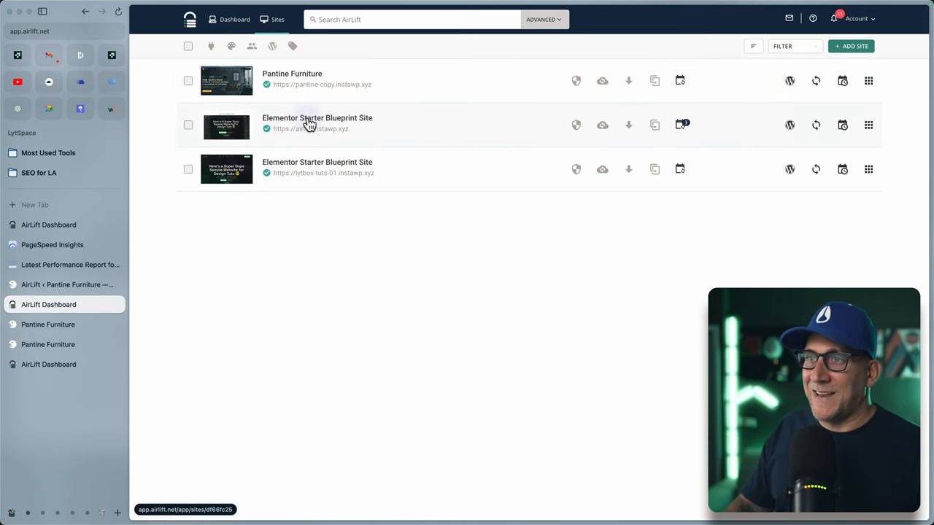
{"action": "left_click", "coordinate": [317, 118]}
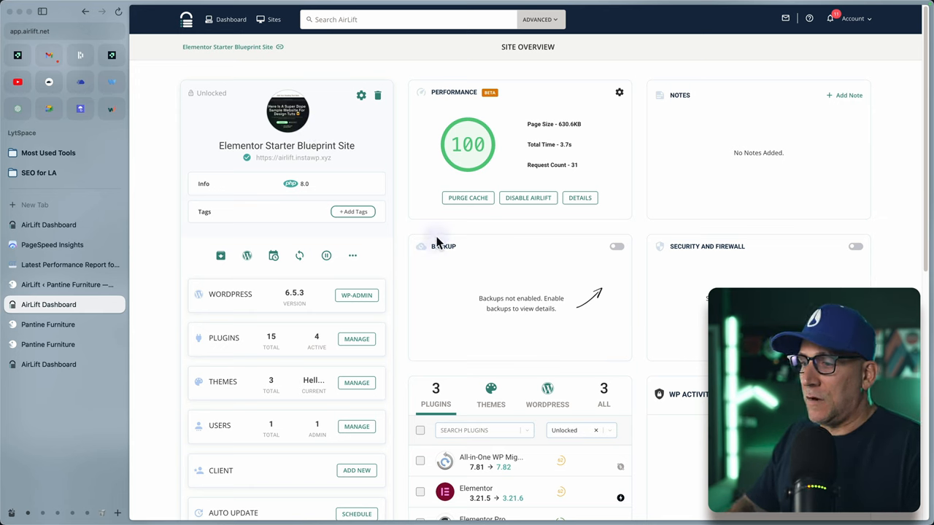
{"action": "mouse_move", "coordinate": [590, 140]}
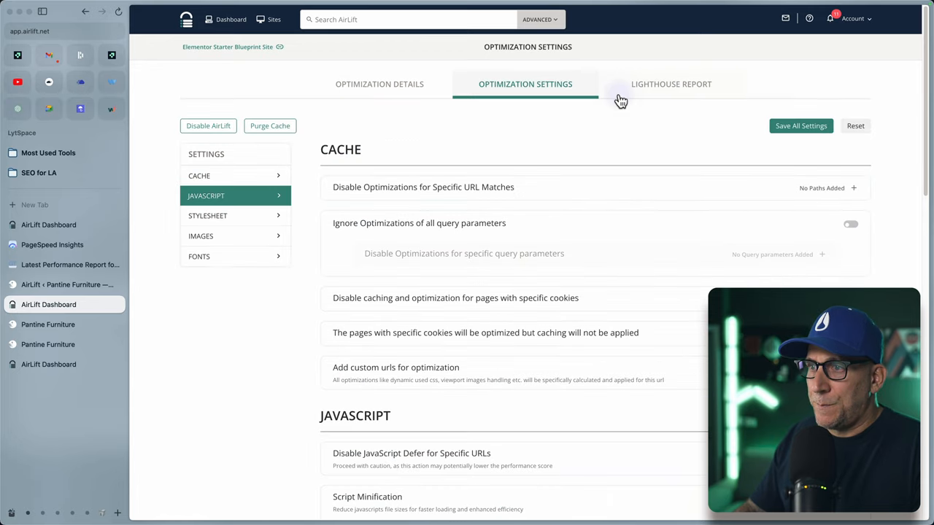
- Review the blueprint site's page load comparison, last-optimized date and optimized pages list
{"action": "left_click", "coordinate": [380, 84]}
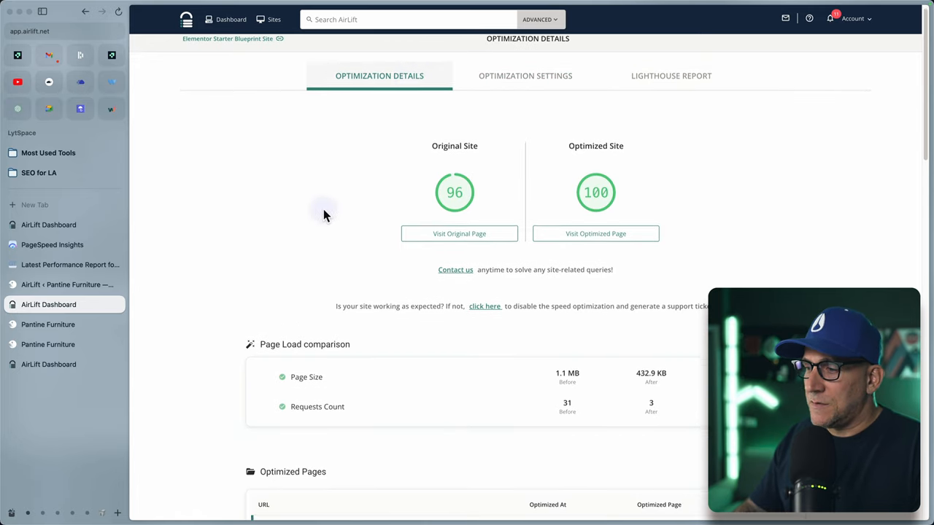
{"action": "scroll", "scroll_direction": "down", "scroll_amount": 3}
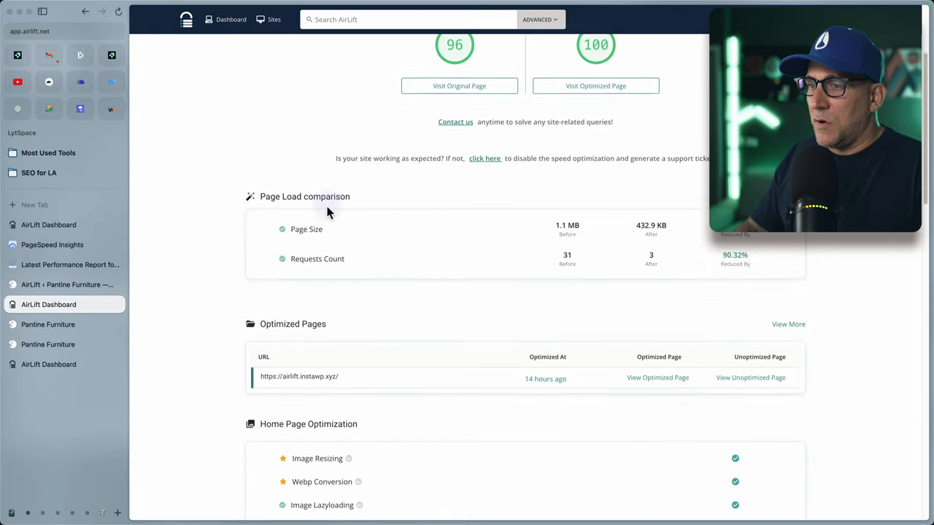
{"action": "scroll", "scroll_direction": "down", "scroll_amount": 3}
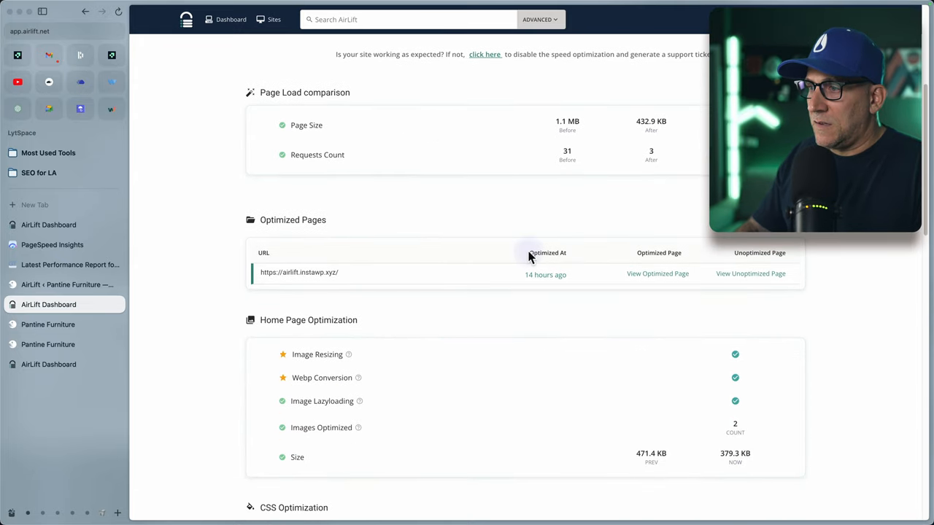
{"action": "mouse_move", "coordinate": [573, 283]}
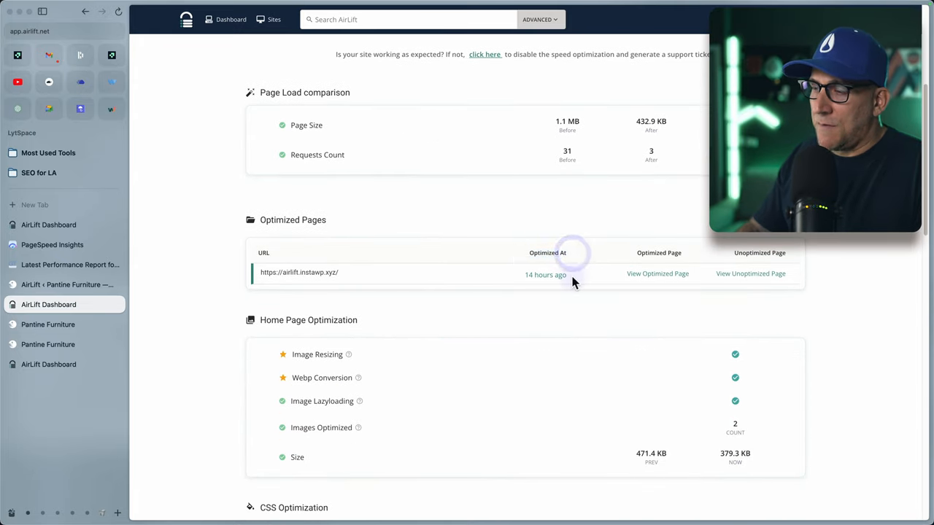
{"action": "double_click", "coordinate": [545, 274]}
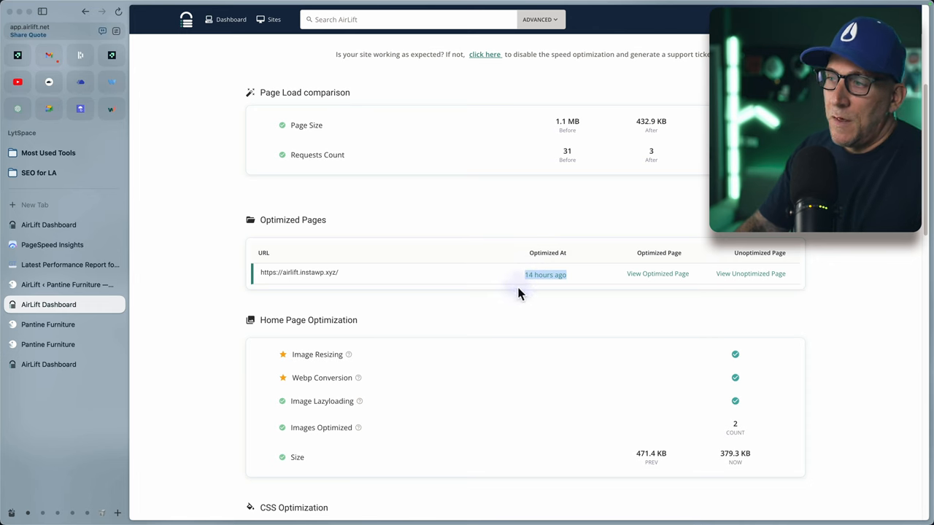
{"action": "mouse_move", "coordinate": [503, 284]}
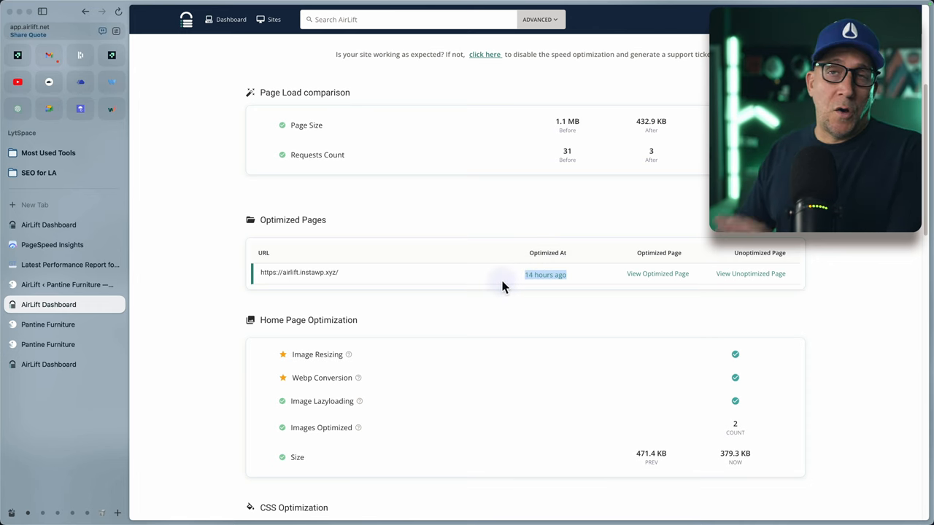
{"action": "mouse_move", "coordinate": [584, 283]}
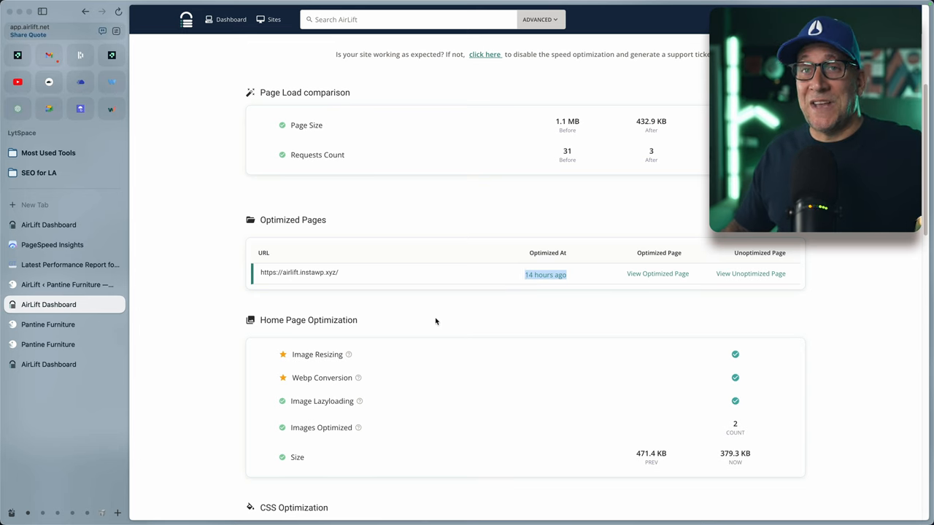
{"action": "scroll", "scroll_direction": "down", "scroll_amount": 3}
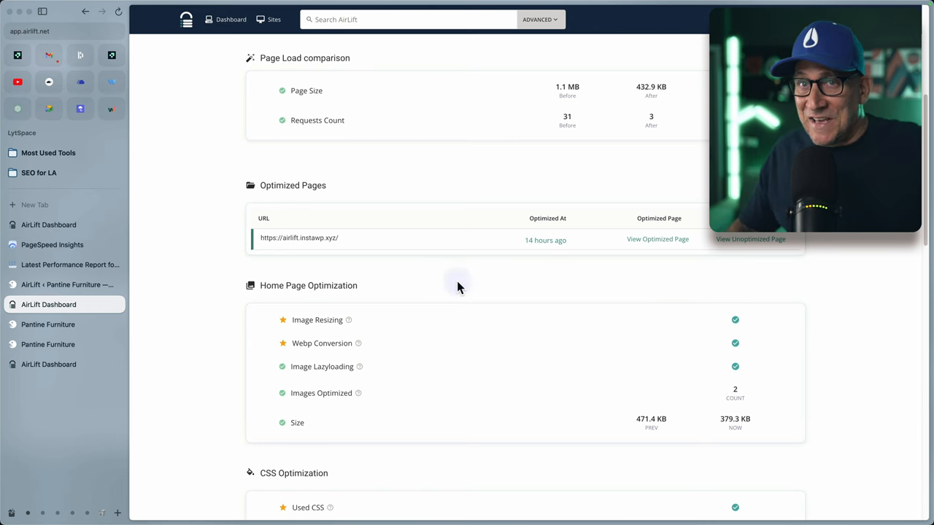
{"action": "mouse_move", "coordinate": [474, 280]}
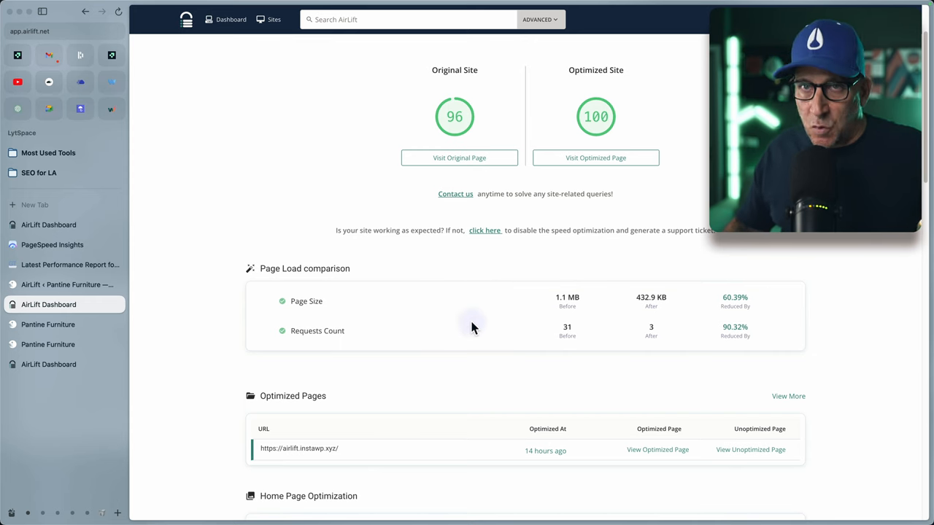
{"action": "scroll", "scroll_direction": "down", "scroll_amount": 3}
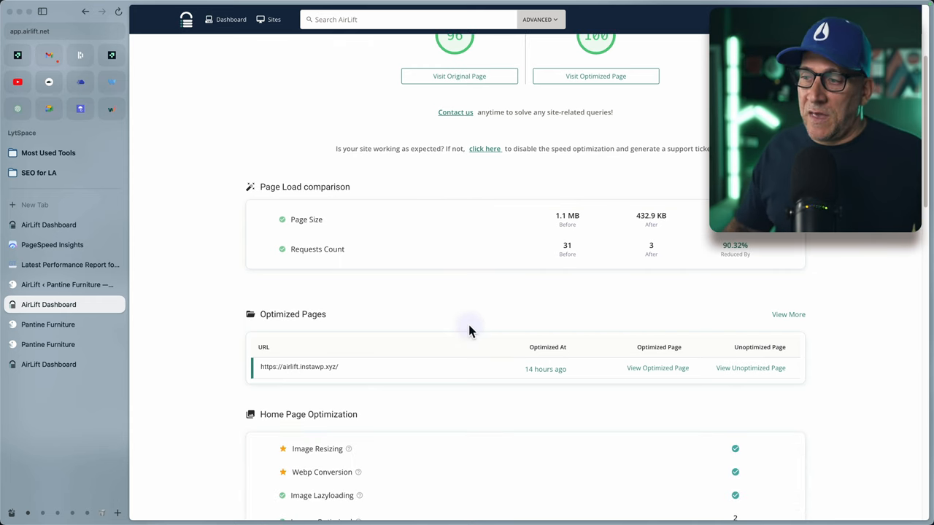
{"action": "scroll", "scroll_direction": "down", "scroll_amount": 3}
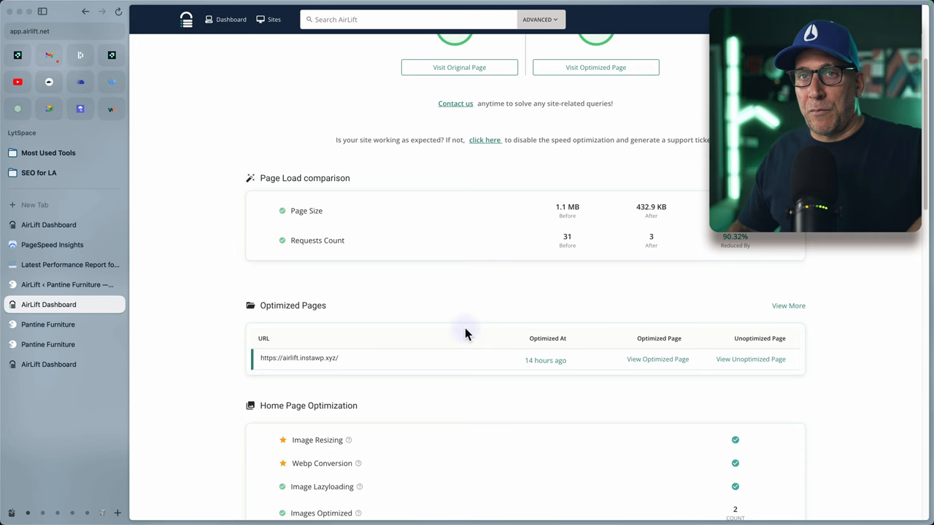
{"action": "mouse_move", "coordinate": [431, 381]}
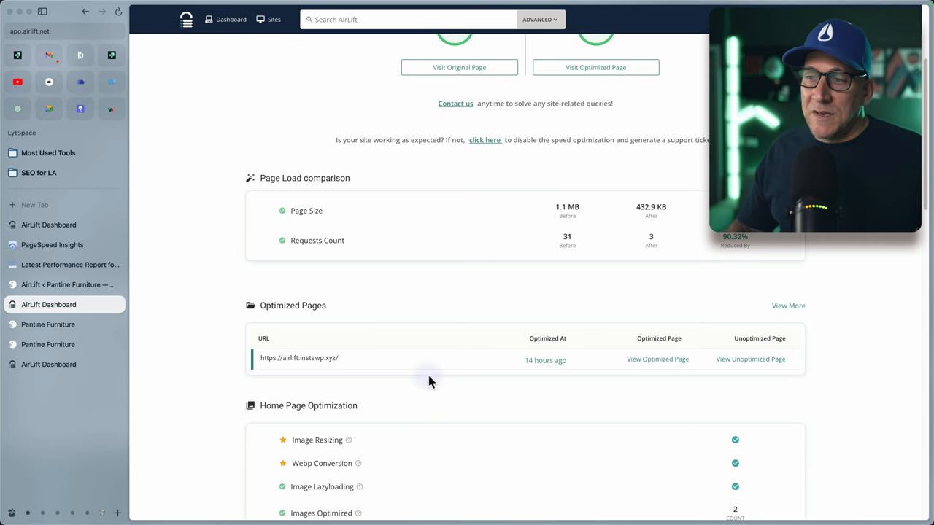
{"action": "scroll", "scroll_direction": "down", "scroll_amount": 3}
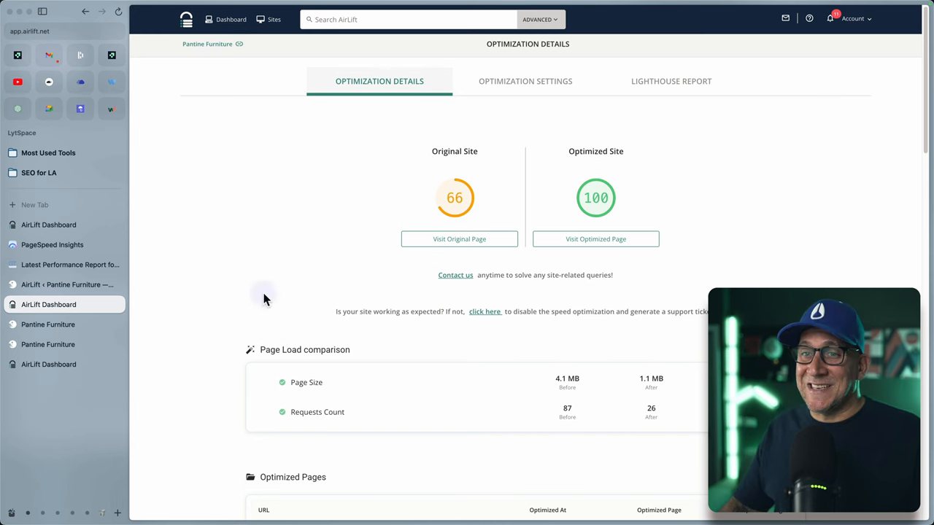
- Go via PageSpeed Insights to Pantine Furniture's Install Plugin page with download and test options
{"action": "left_click", "coordinate": [53, 244]}
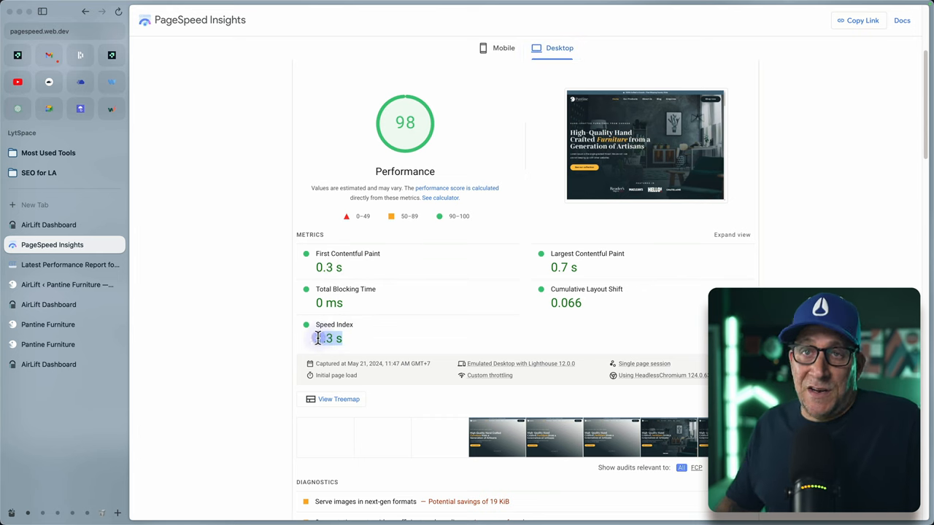
{"action": "left_click", "coordinate": [48, 225]}
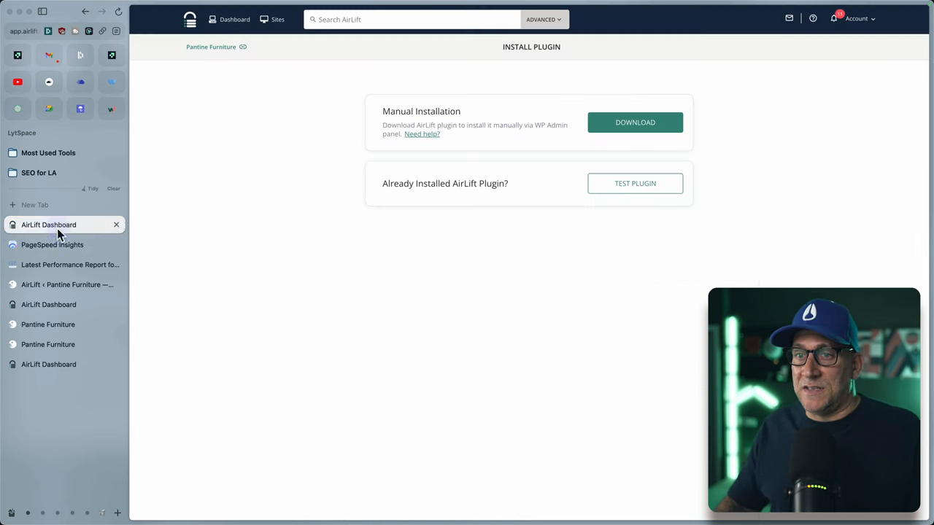